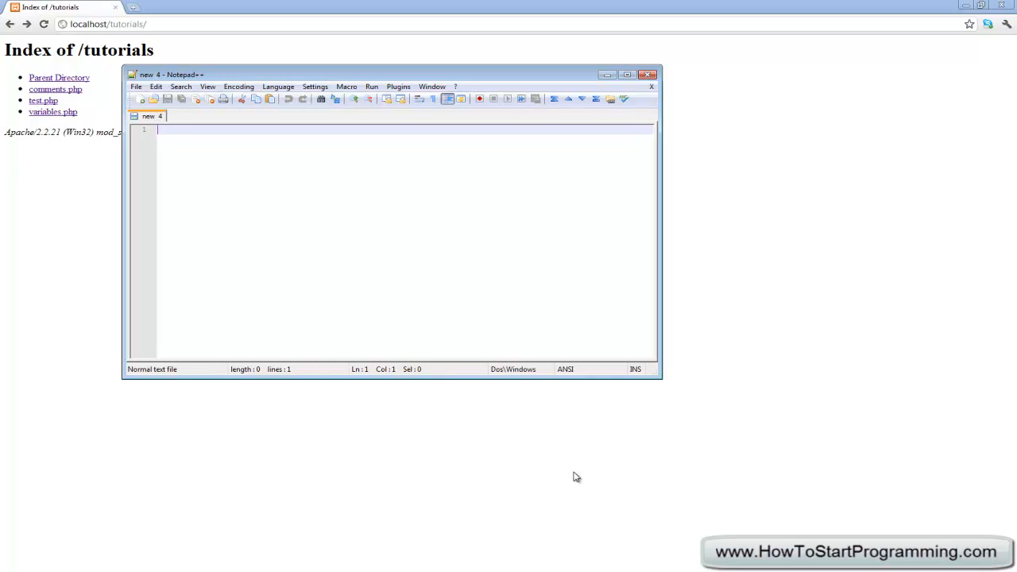
# Type a <?php block with echo "Hello World"; and echo 'Hello World'; lines
pyautogui.click(627, 75)
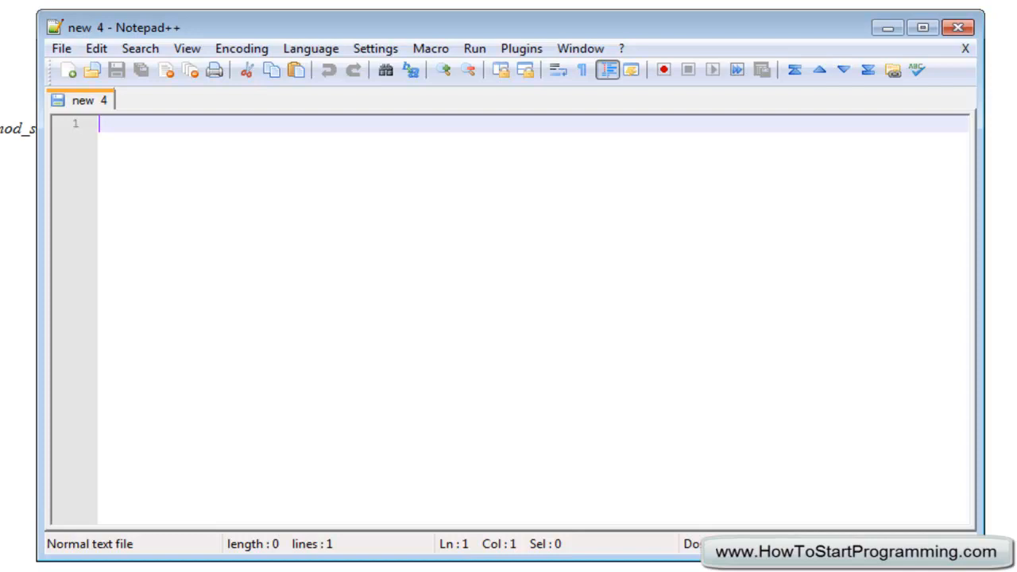
pyautogui.moveTo(209, 173)
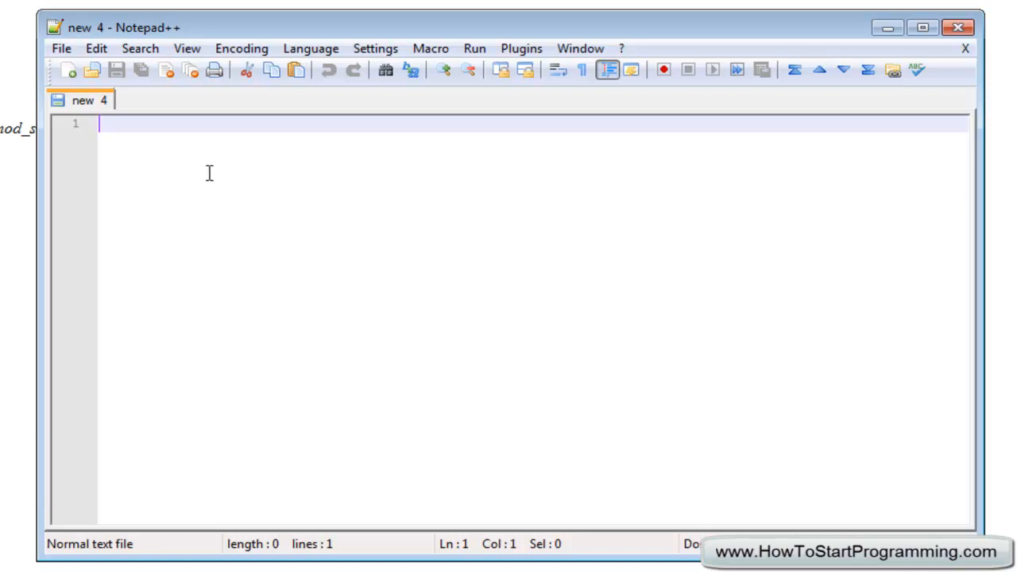
pyautogui.write('<')
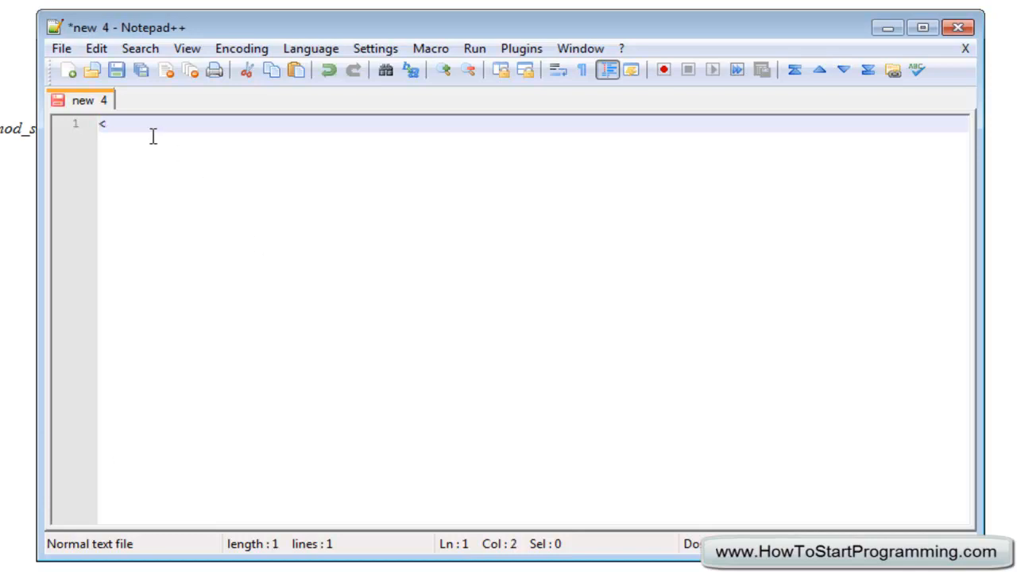
pyautogui.write('?php')
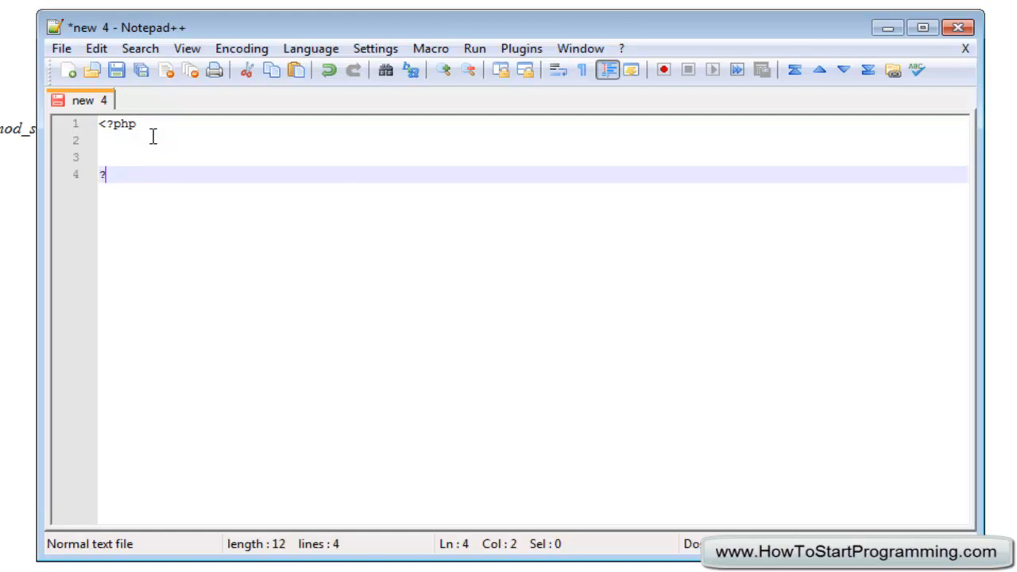
pyautogui.write('e')
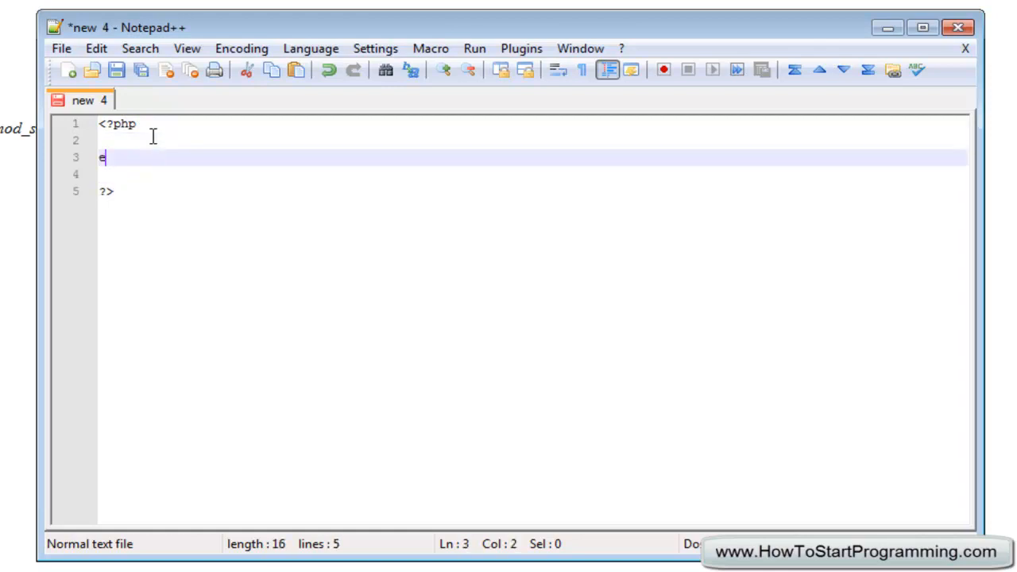
pyautogui.write('cho')
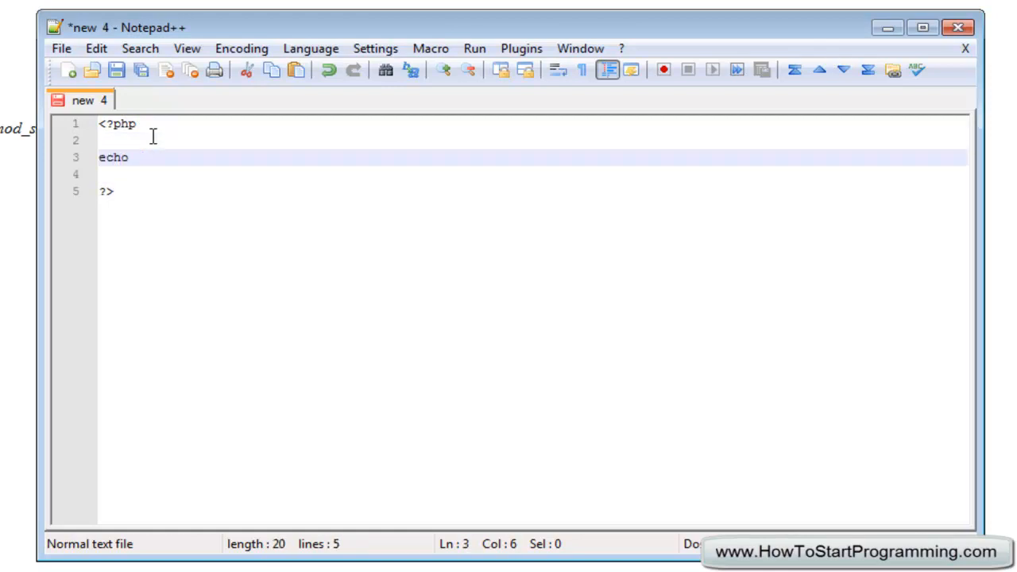
pyautogui.write('"Hello World";')
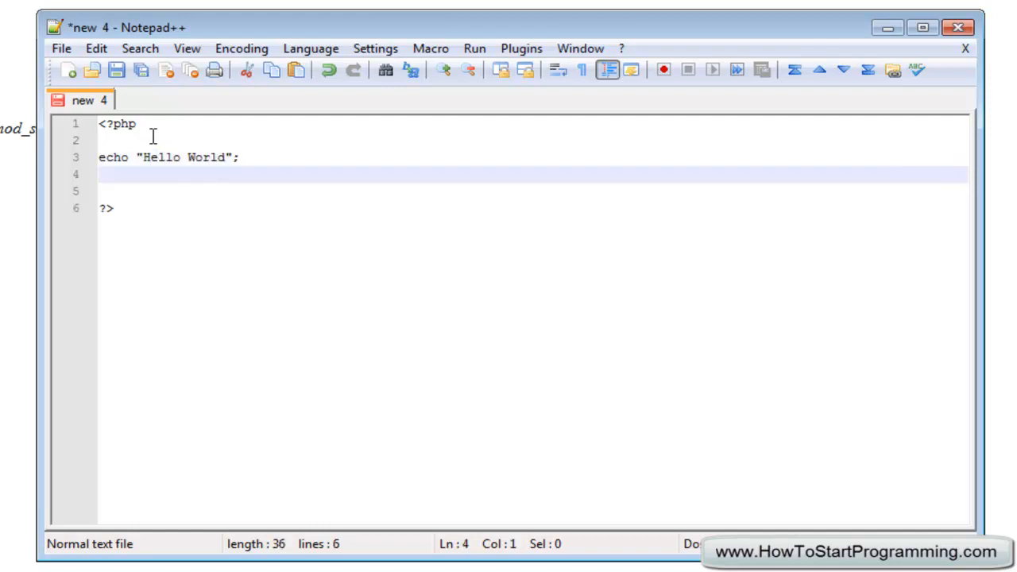
pyautogui.write("echo 'Hello")
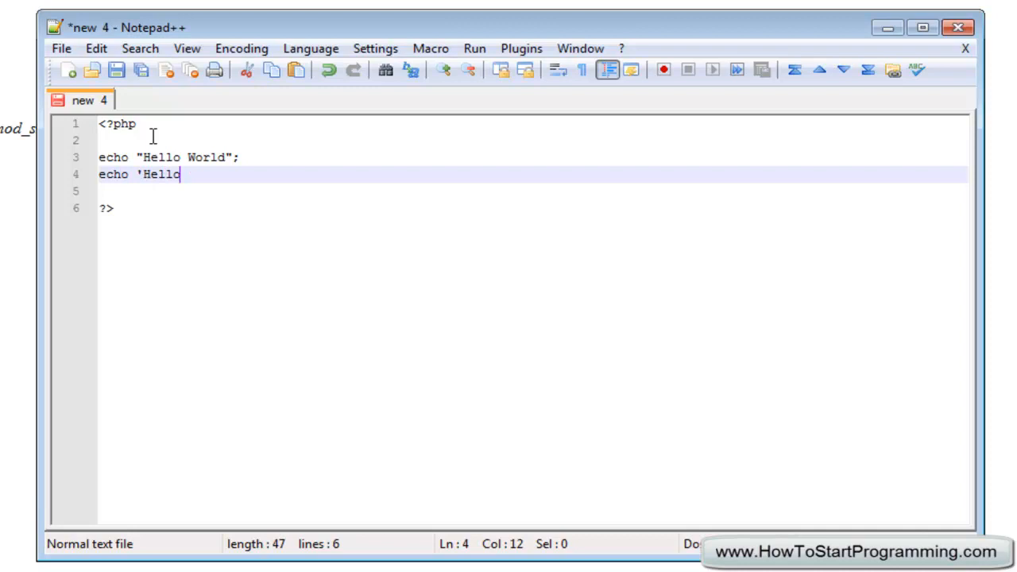
pyautogui.write("World';")
pyautogui.write('localhost/tutorials/strings.ph')
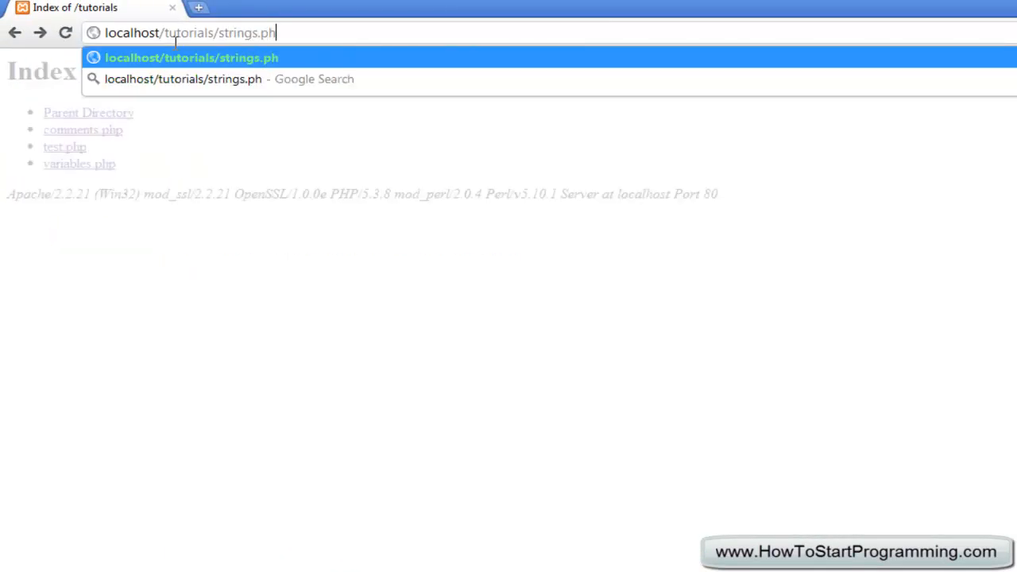
# Load localhost/tutorials/strings.php and add a <br> between the two Hello World outputs
pyautogui.press('Return')
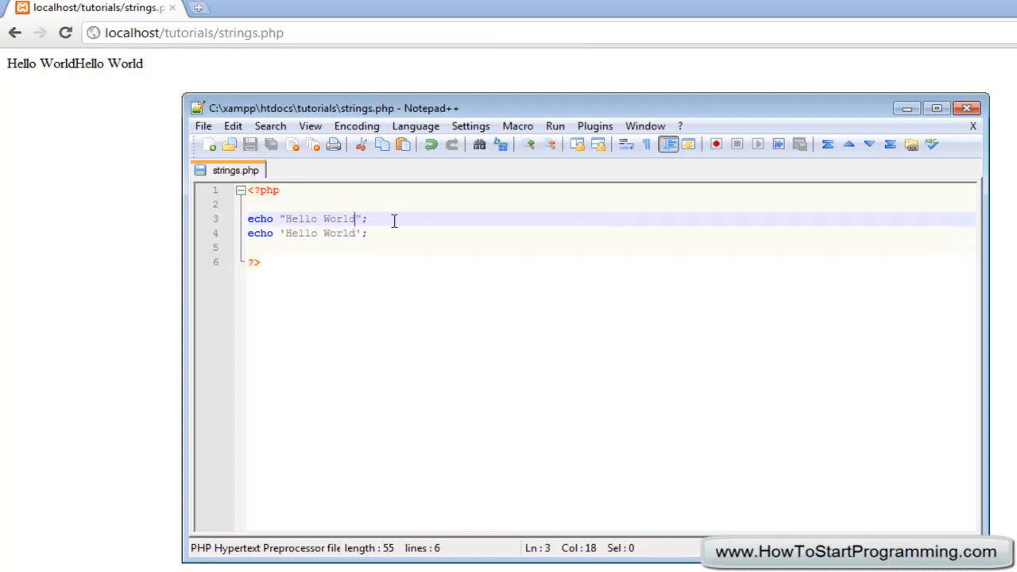
pyautogui.write('<br>')
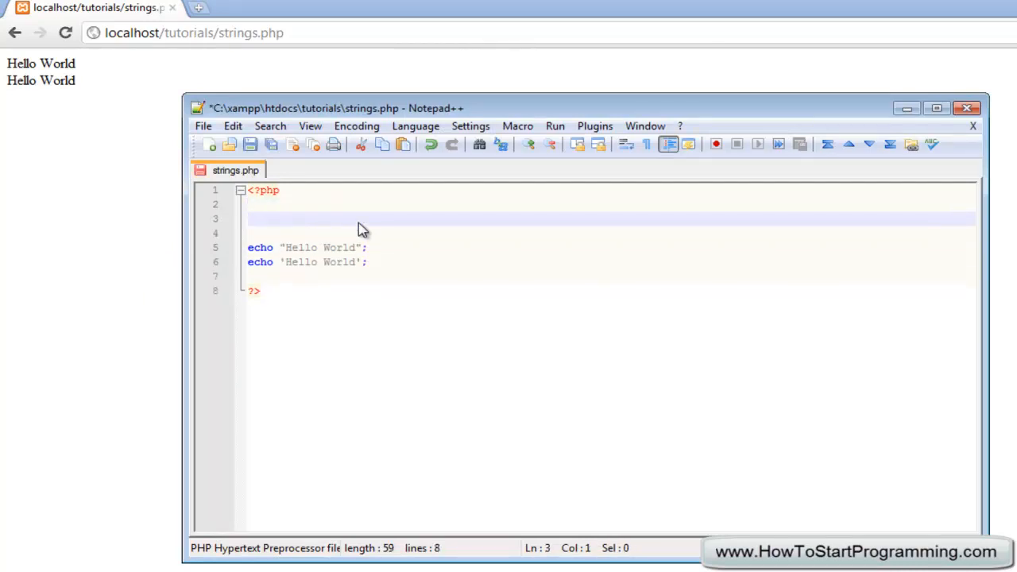
# Declare $word = "World"; above the echo lines
pyautogui.write('$')
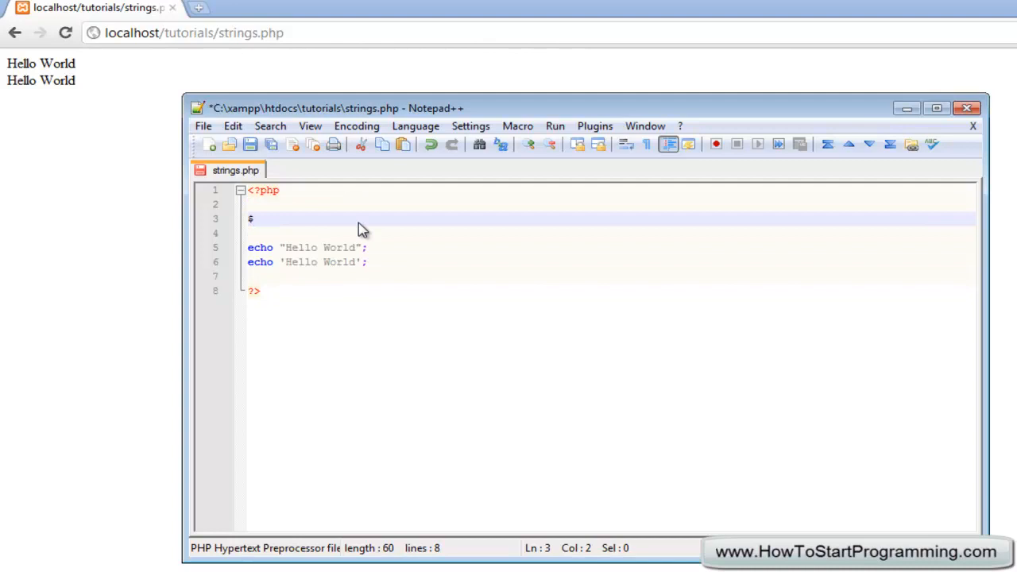
pyautogui.write('name')
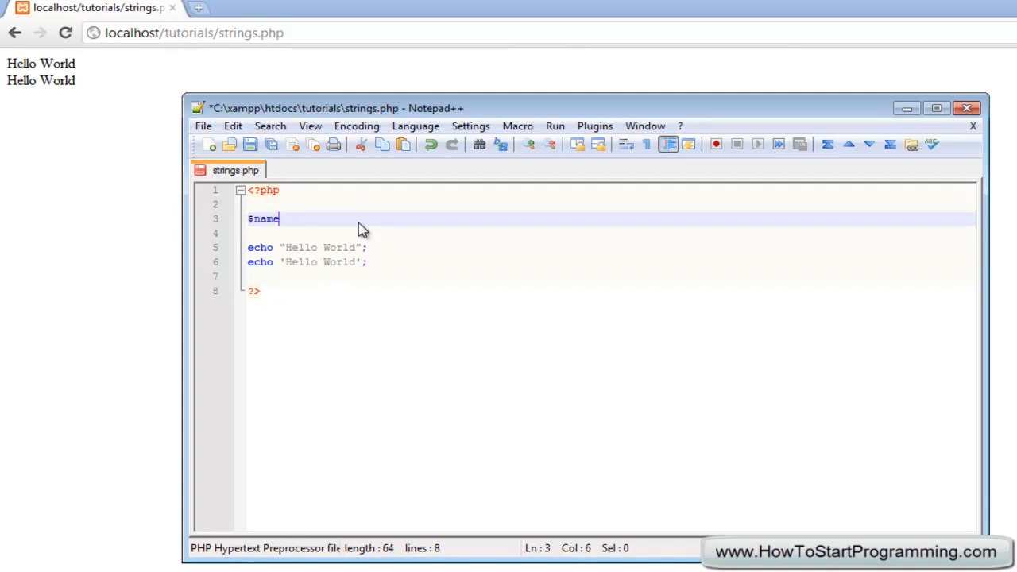
pyautogui.write('word')
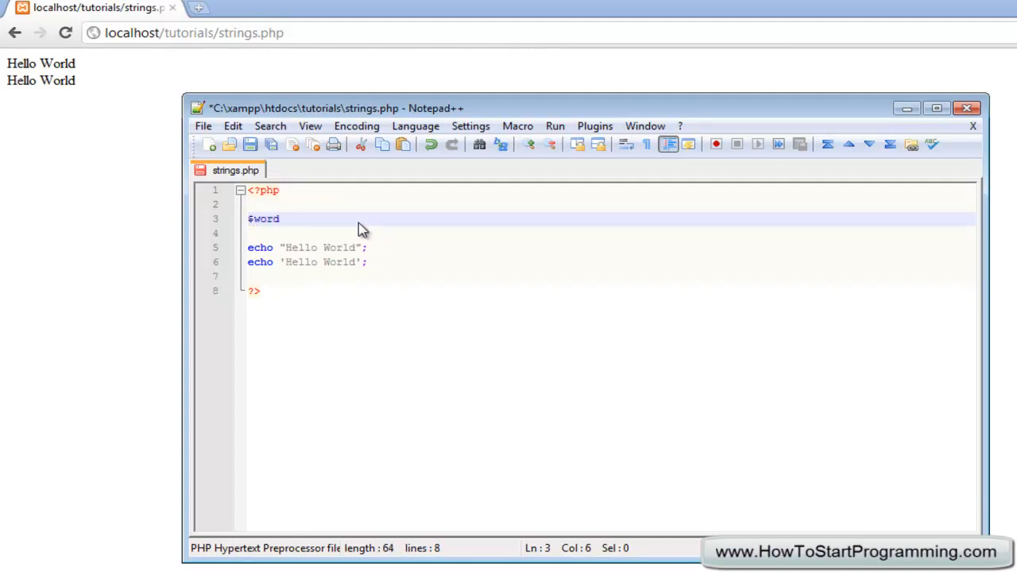
pyautogui.write("= '")
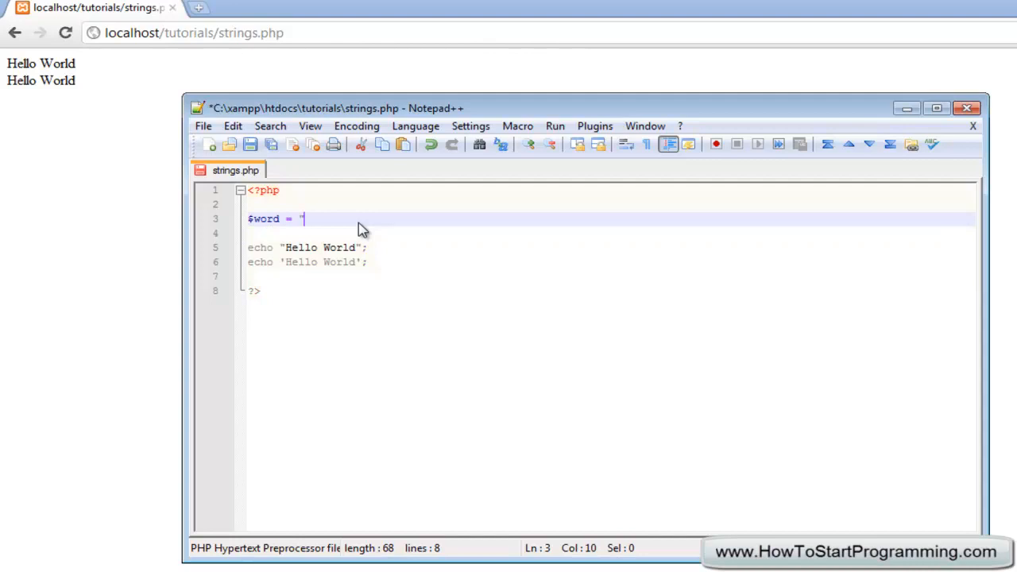
pyautogui.write('World";')
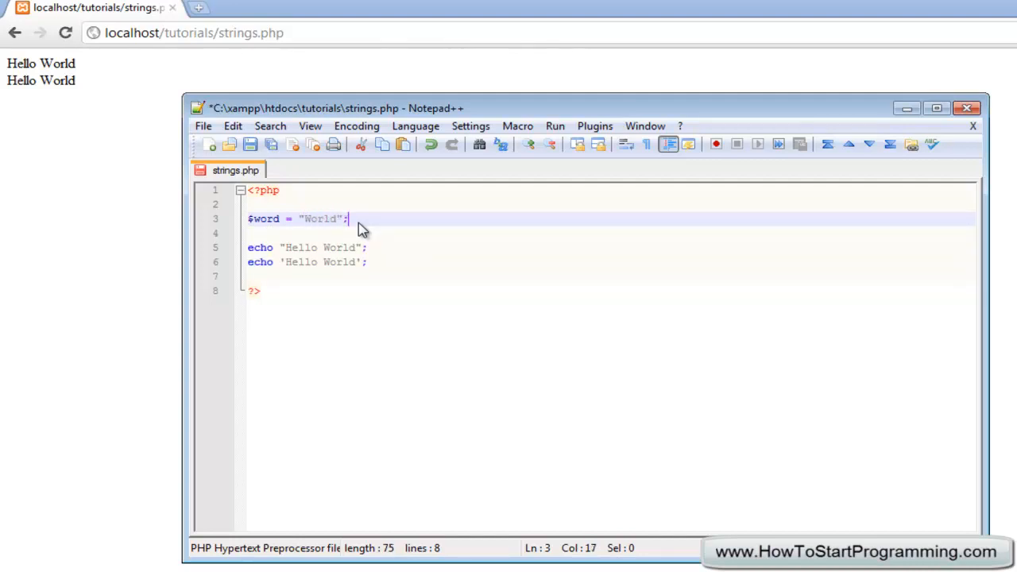
# Replace World with $word in the double-quoted string and start on the single-quoted one
pyautogui.click(358, 247)
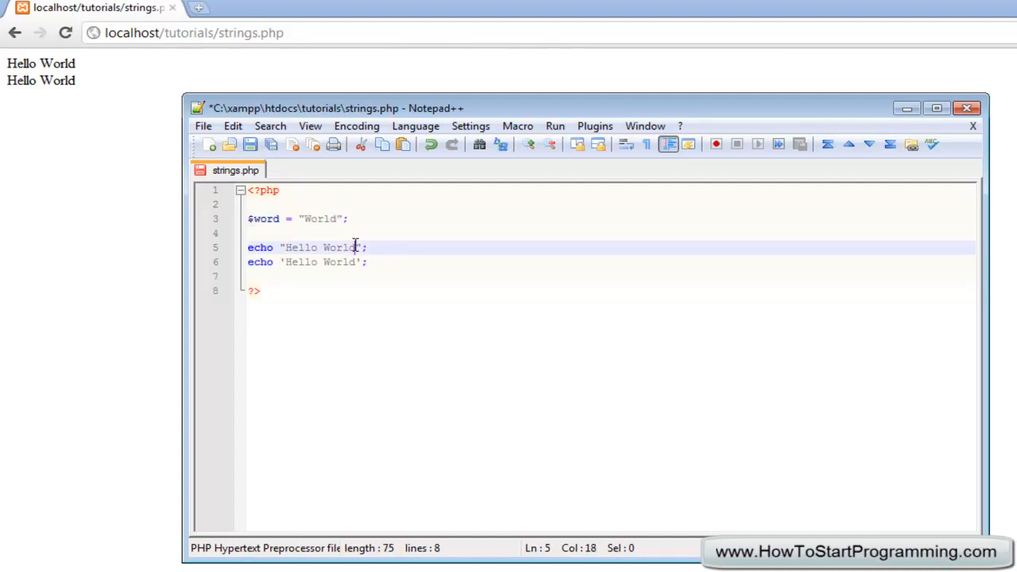
pyautogui.doubleClick(338, 247)
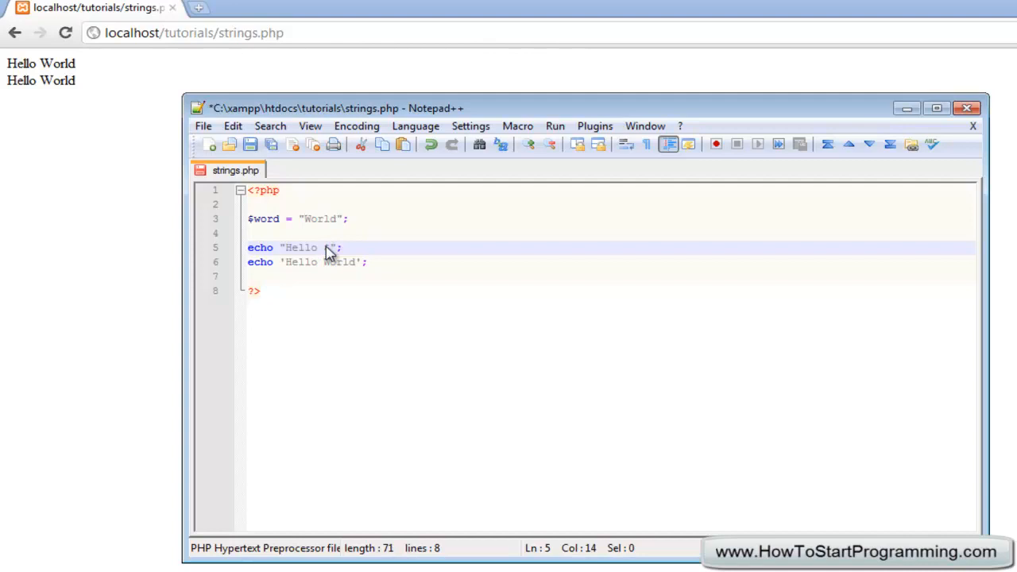
pyautogui.write('$worl')
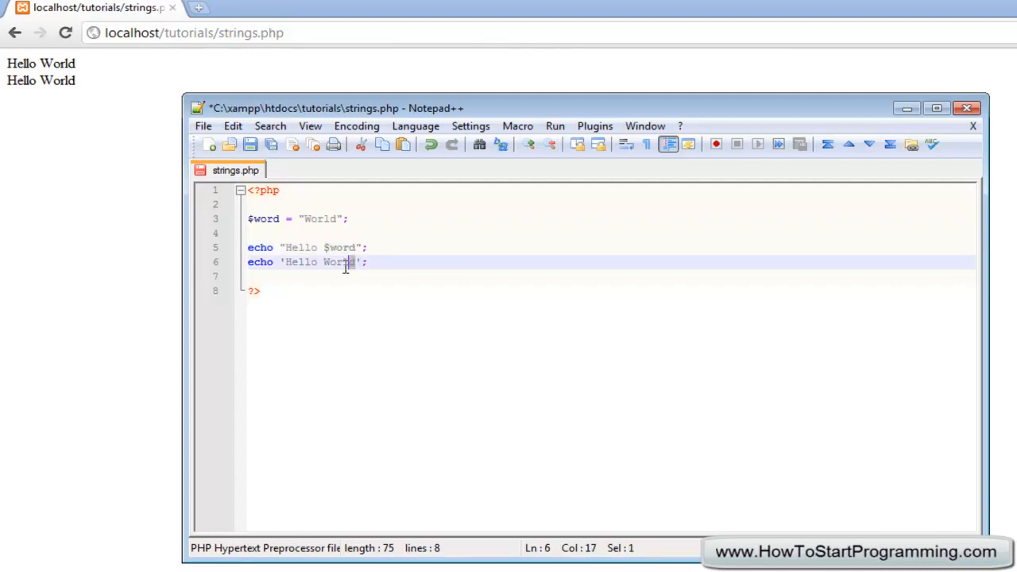
pyautogui.press('BackSpace')
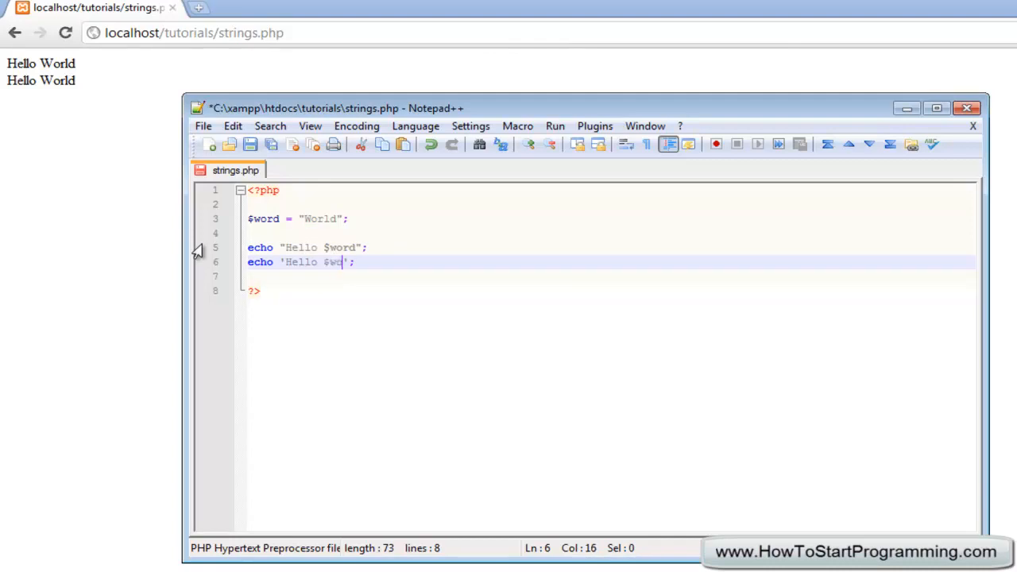
# Reload the page, add <br> after $word, and highlight the literal $word in the output
pyautogui.click(66, 32)
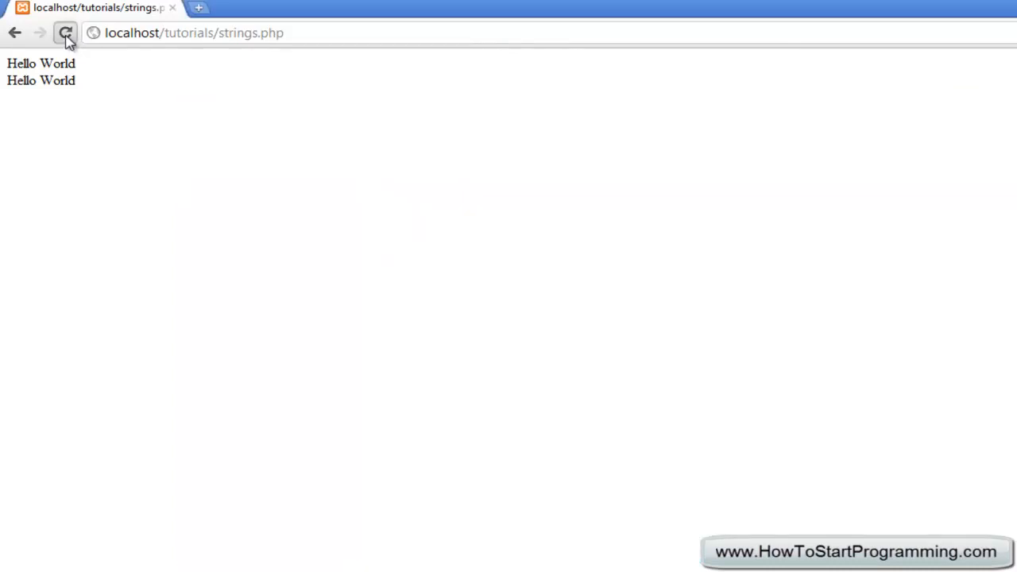
pyautogui.click(66, 32)
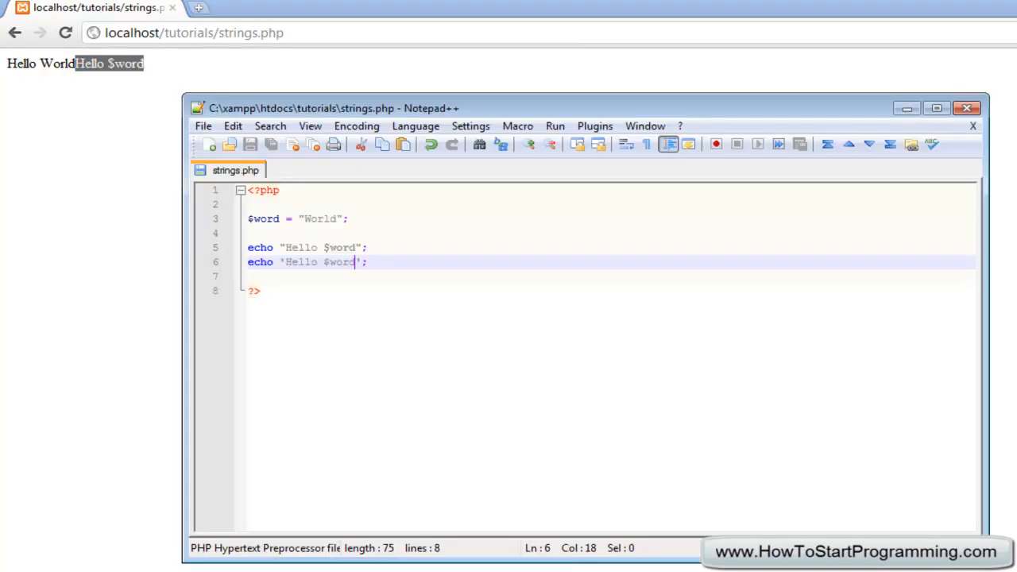
pyautogui.click(354, 247)
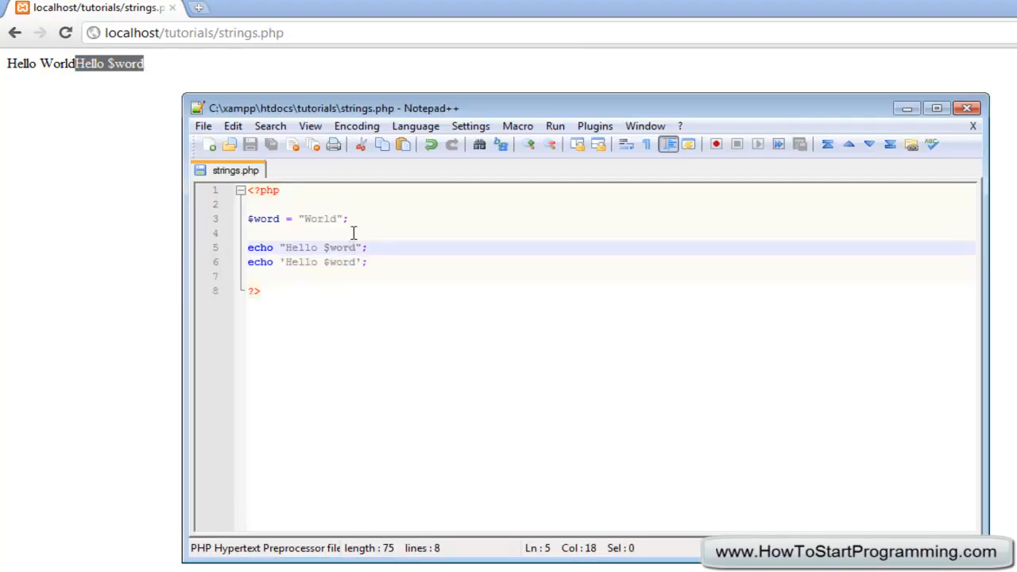
pyautogui.write('<br>')
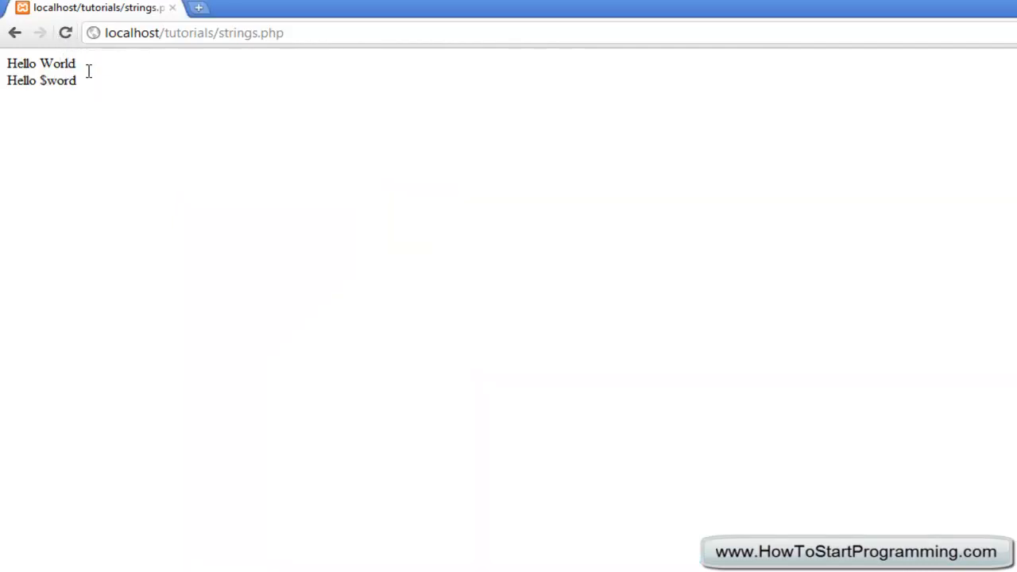
pyautogui.doubleClick(57, 80)
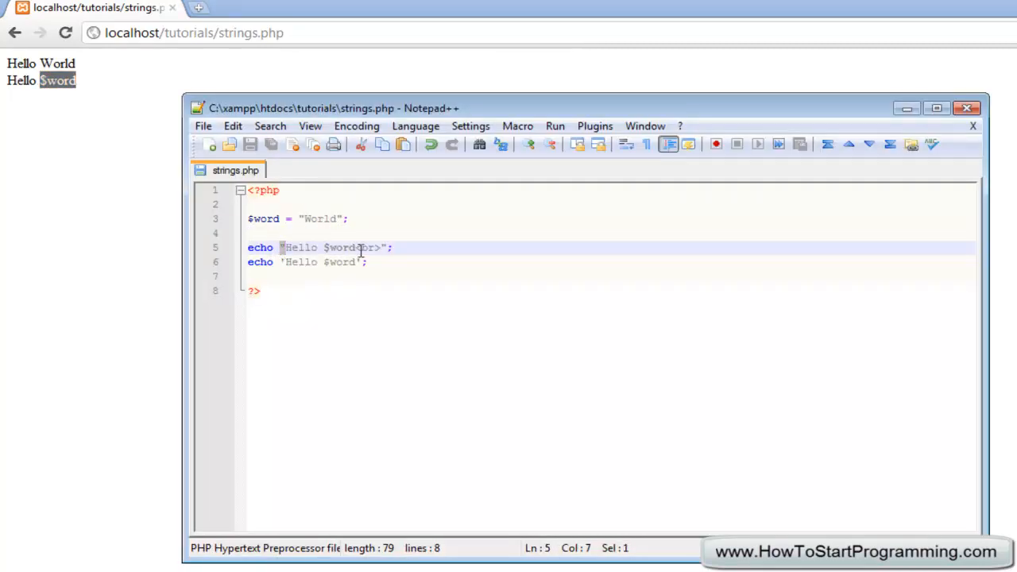
# Highlight the double quotes and $word in the double-quoted echo string
pyautogui.click(308, 232)
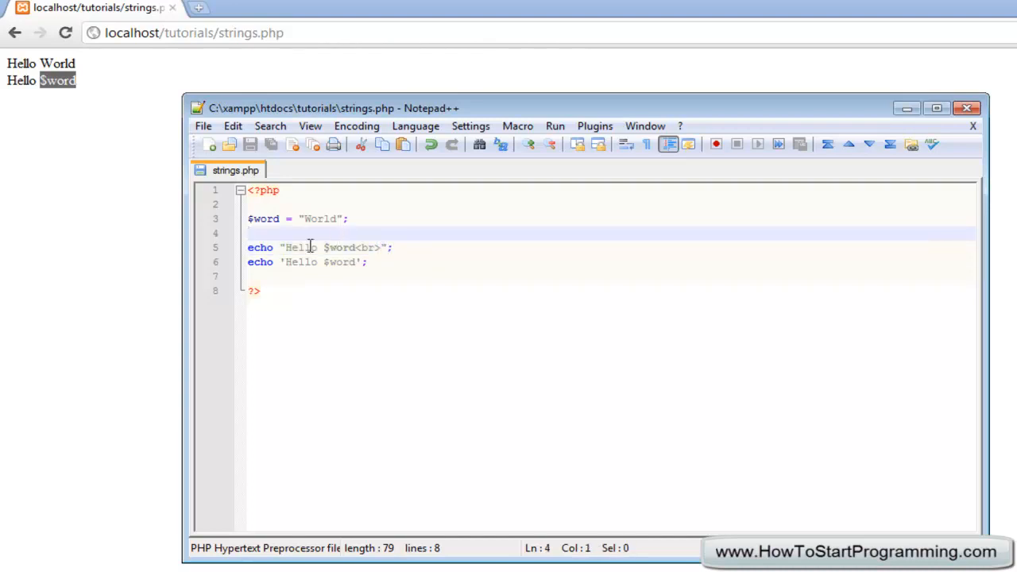
pyautogui.click(286, 247)
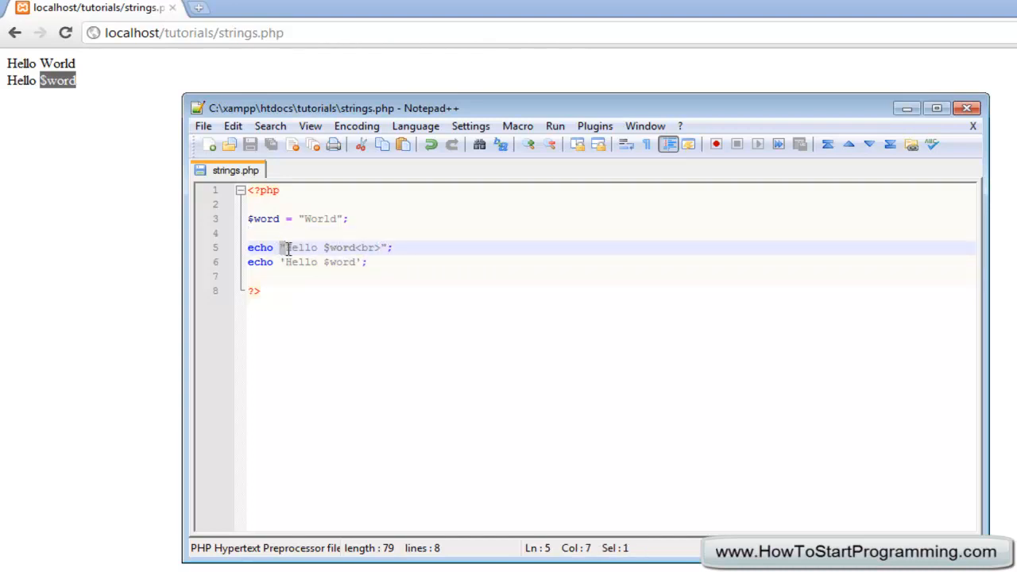
pyautogui.click(360, 247)
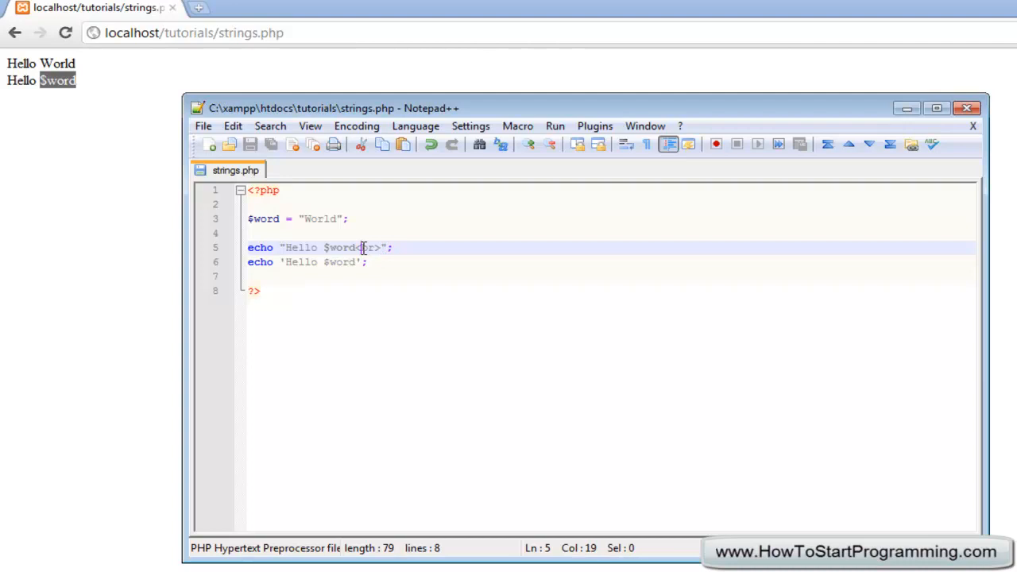
pyautogui.moveTo(381, 247); pyautogui.dragTo(282, 247)
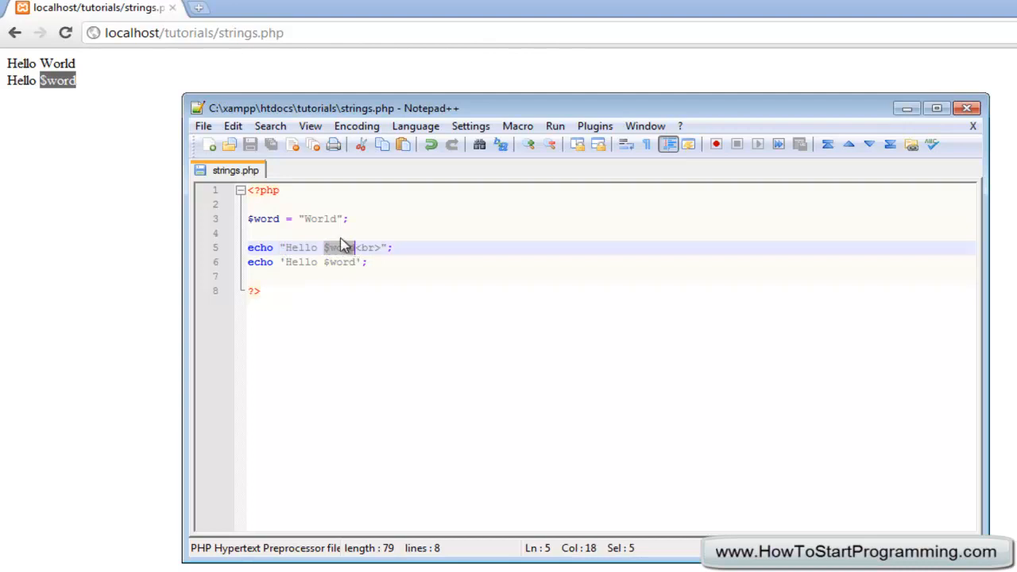
pyautogui.click(281, 233)
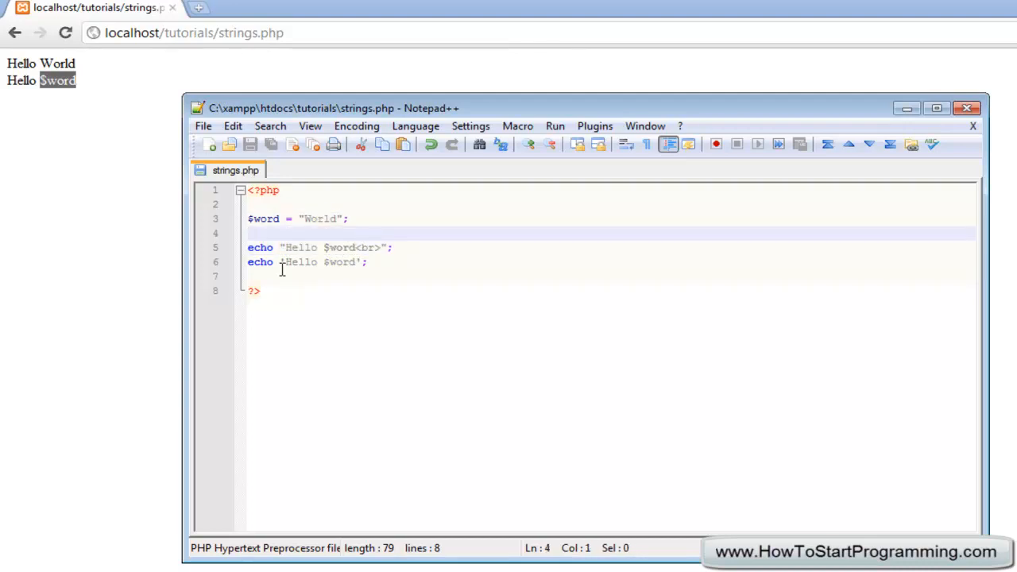
# Highlight the single quotes and $word in the single-quoted echo line
pyautogui.click(284, 261)
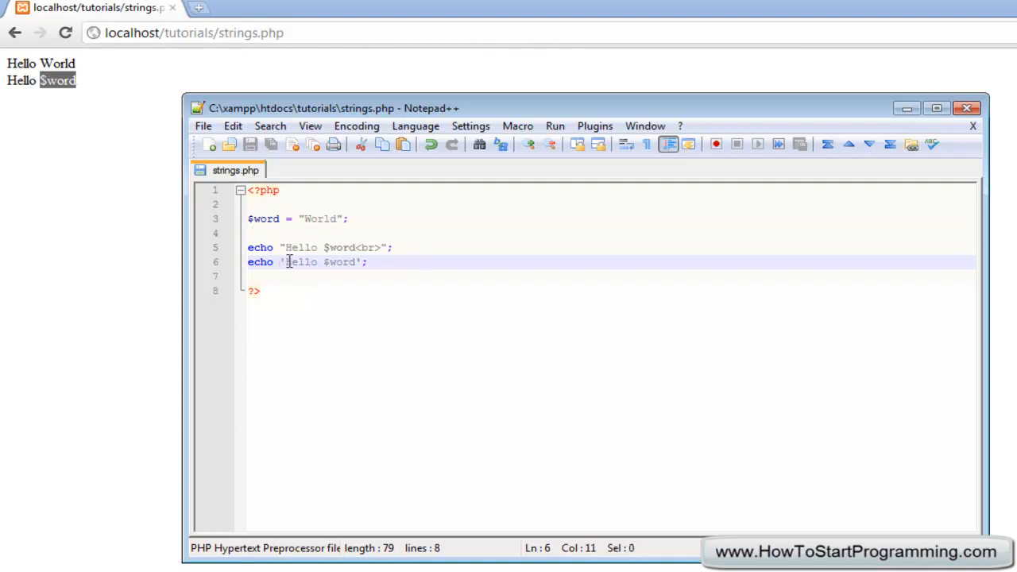
pyautogui.moveTo(288, 262); pyautogui.dragTo(356, 263)
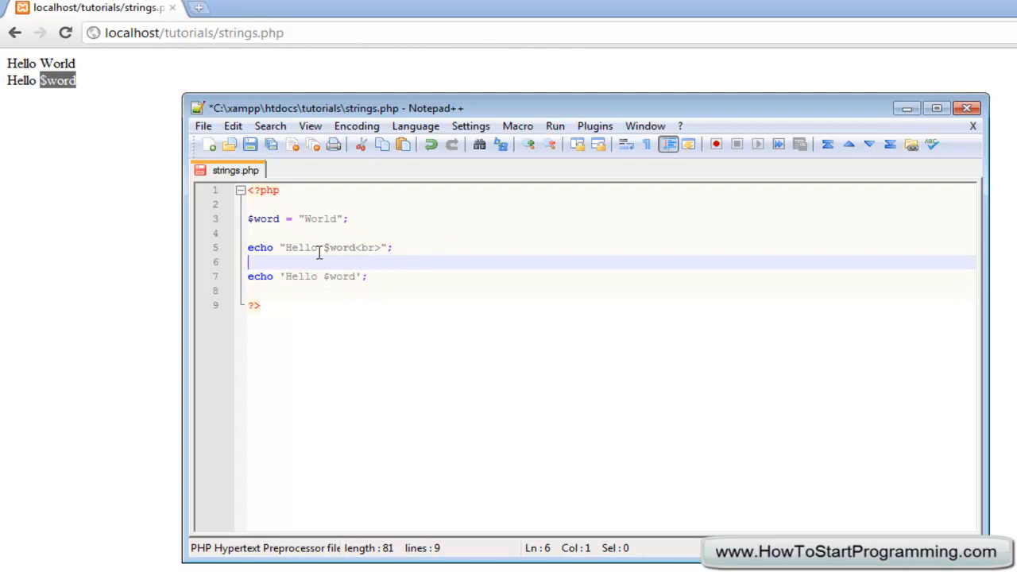
pyautogui.click(288, 276)
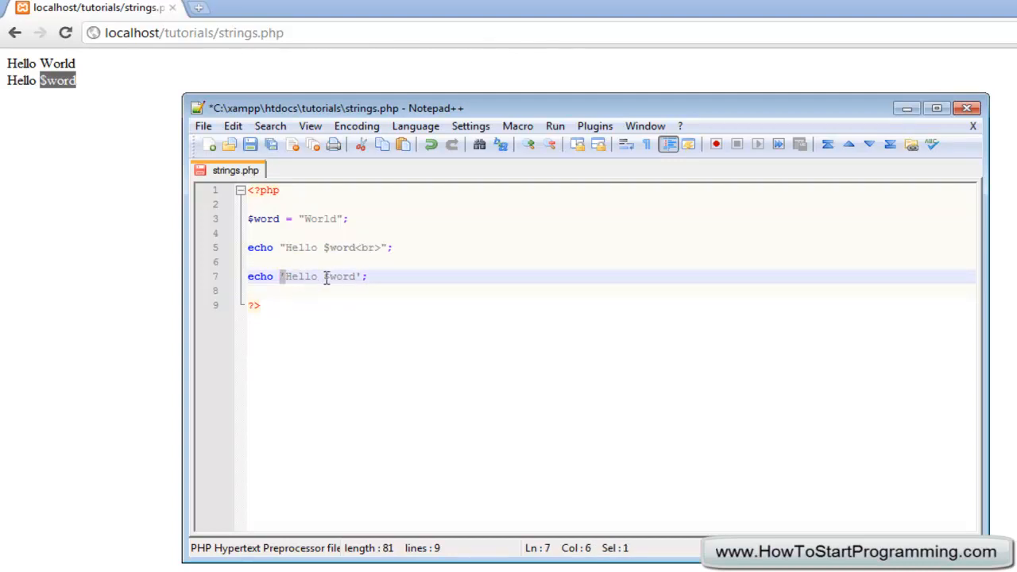
pyautogui.doubleClick(339, 276)
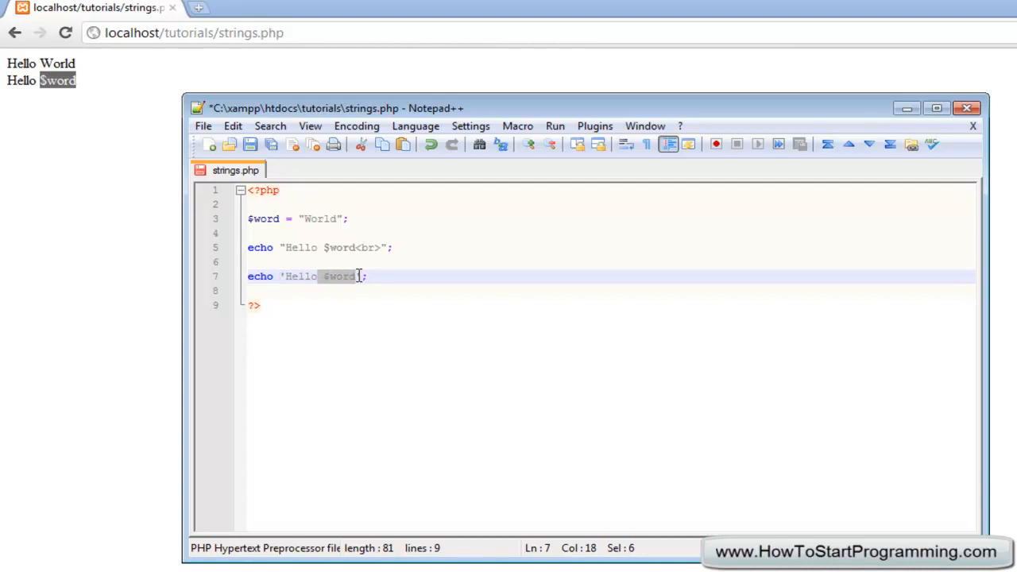
pyautogui.click(324, 276)
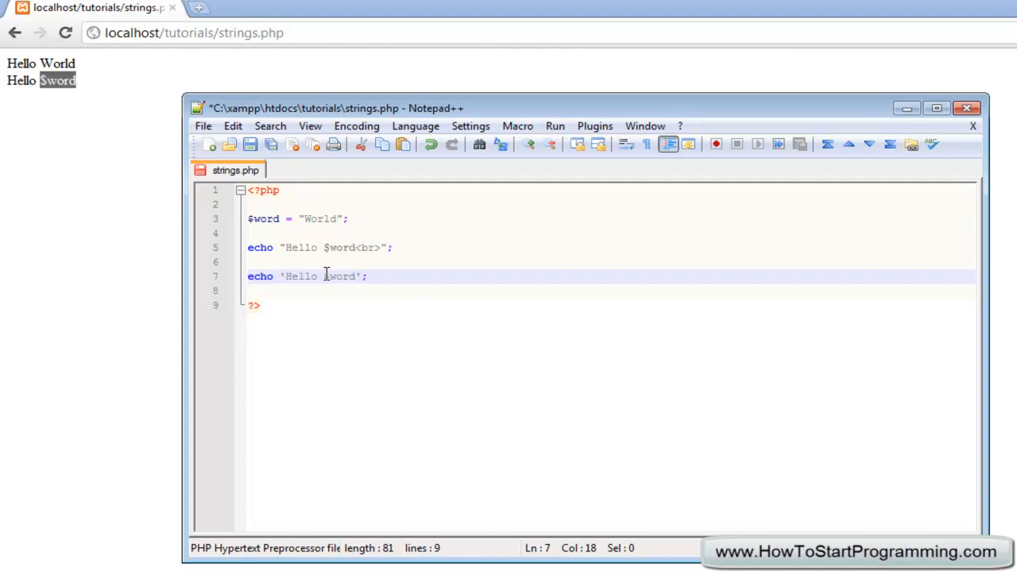
# Re-highlight $word in the double-quoted string and select the single-quoted echo statement
pyautogui.click(283, 247)
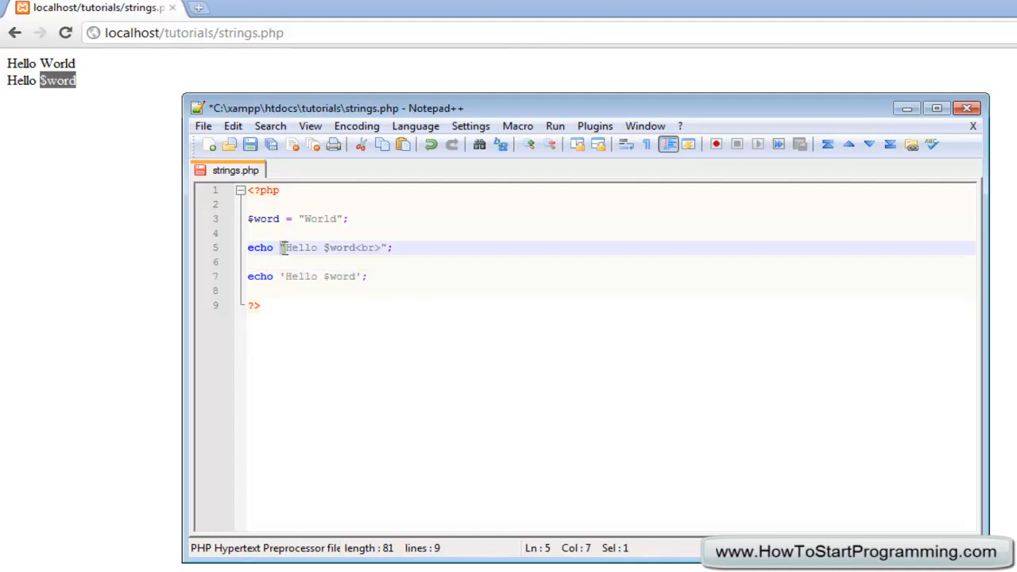
pyautogui.doubleClick(338, 247)
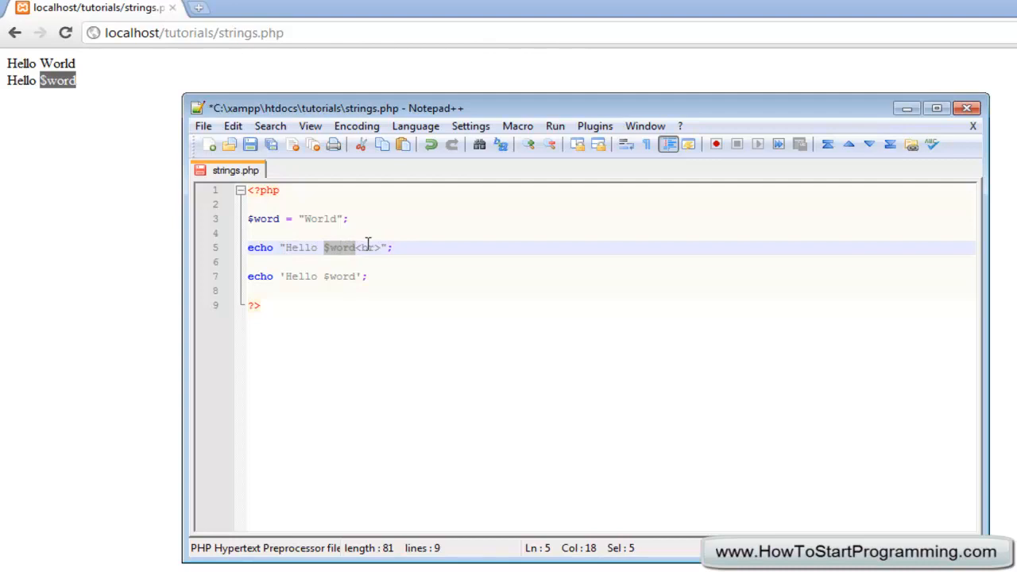
pyautogui.moveTo(352, 254)
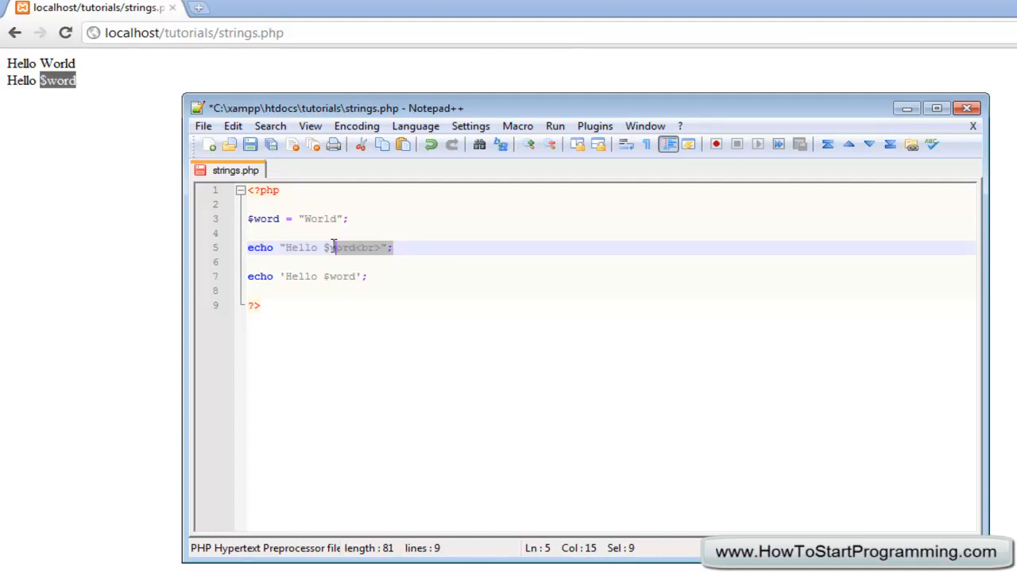
pyautogui.click(324, 247)
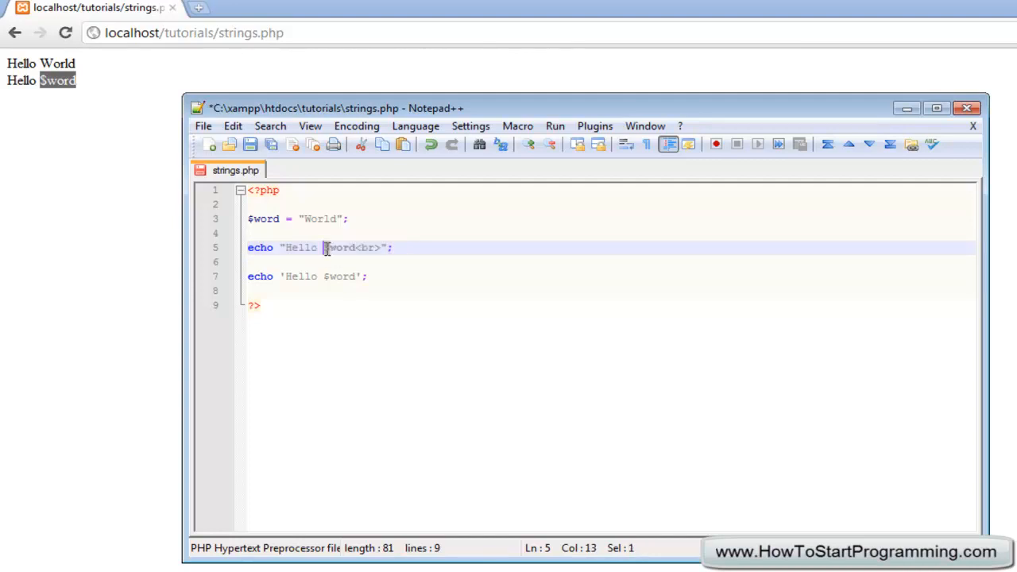
pyautogui.click(389, 247)
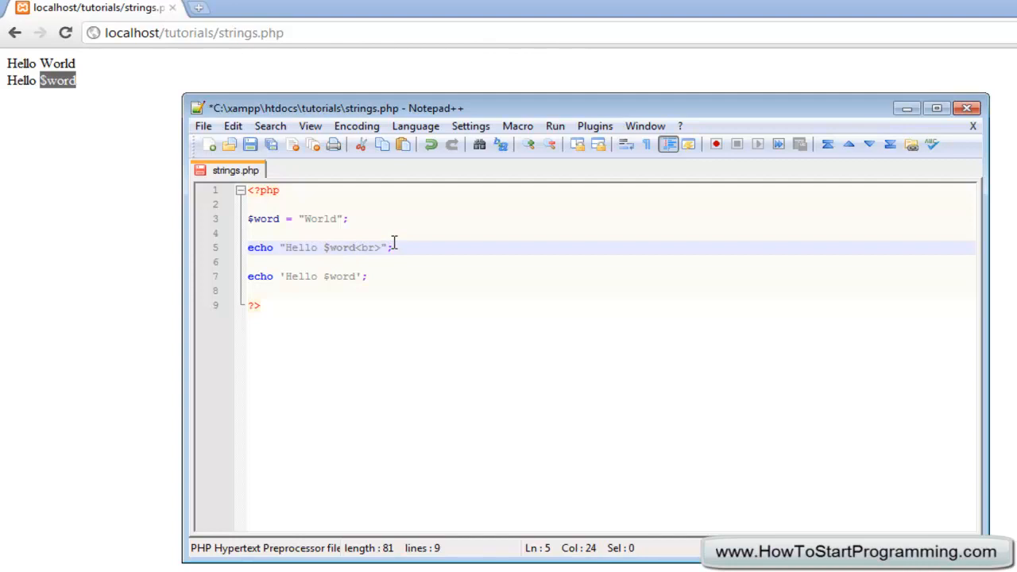
pyautogui.moveTo(491, 340)
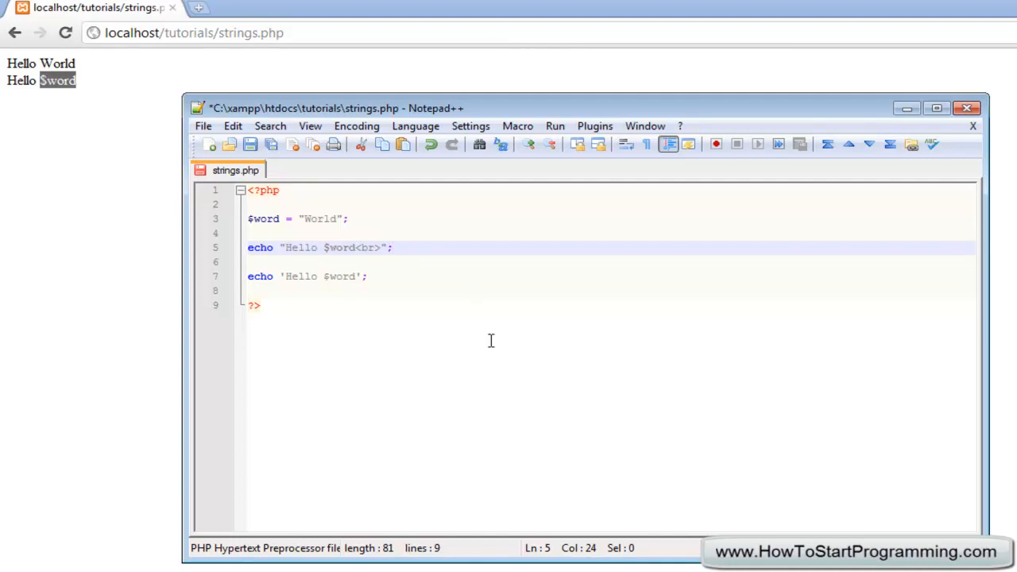
pyautogui.moveTo(449, 300)
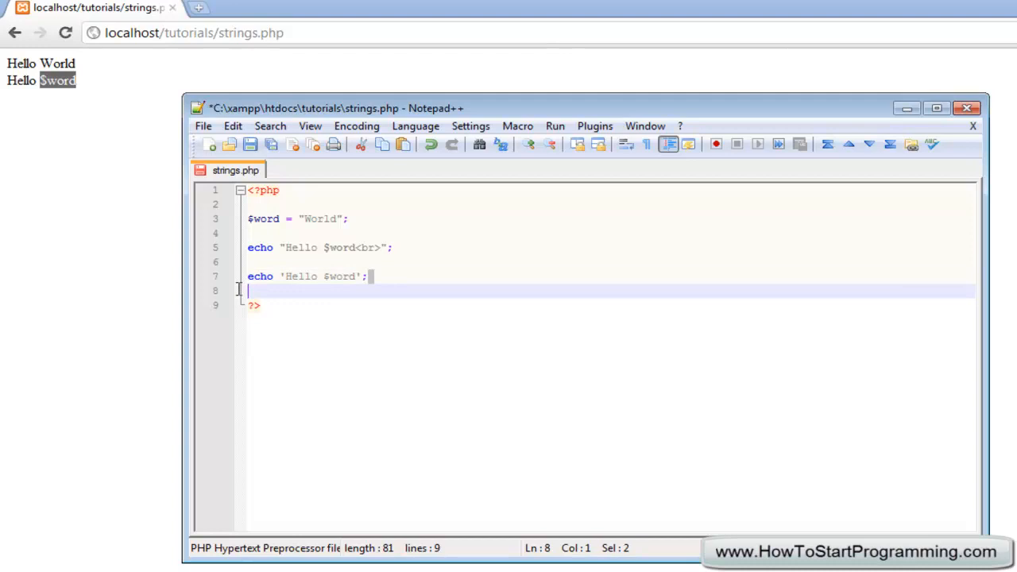
pyautogui.click(296, 219)
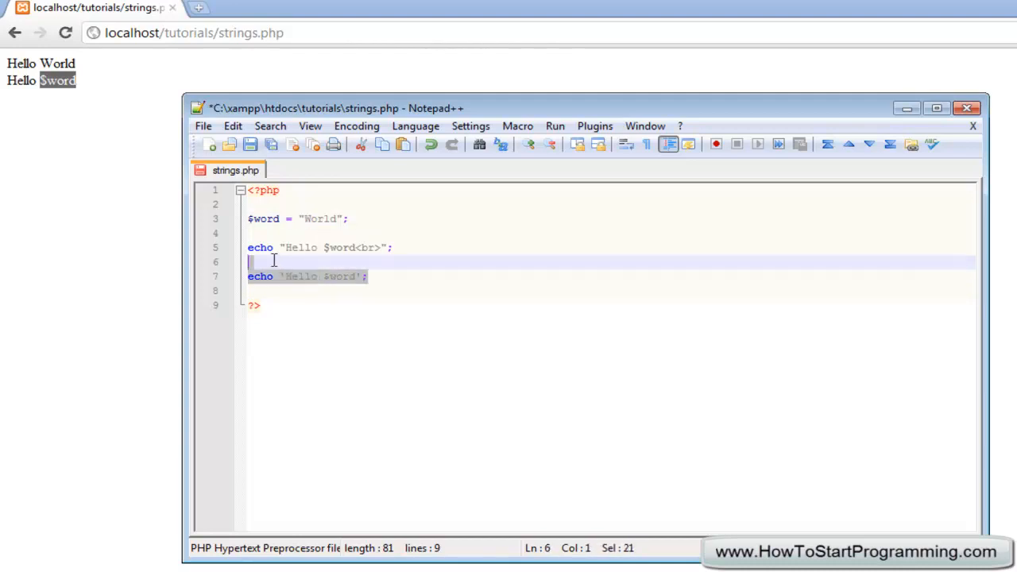
# Delete the selected code and begin a new echo 'Hello ' statement
pyautogui.press('Delete')
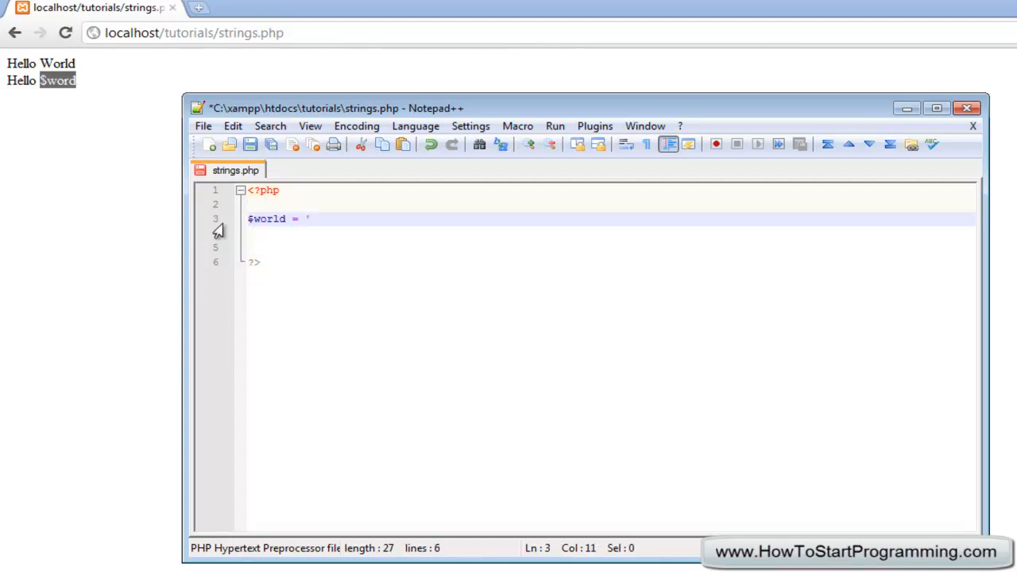
pyautogui.write('World')
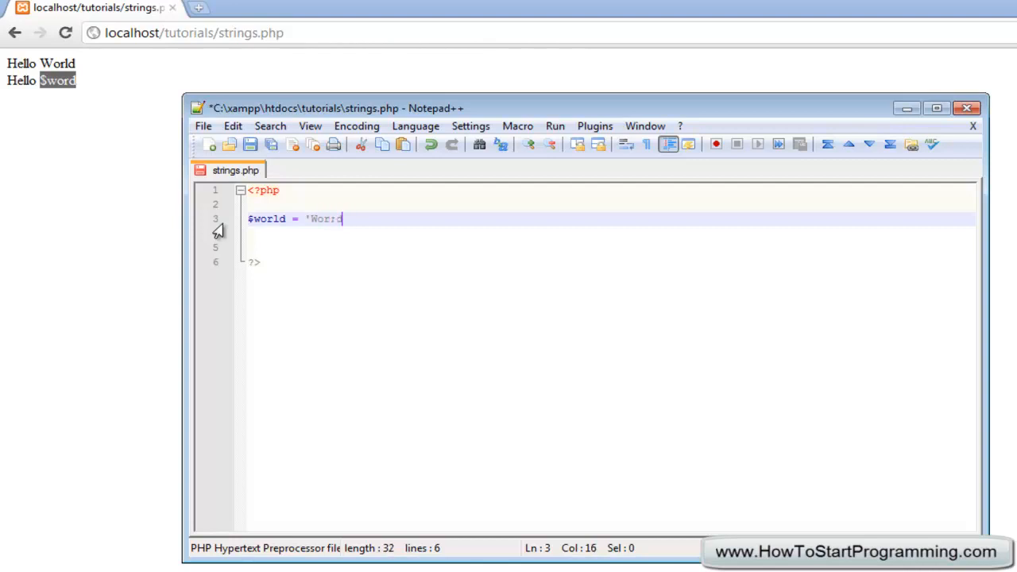
pyautogui.write("ld';")
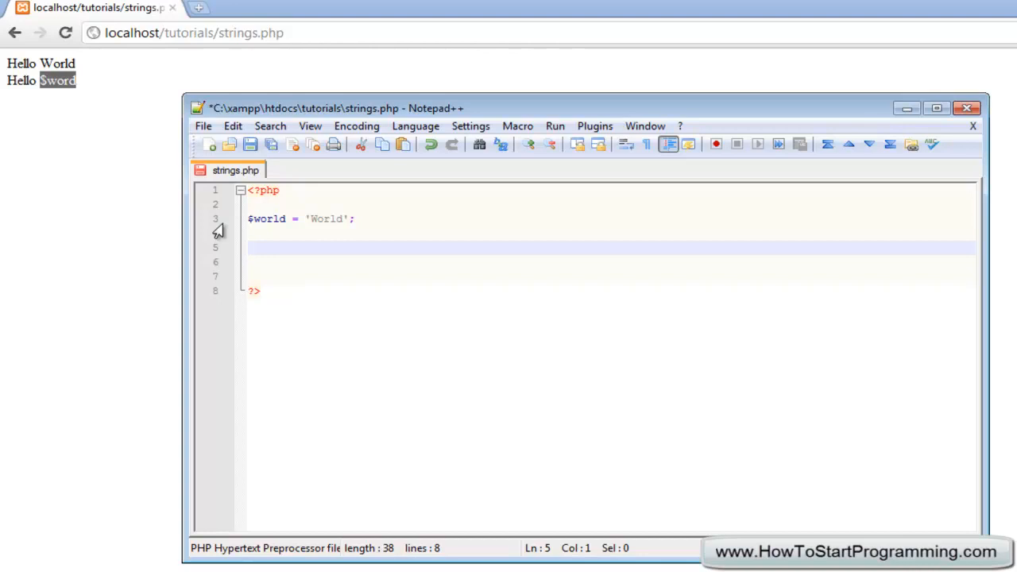
pyautogui.write('ec')
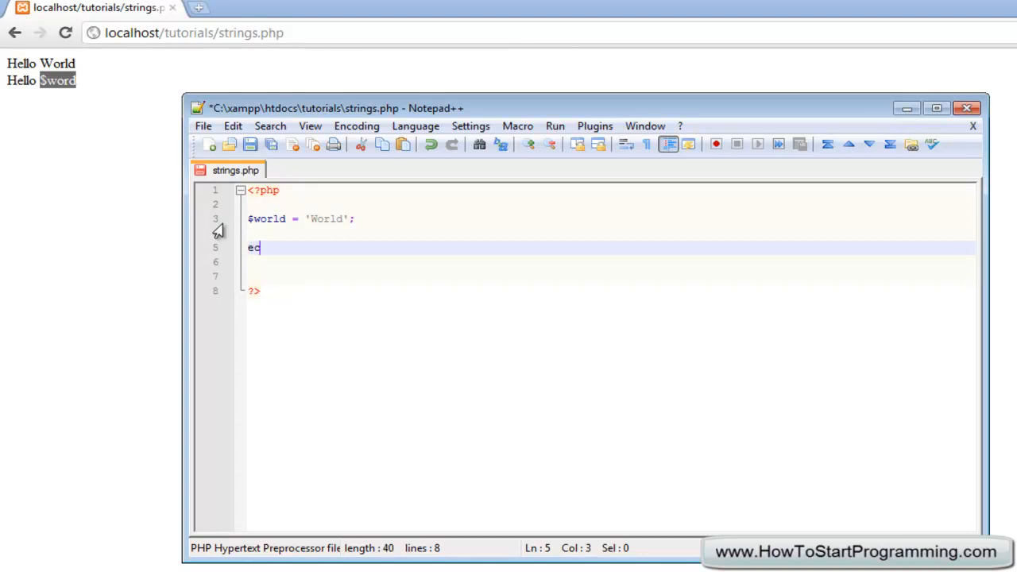
pyautogui.write("ho '")
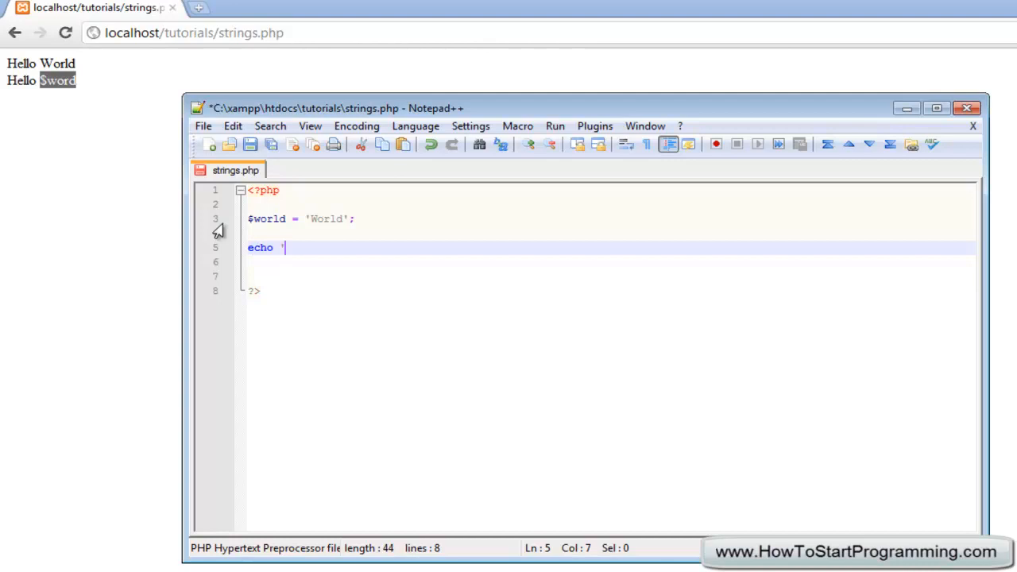
pyautogui.write('Hell')
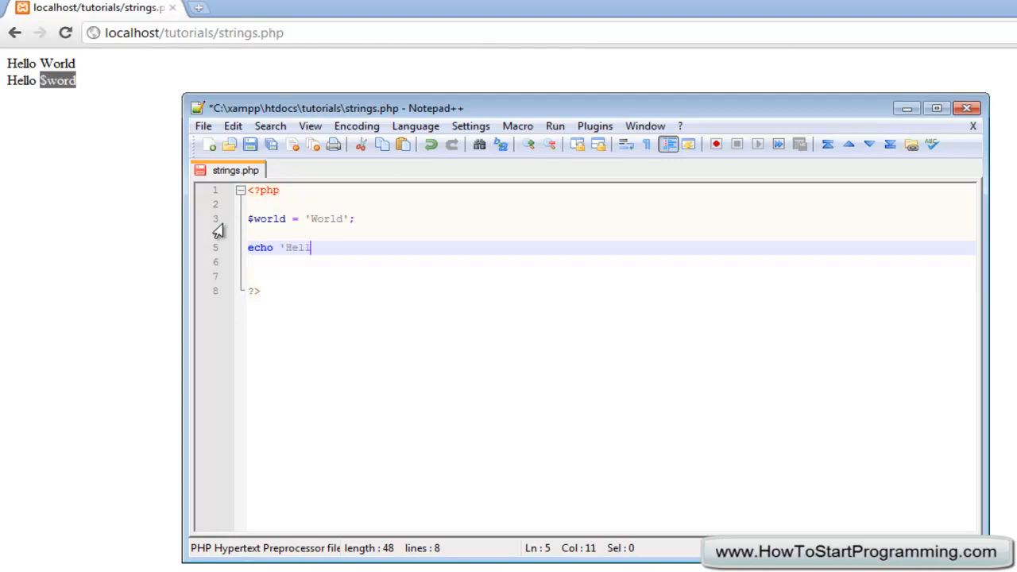
pyautogui.write('o')
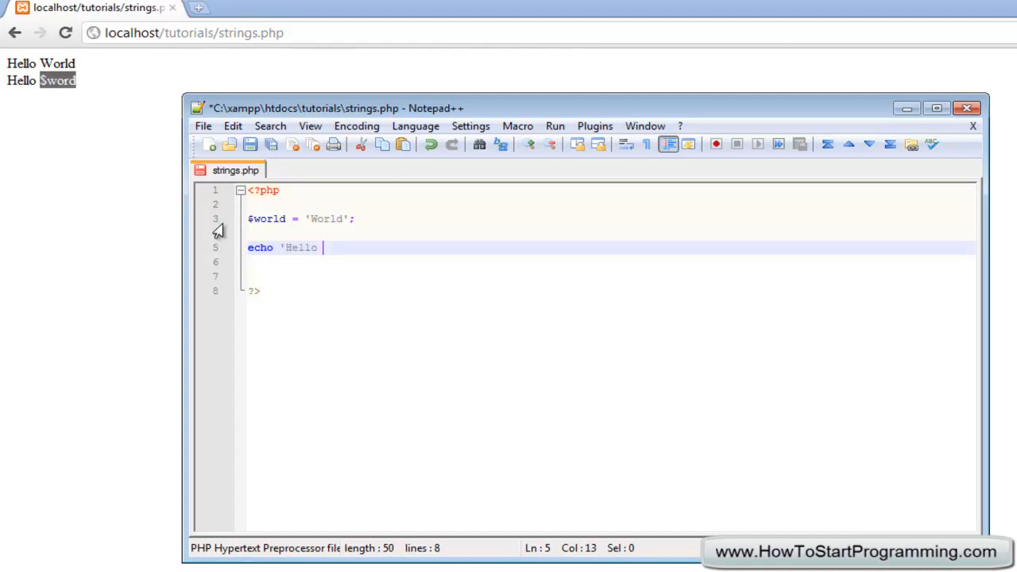
pyautogui.write("'")
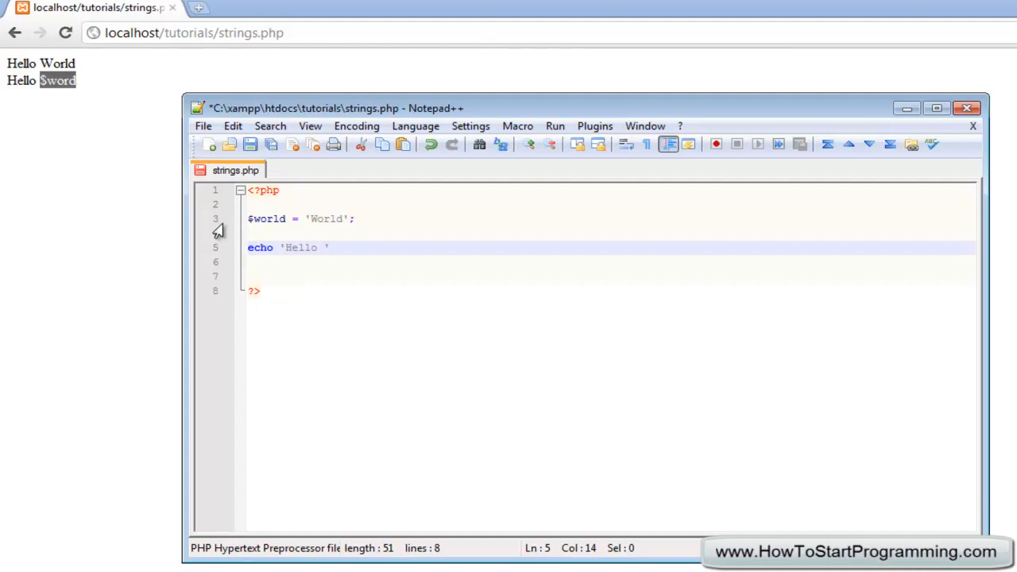
# Concatenate $world and '<br>' onto it: echo 'Hello ' . $world . '<br>';
pyautogui.write('/')
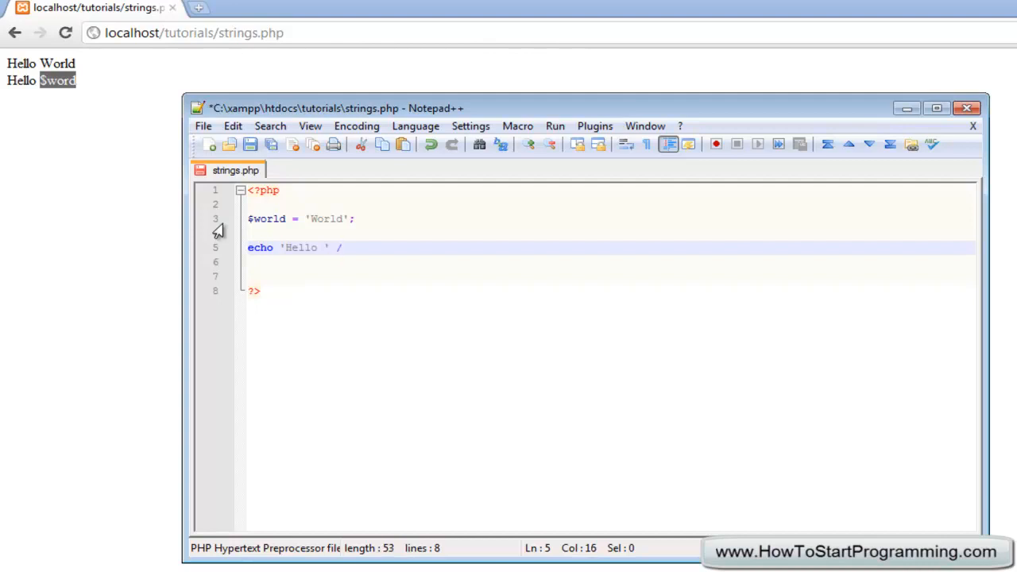
pyautogui.write('.')
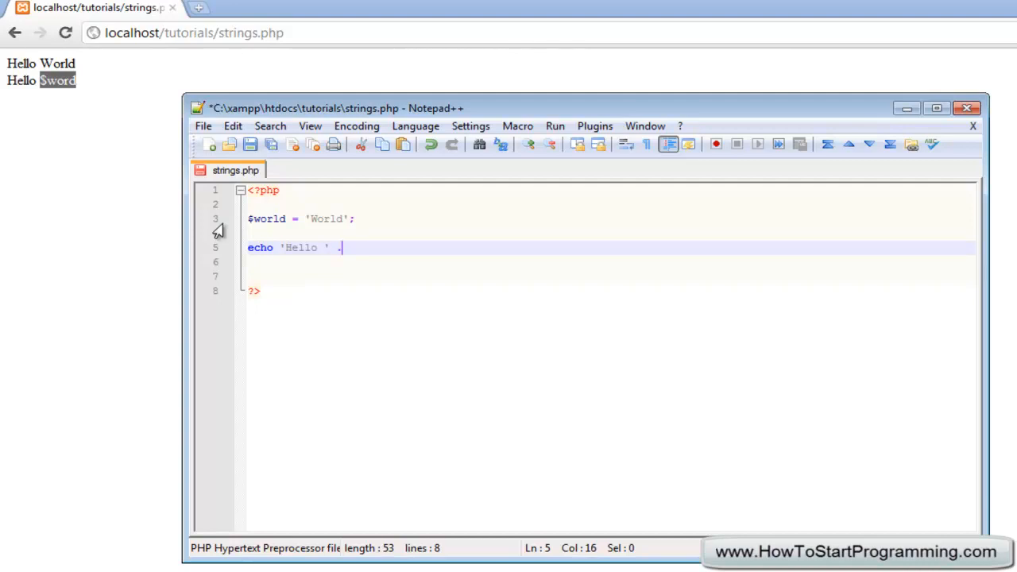
pyautogui.write('$')
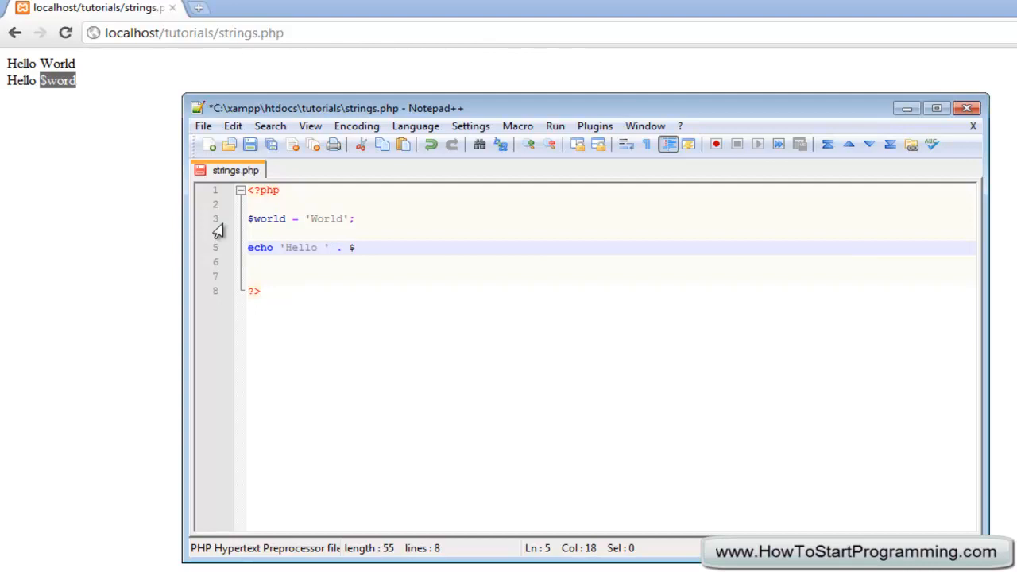
pyautogui.write('world')
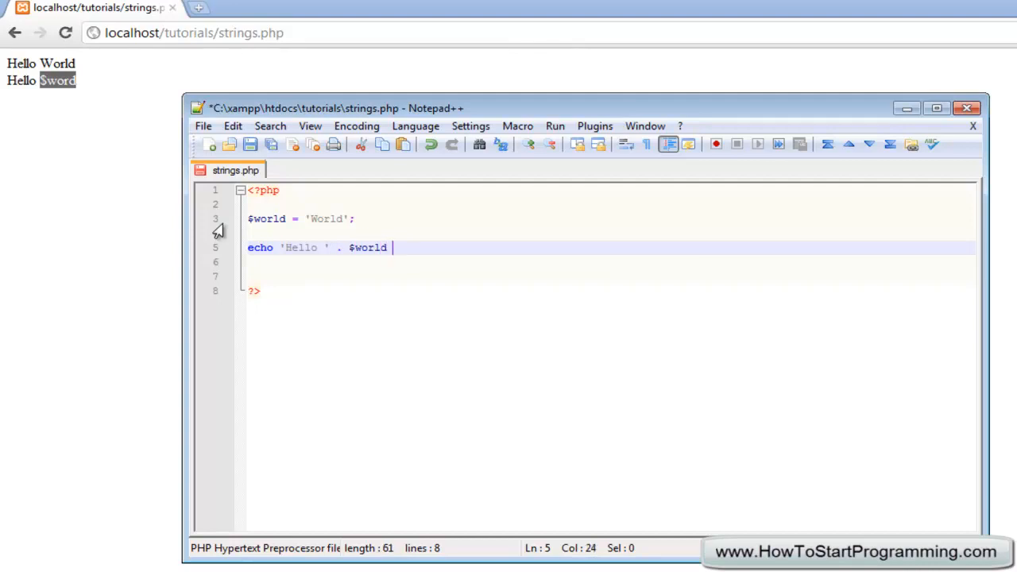
pyautogui.write('.')
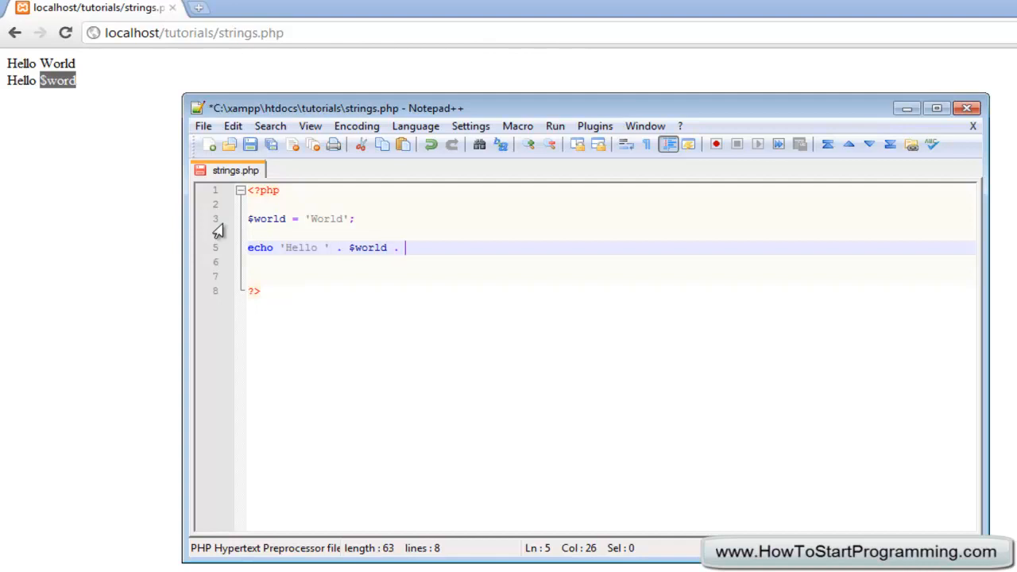
pyautogui.write("'>")
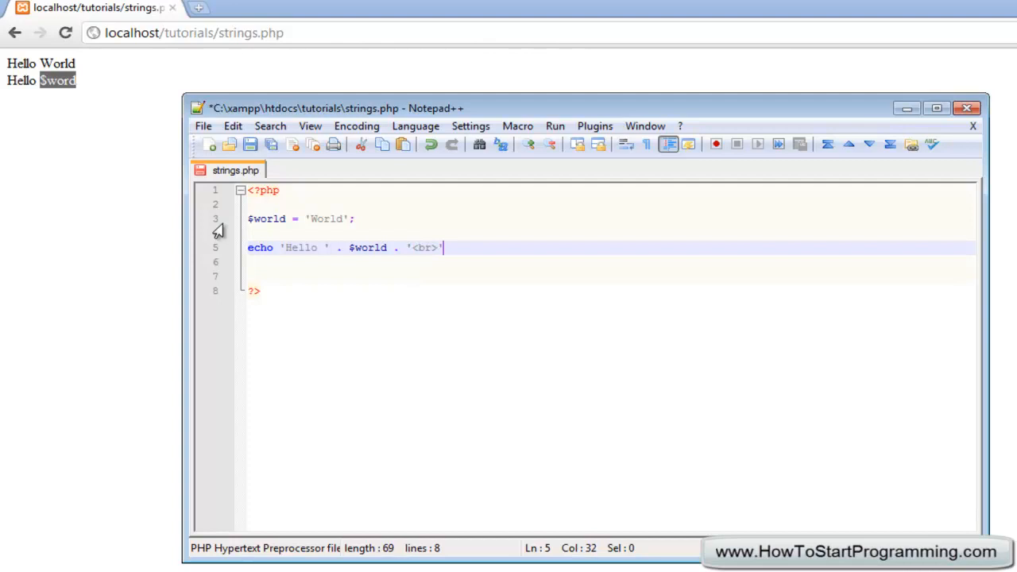
pyautogui.write(';')
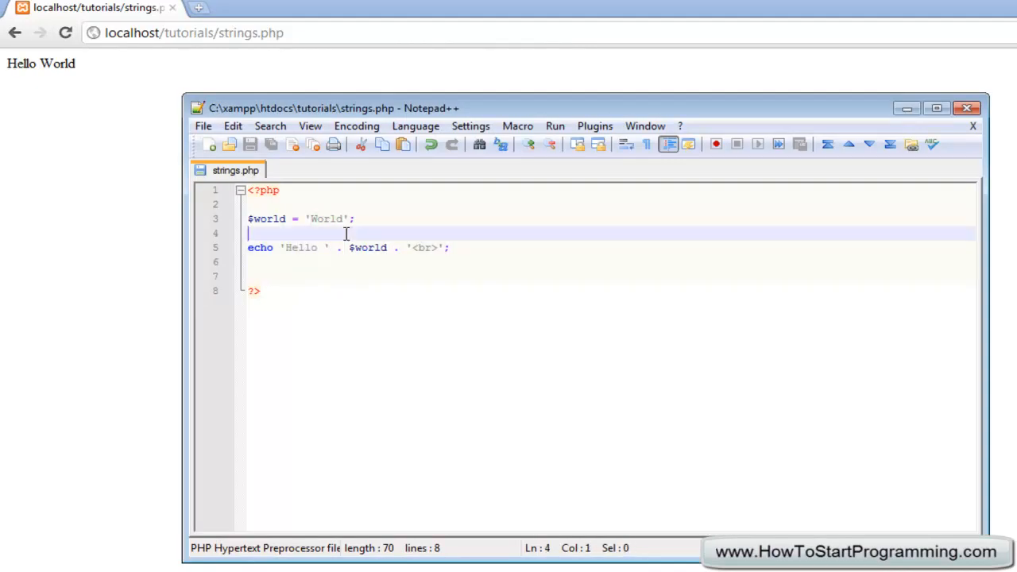
# Add echo "Hello $world"; after the concatenated echo, save, and select both echo lines
pyautogui.click(406, 247)
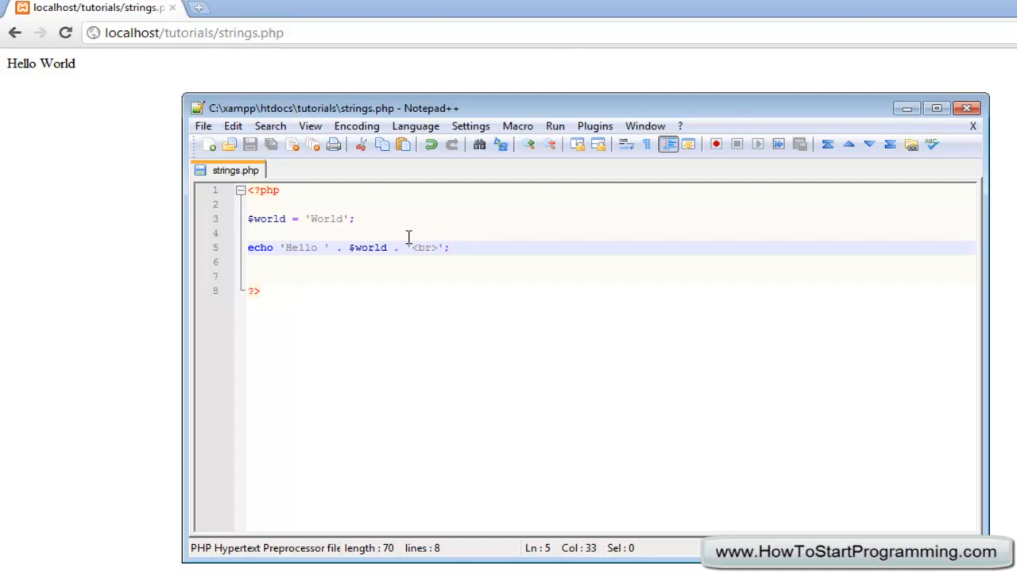
pyautogui.write('echo')
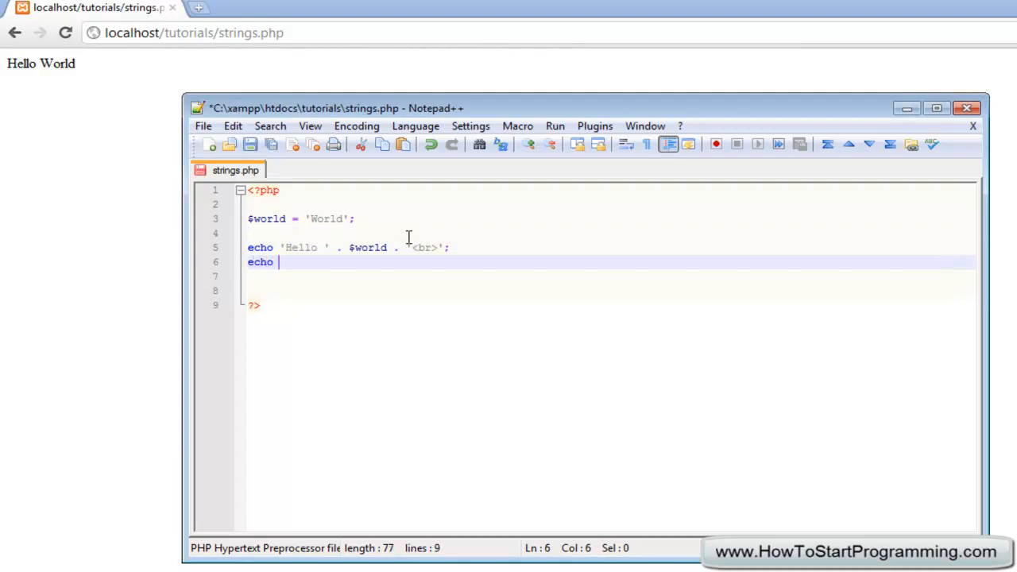
pyautogui.write('"Hello $w')
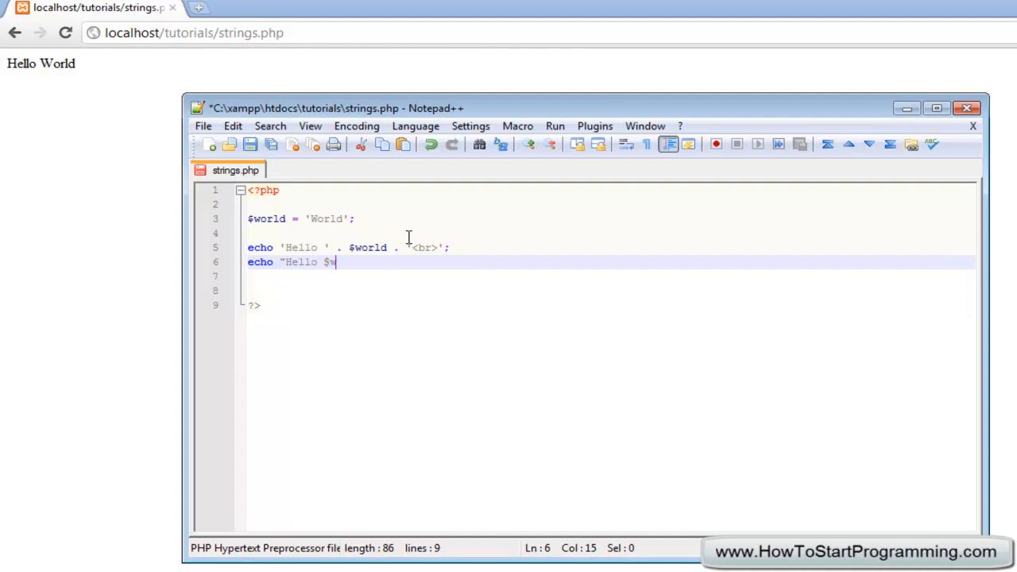
pyautogui.write('orld";')
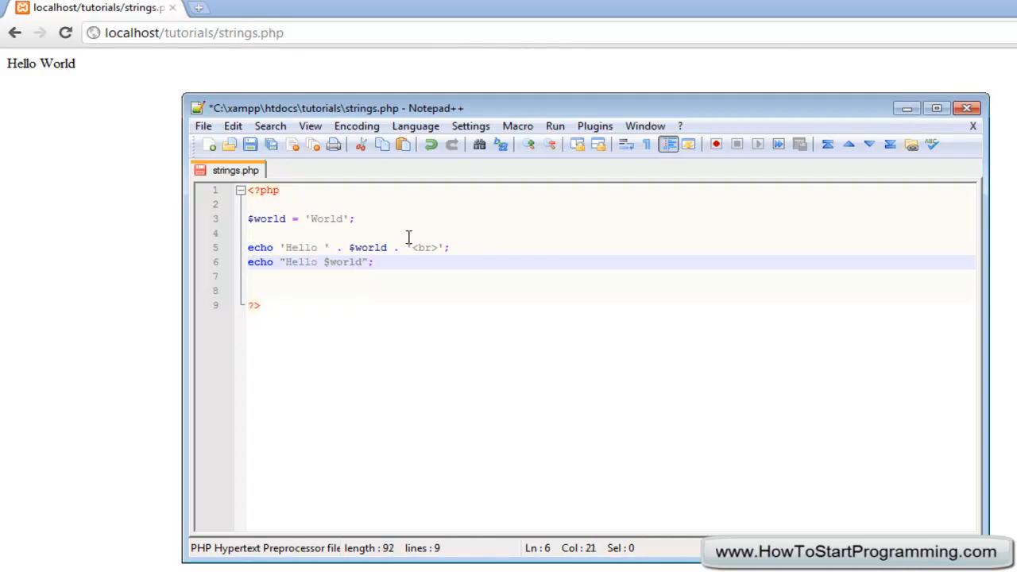
pyautogui.click(367, 247)
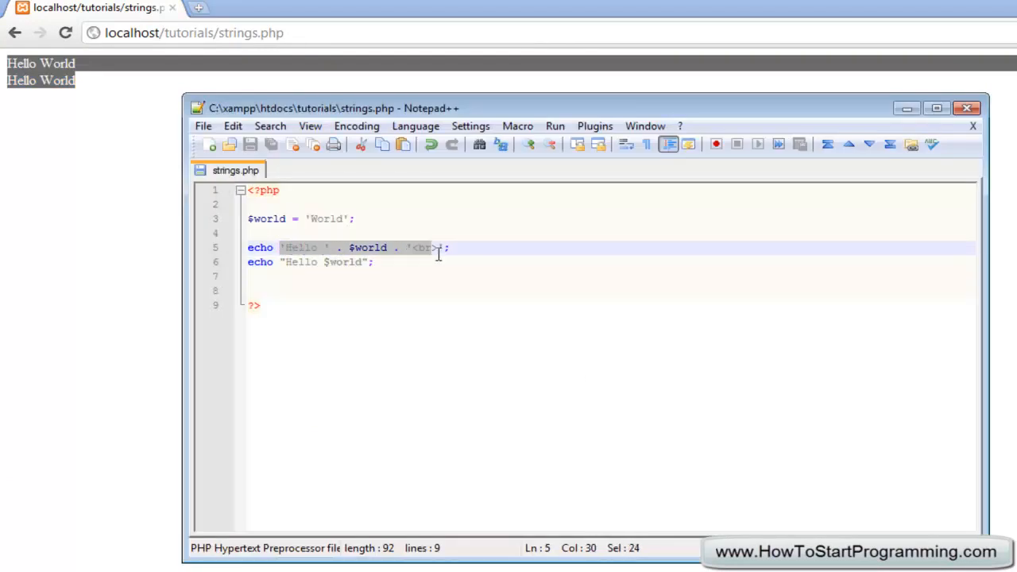
pyautogui.click(408, 263)
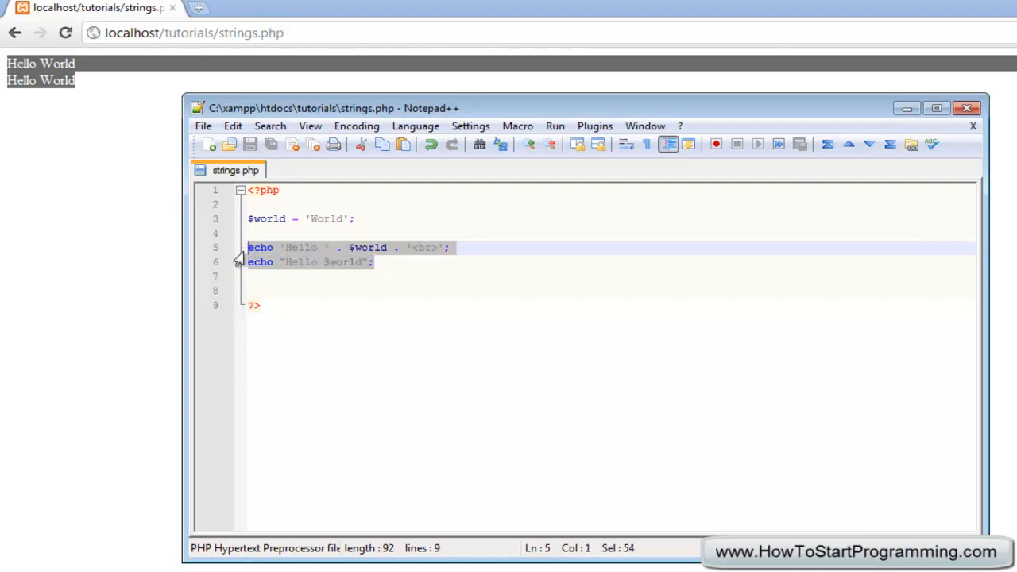
# Delete the existing code lines and begin a new double-quoted echo statement
pyautogui.press('Delete')
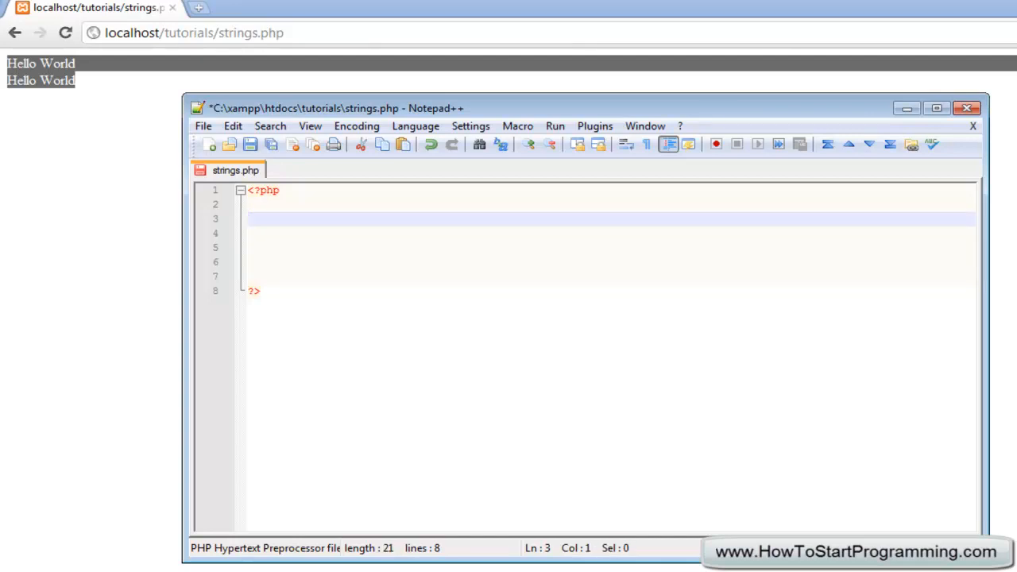
pyautogui.write('$google')
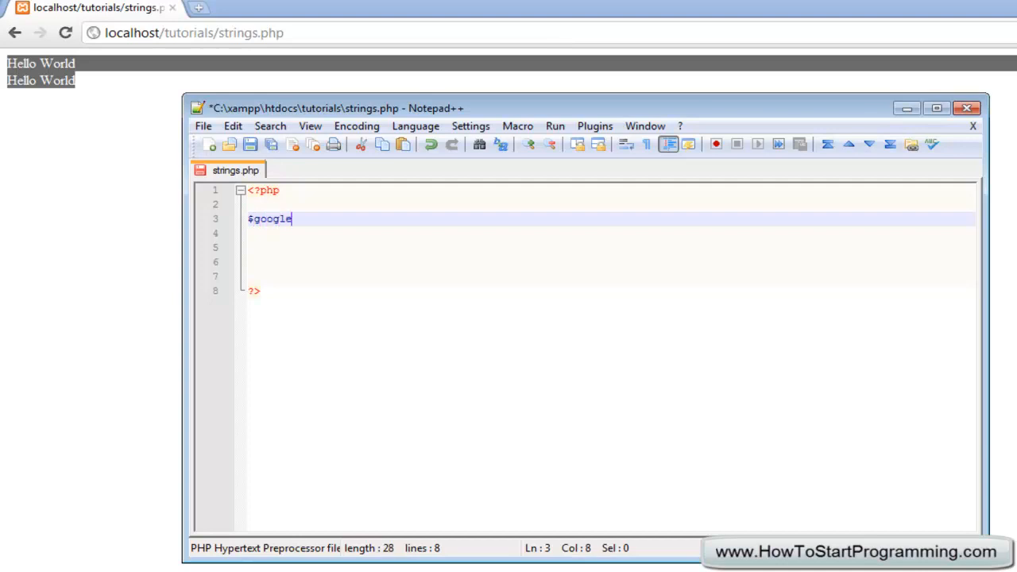
pyautogui.press('Enter')
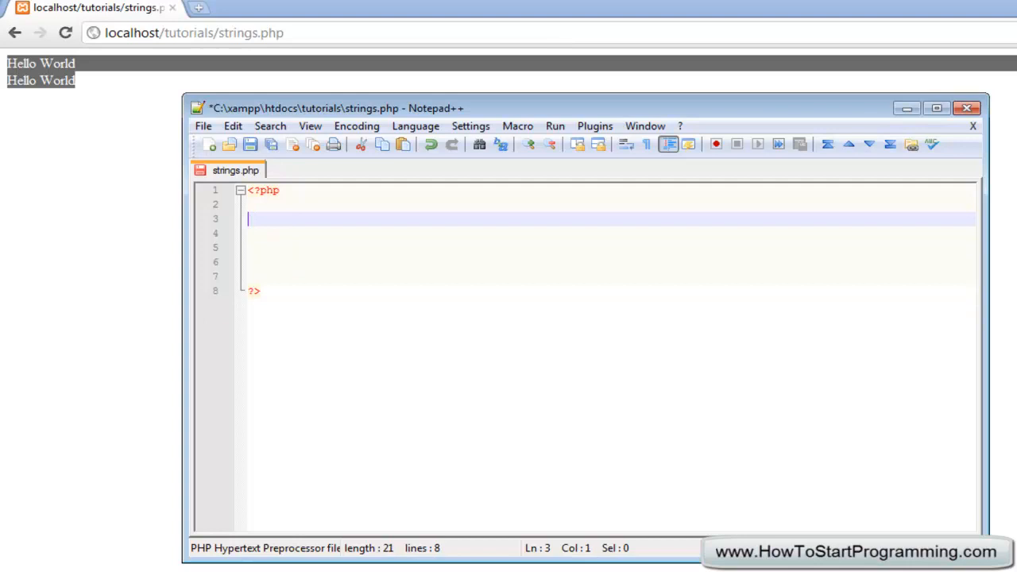
pyautogui.write('echo')
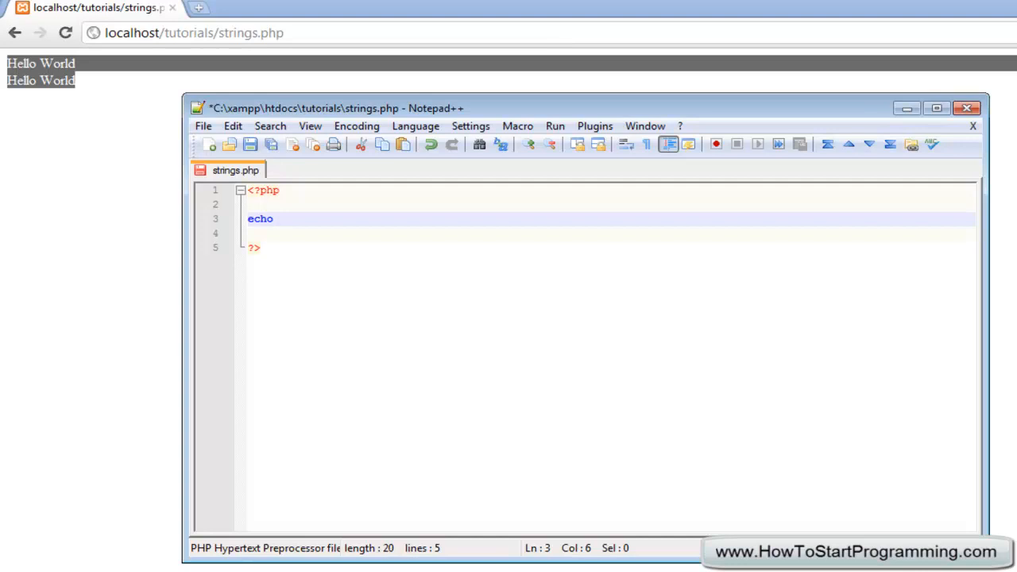
pyautogui.write('"')
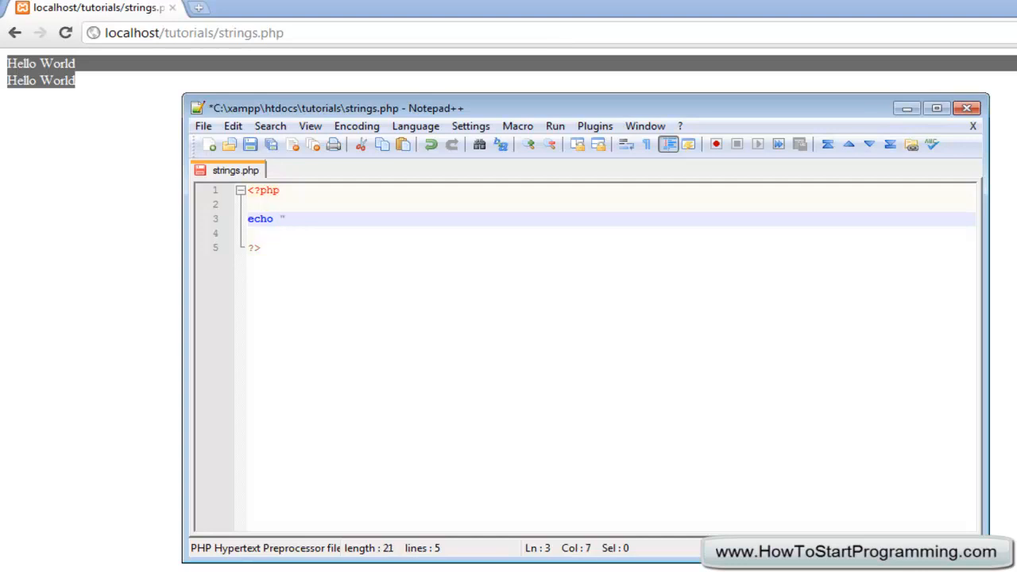
pyautogui.write('"')
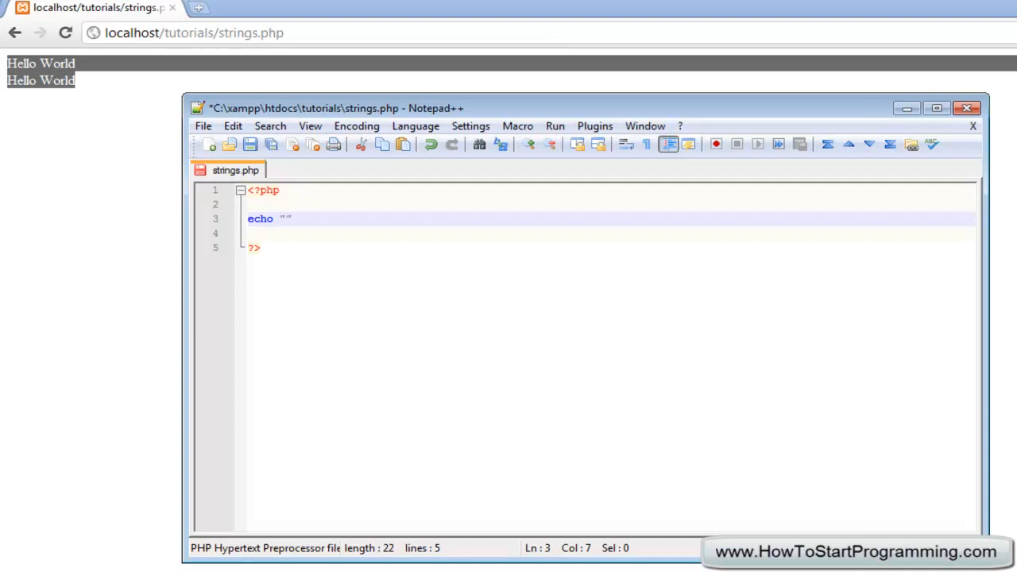
pyautogui.write('<a')
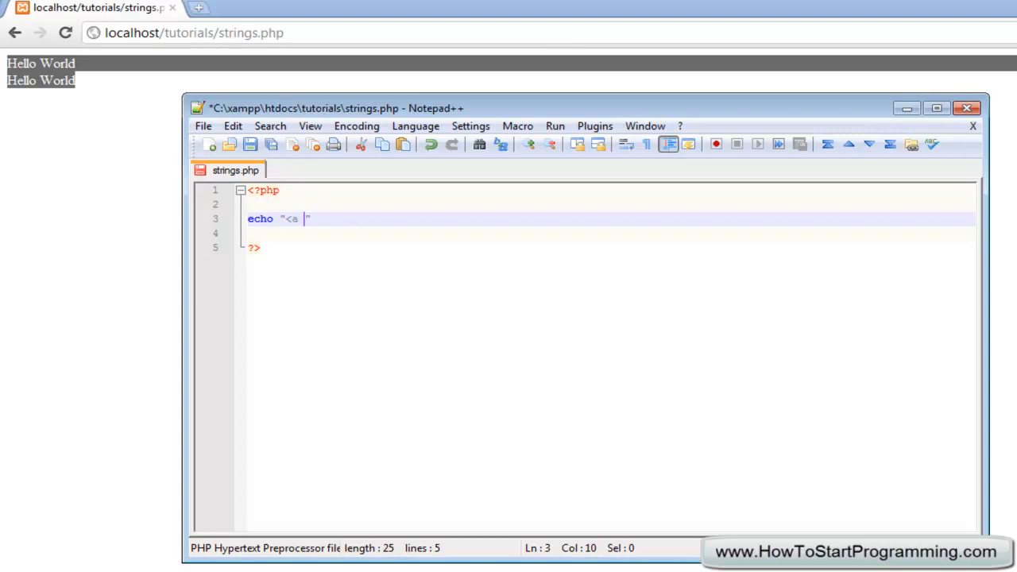
pyautogui.write('href=')
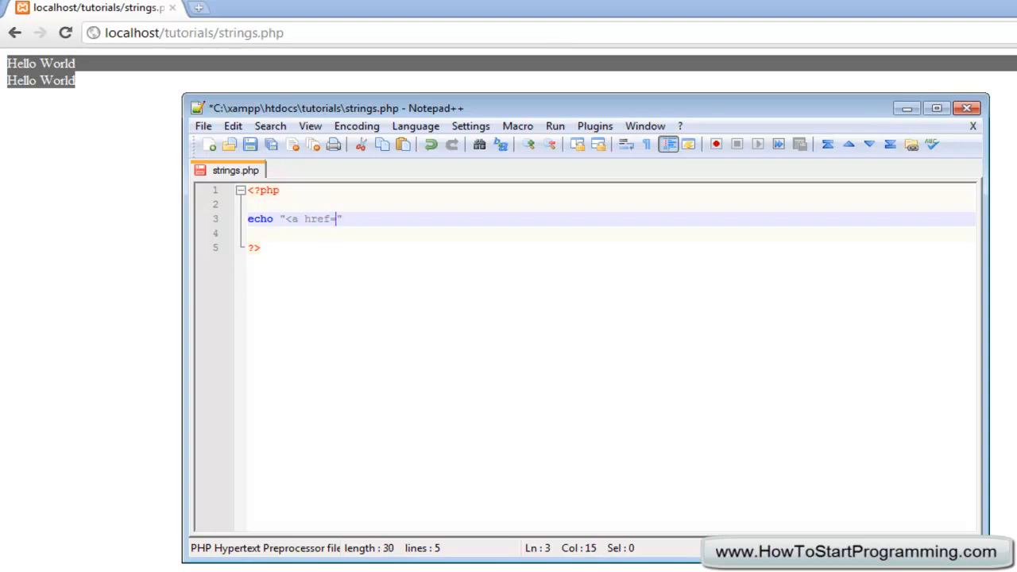
pyautogui.write('""')
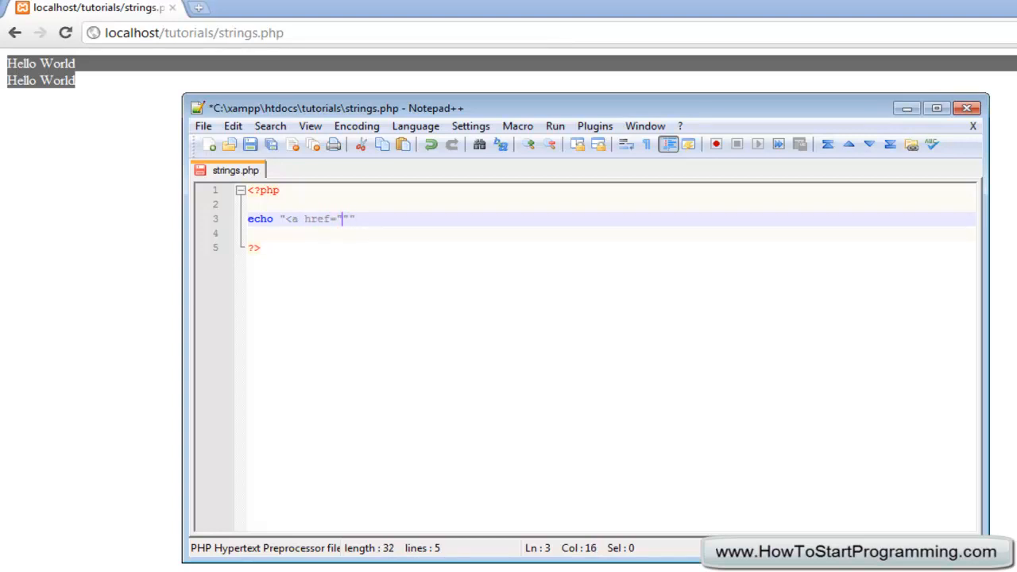
pyautogui.write('www.google.com')
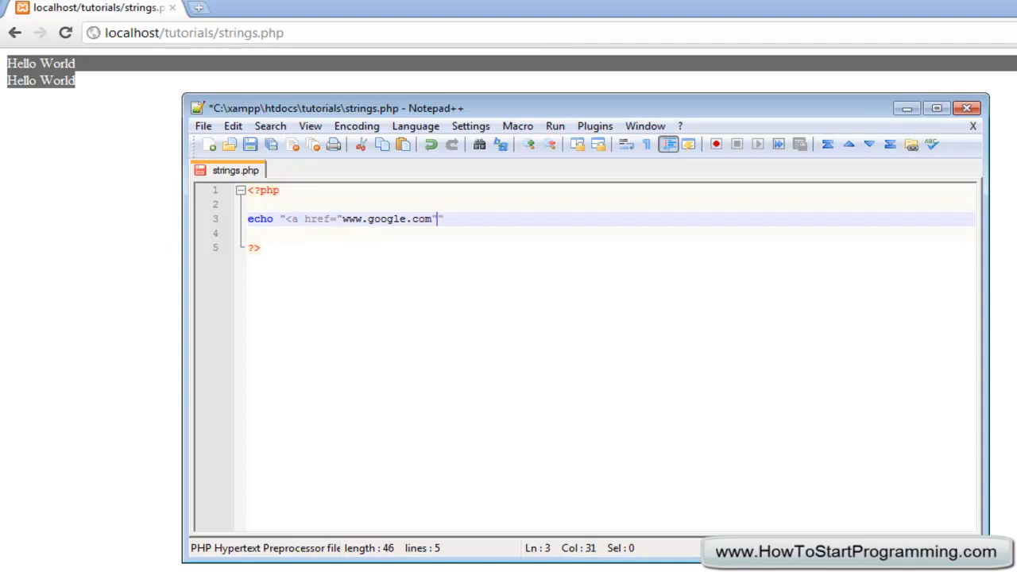
pyautogui.write('>')
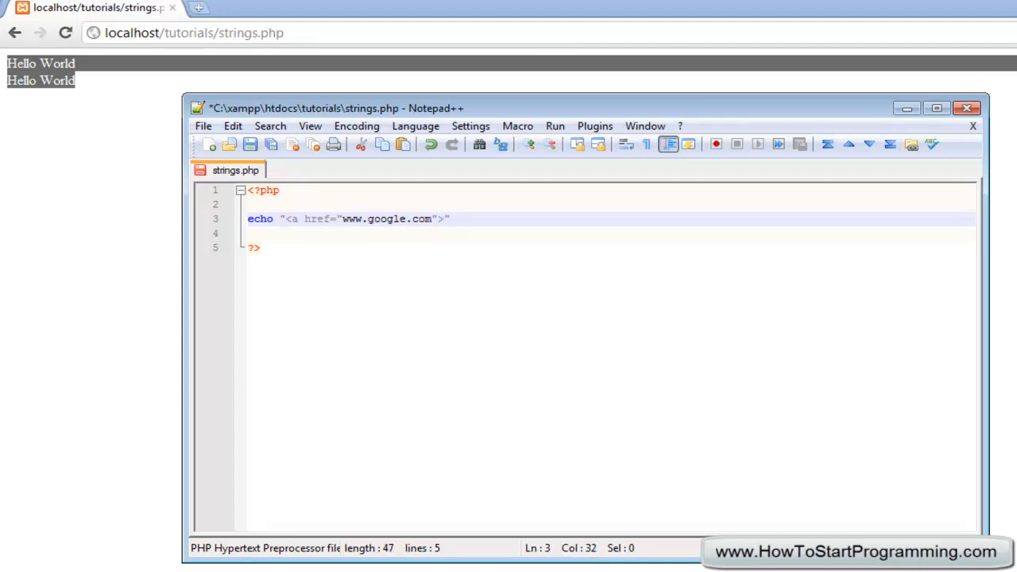
pyautogui.write('G')
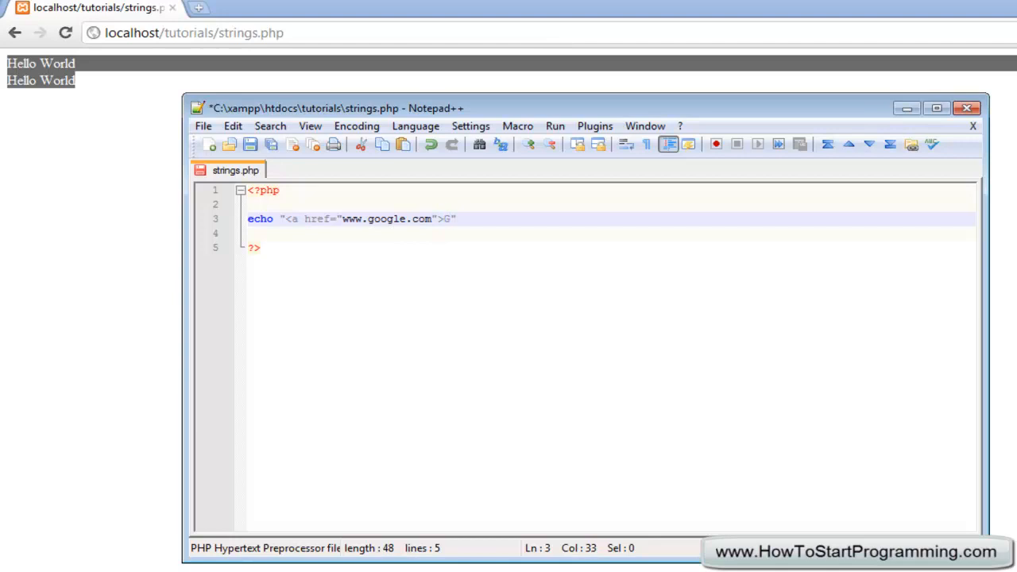
pyautogui.write('oogle</')
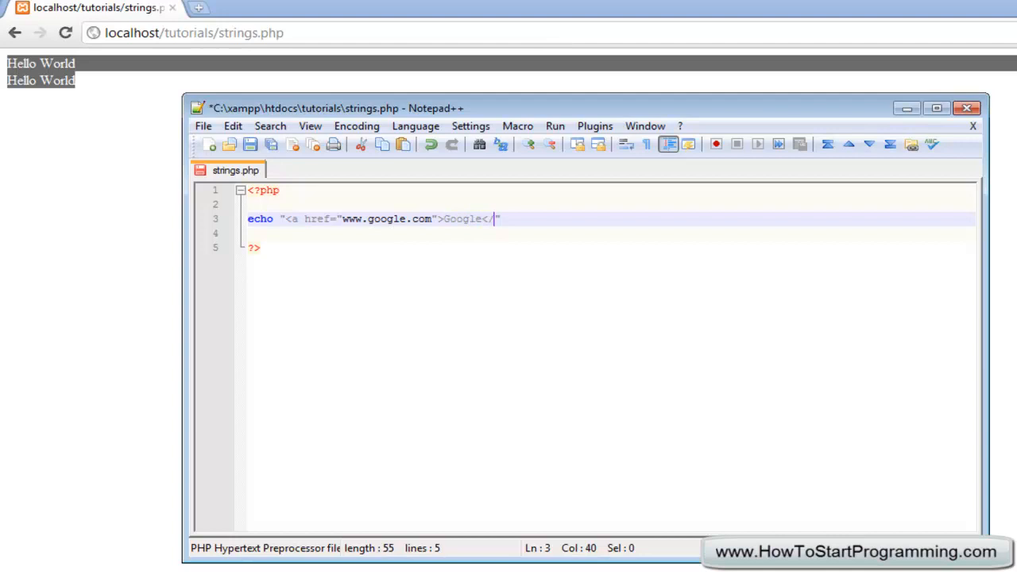
pyautogui.write('a>')
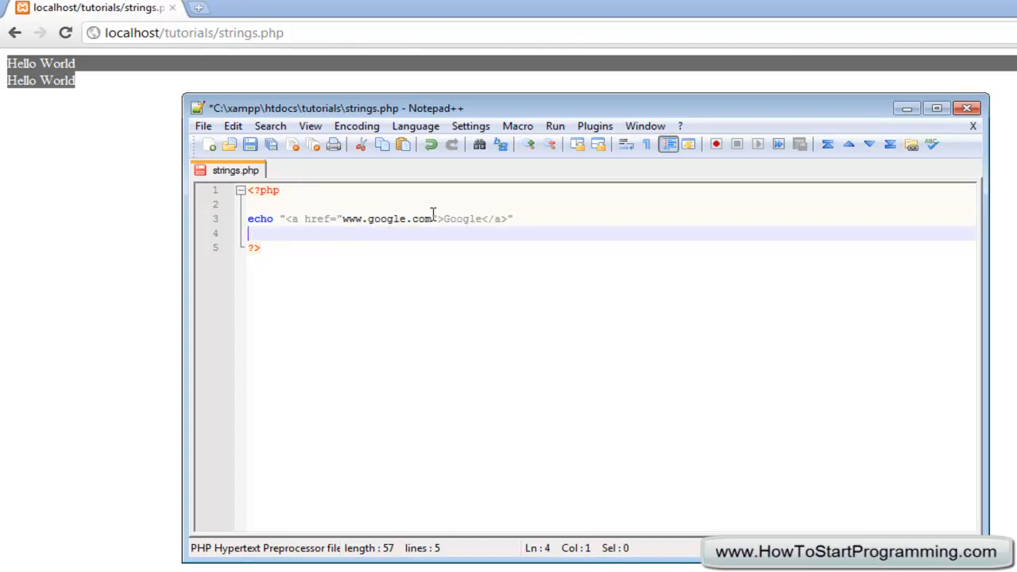
pyautogui.write('";')
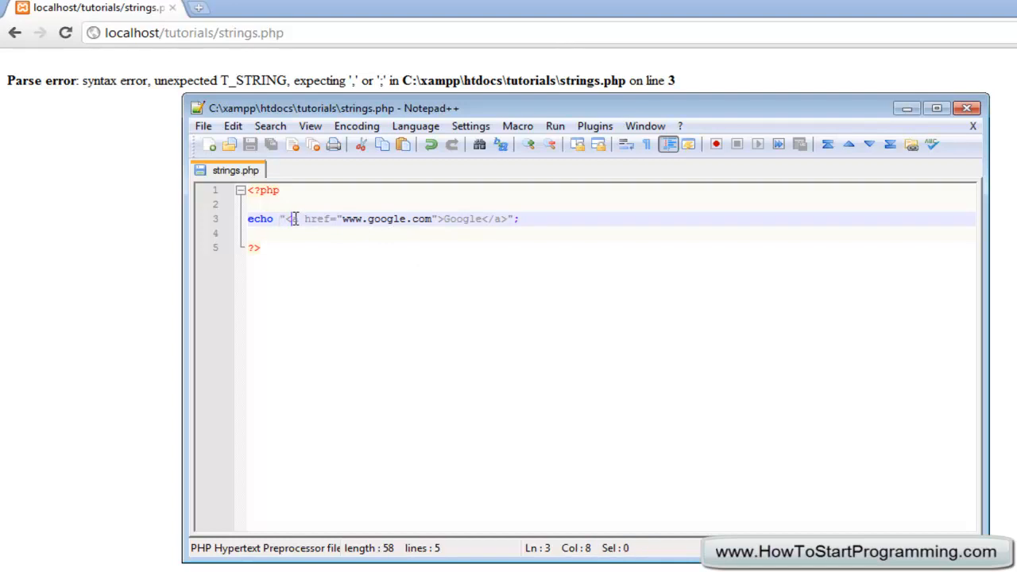
# Point out the clashing double quotes in the Google link echo, then clear that line
pyautogui.click(514, 218)
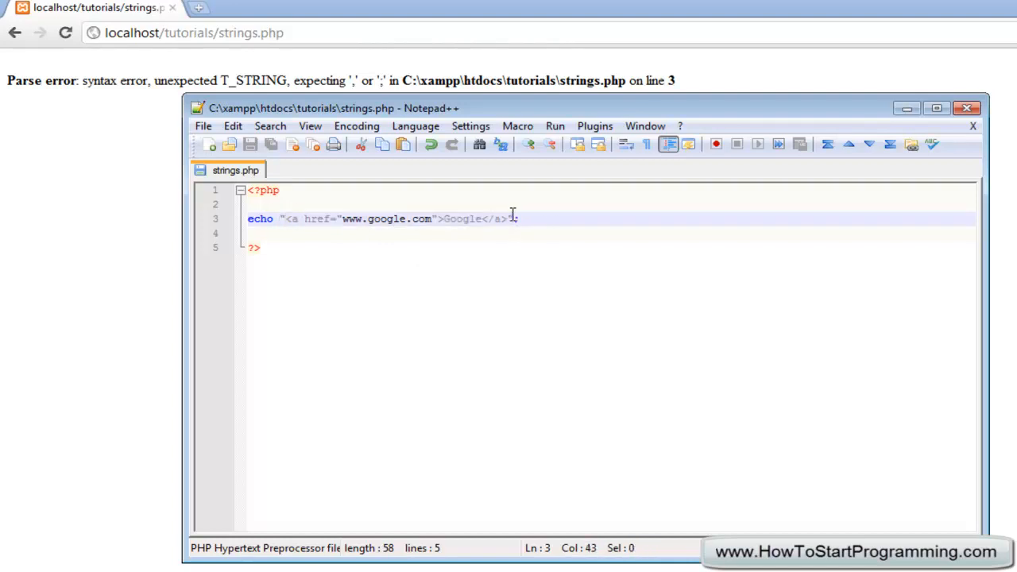
pyautogui.click(278, 219)
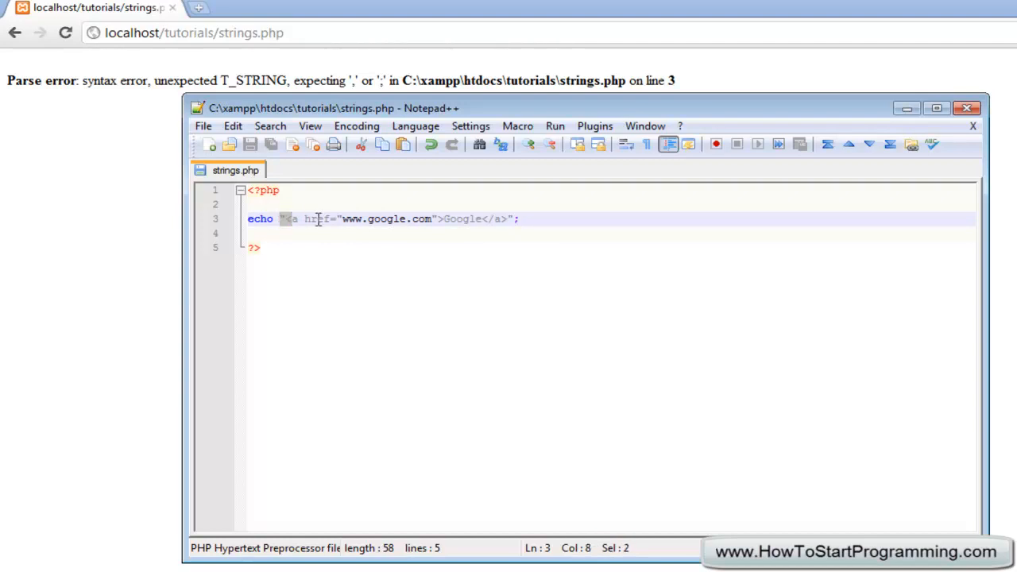
pyautogui.click(335, 219)
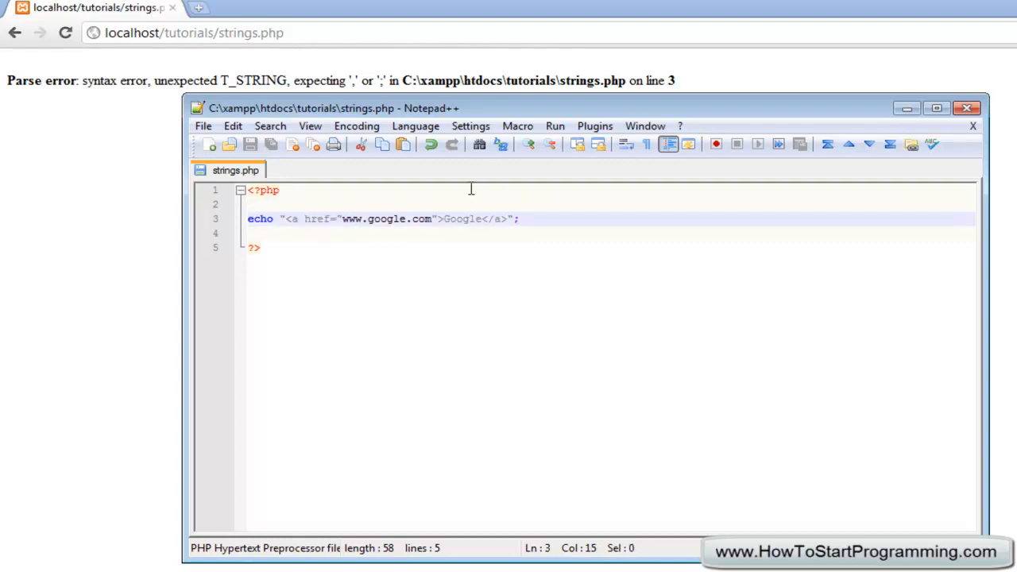
pyautogui.moveTo(560, 216)
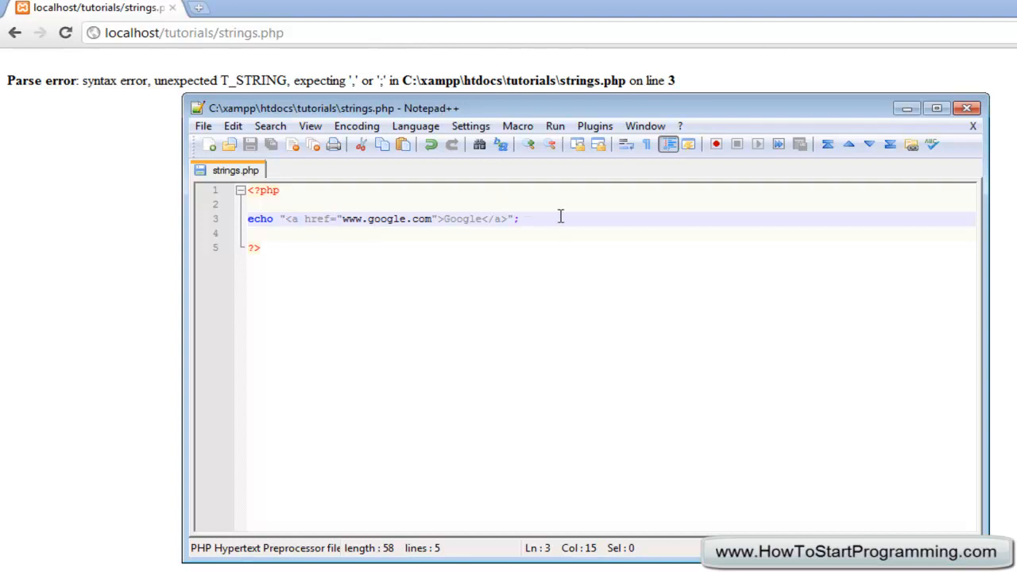
pyautogui.press('Return')
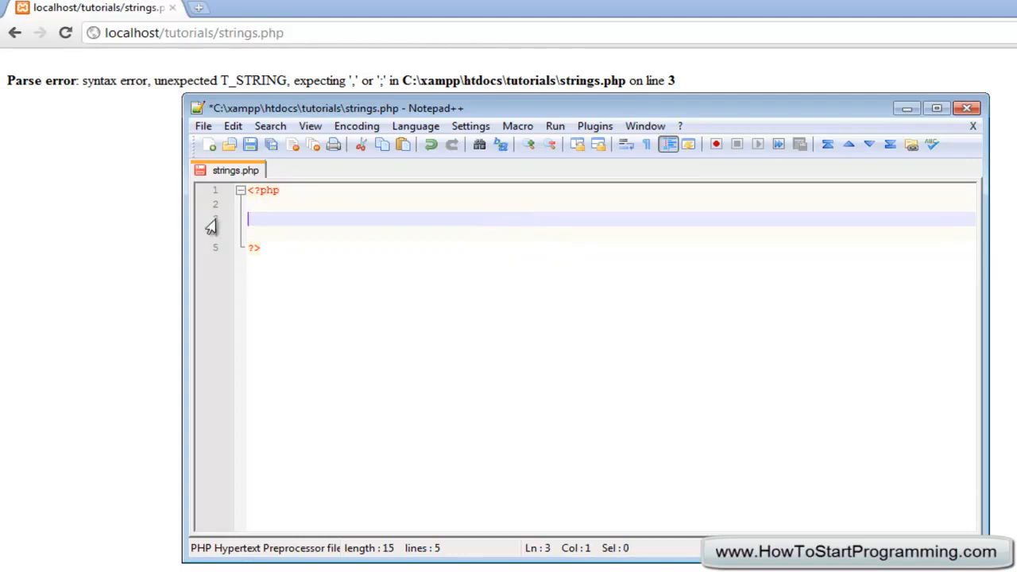
pyautogui.write('echo')
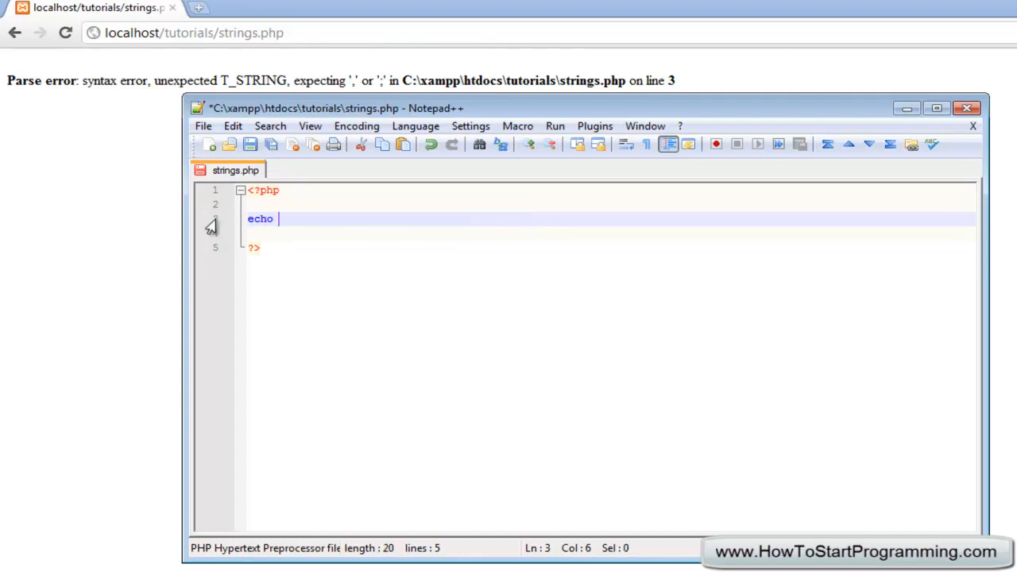
pyautogui.write("'<'")
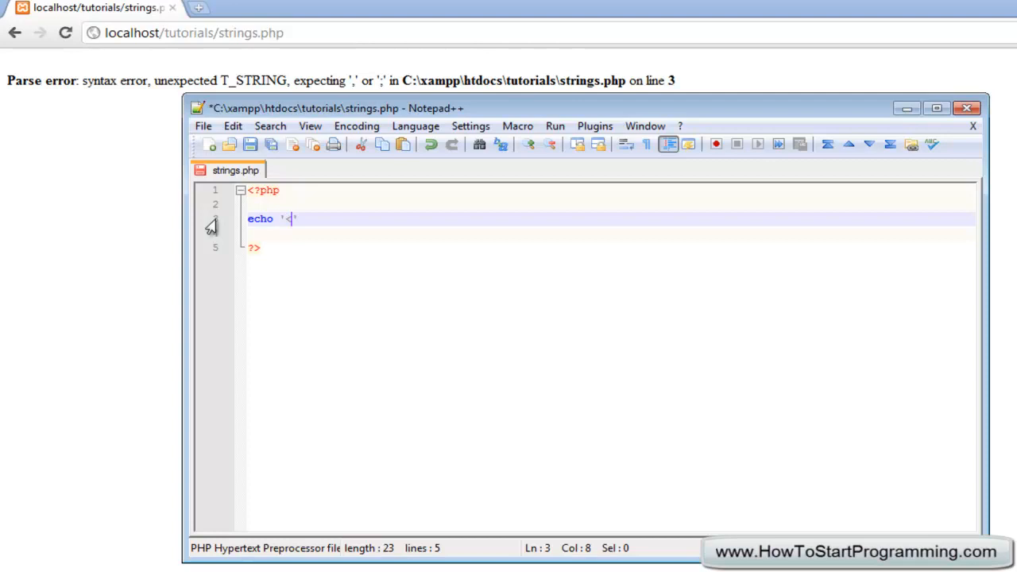
pyautogui.write('a h')
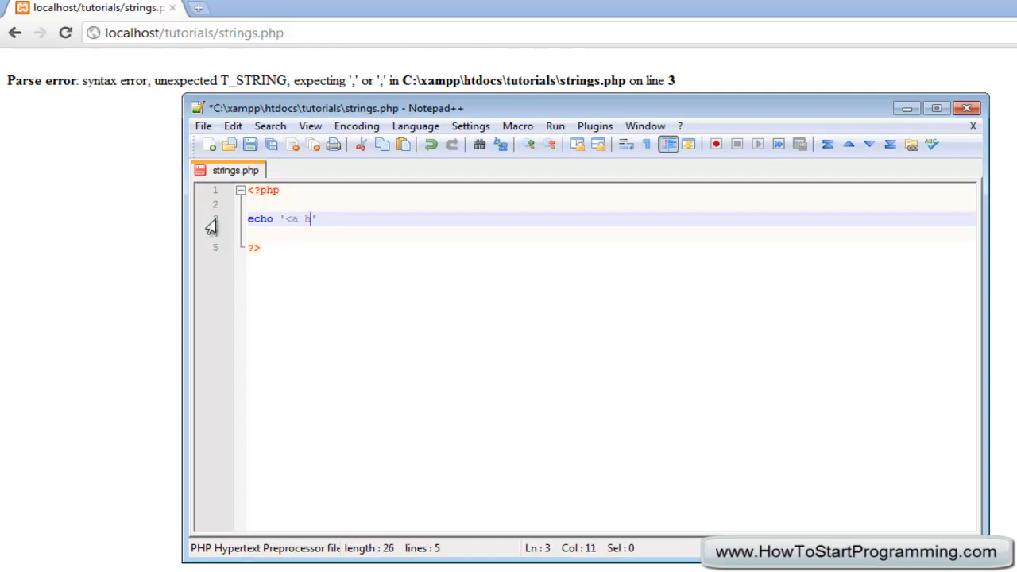
pyautogui.write('ref')
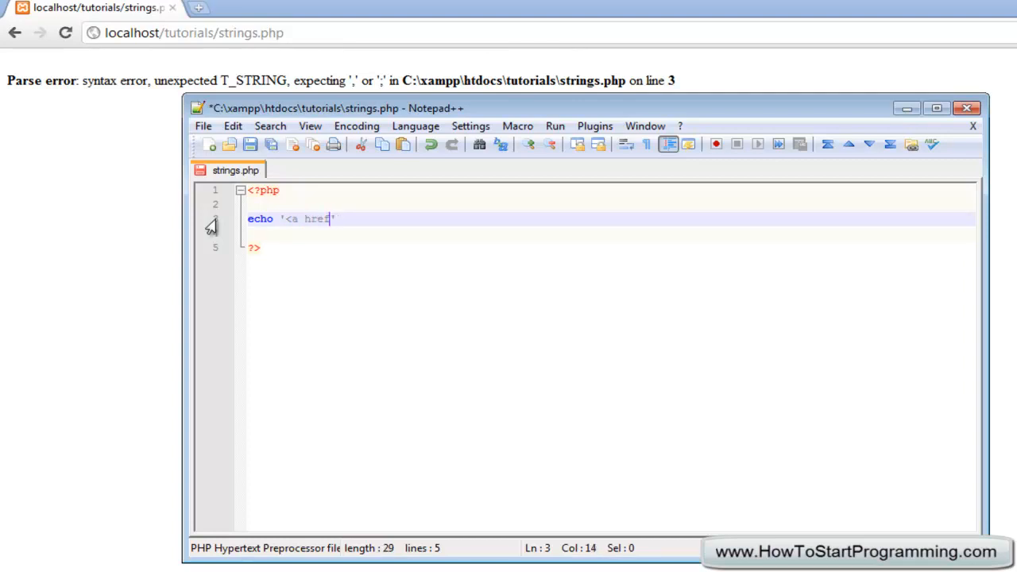
pyautogui.write('="www.google.co')
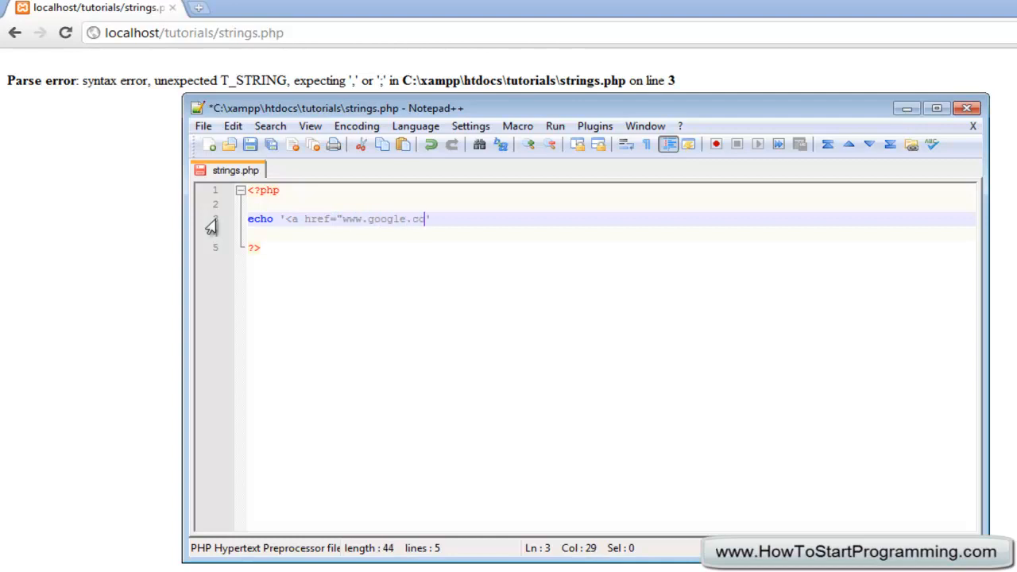
pyautogui.write('m">Goo')
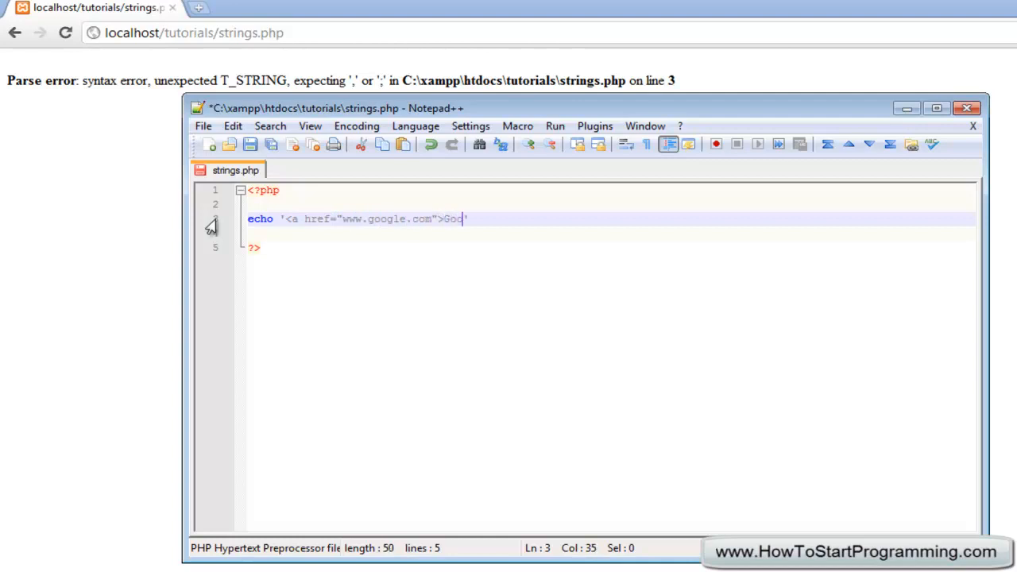
pyautogui.write("gle</a>'")
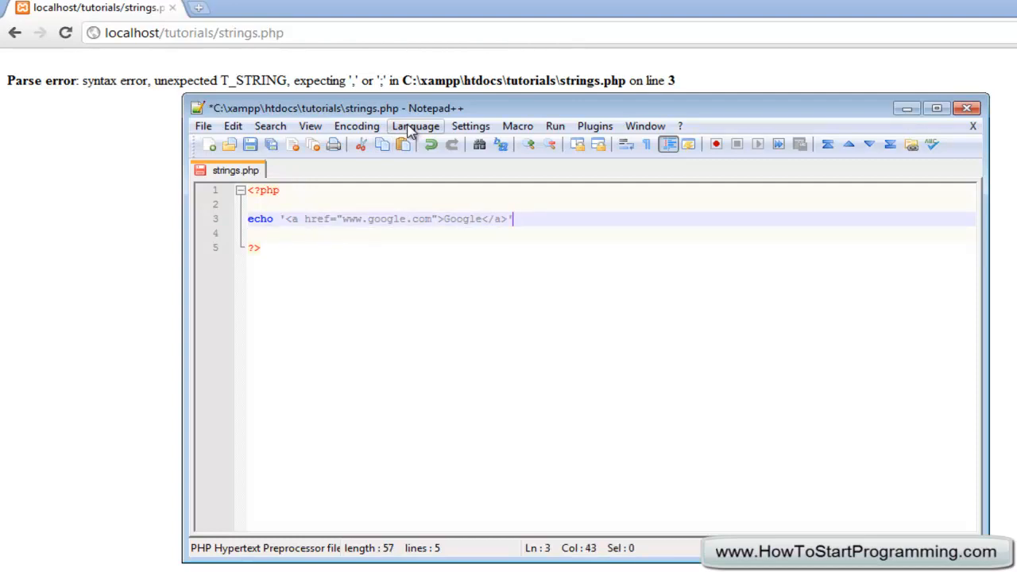
pyautogui.write(';')
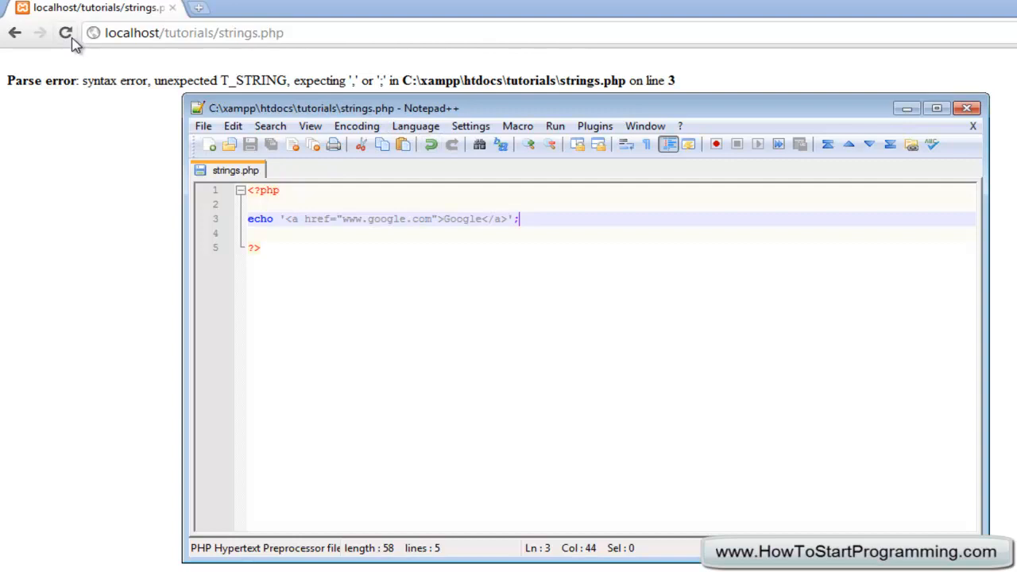
pyautogui.click(66, 32)
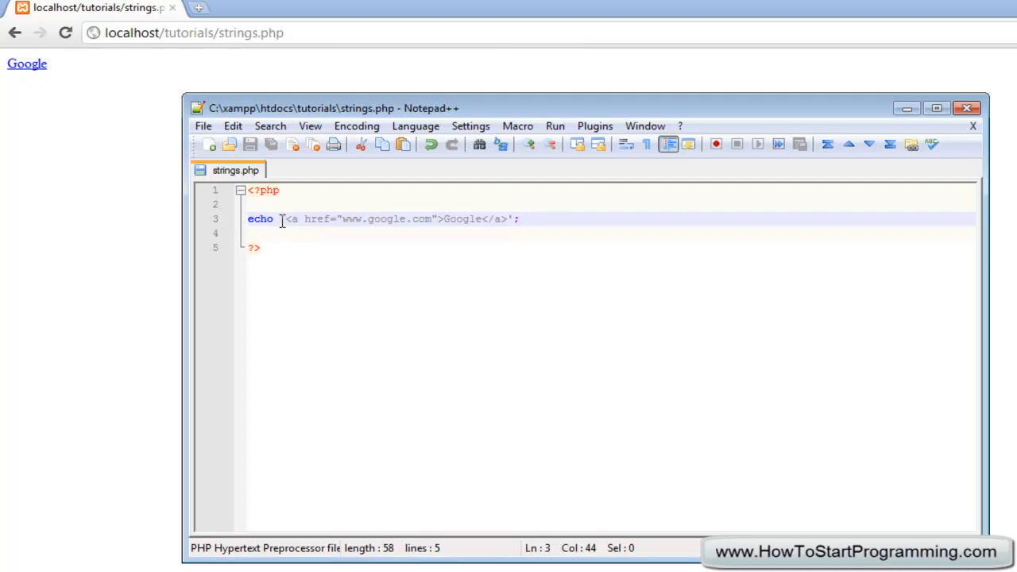
pyautogui.click(286, 218)
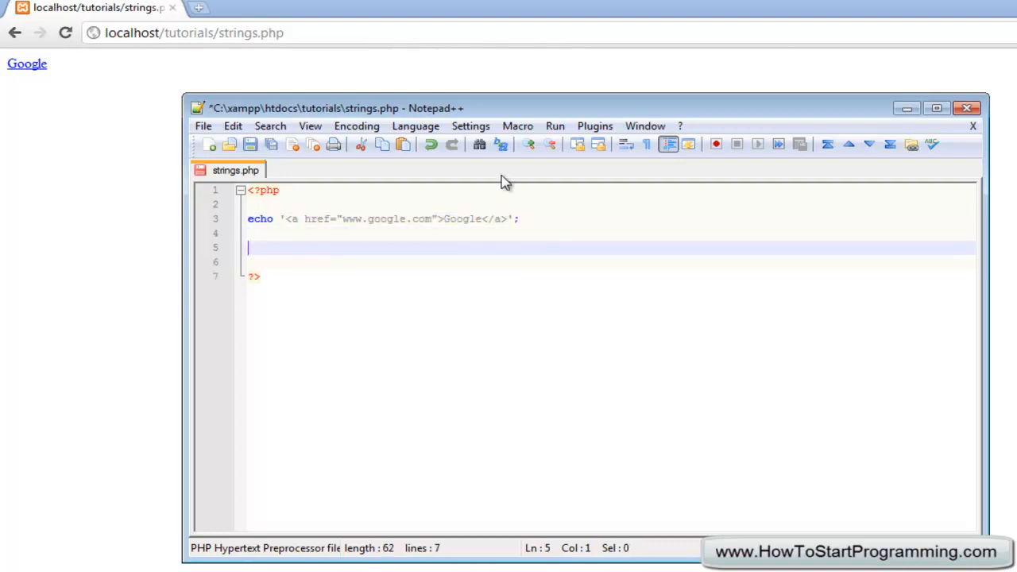
# Type echo "my name is $name"; on line 5 and select that whole line
pyautogui.write('echo')
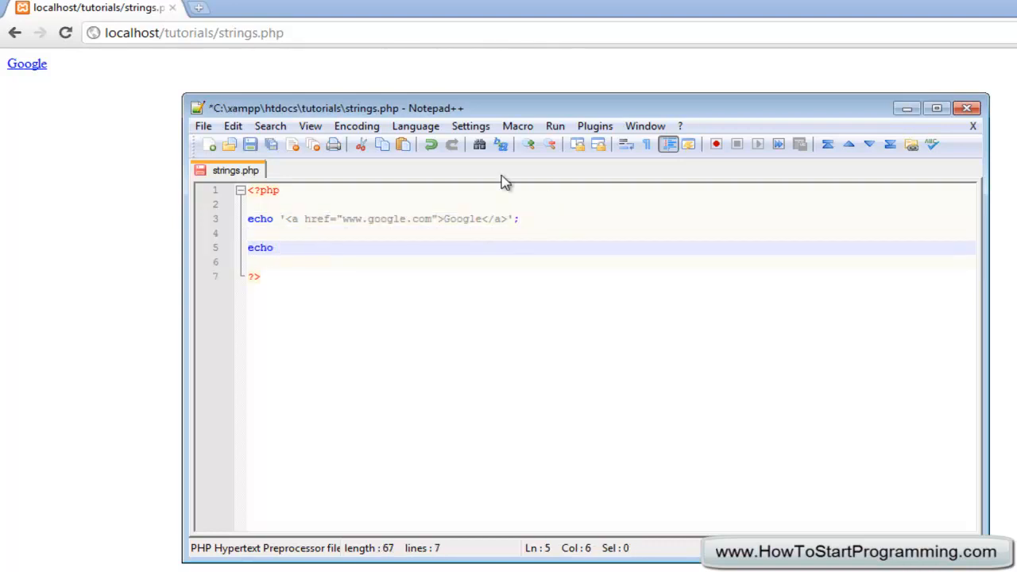
pyautogui.write('"')
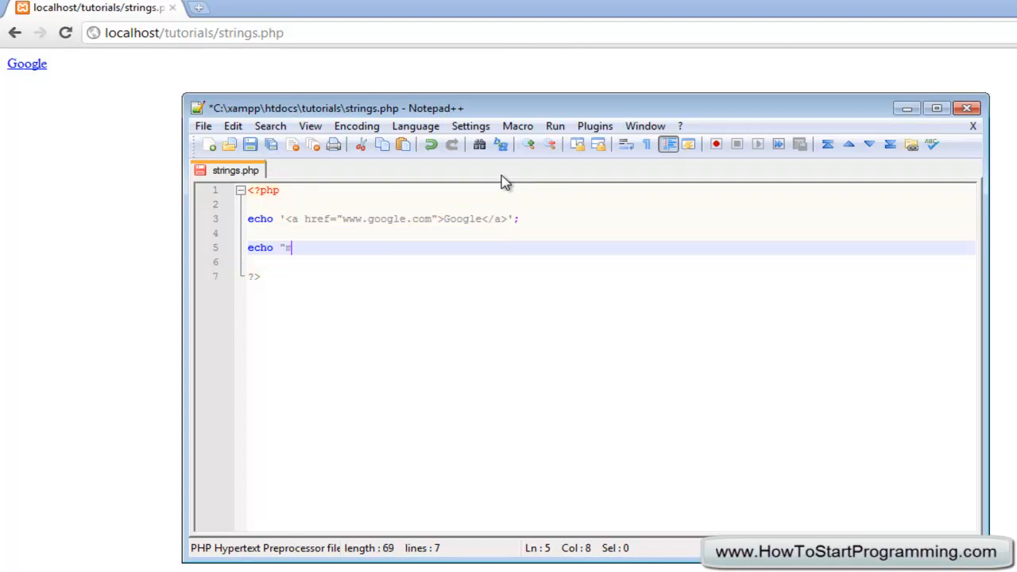
pyautogui.write('my name is $c')
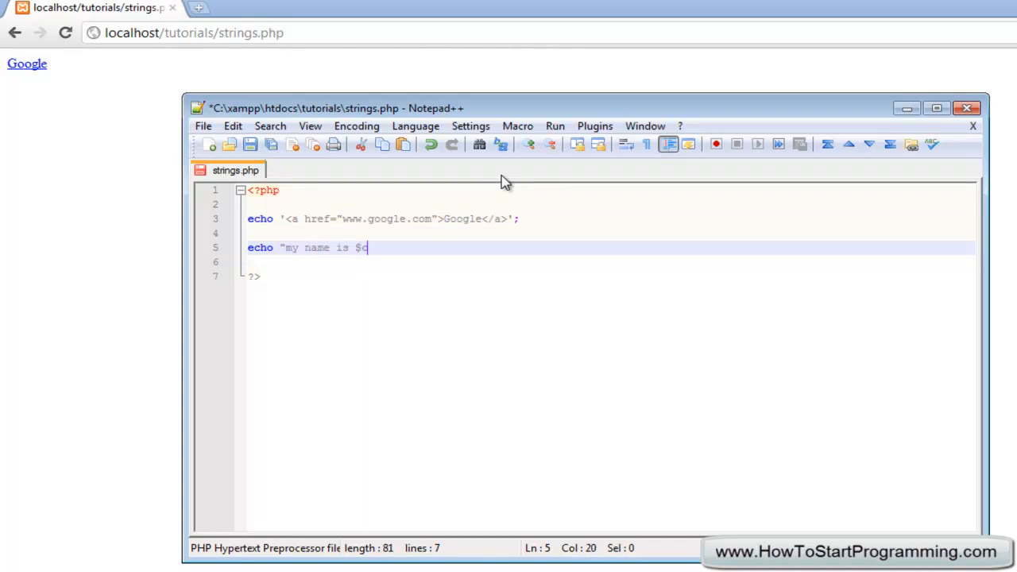
pyautogui.write('name";')
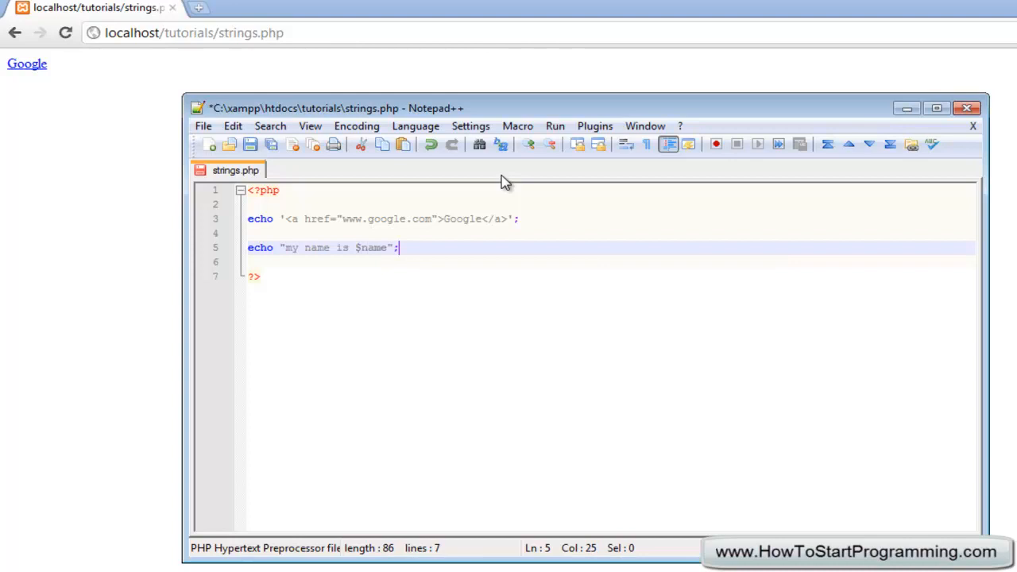
pyautogui.doubleClick(369, 247)
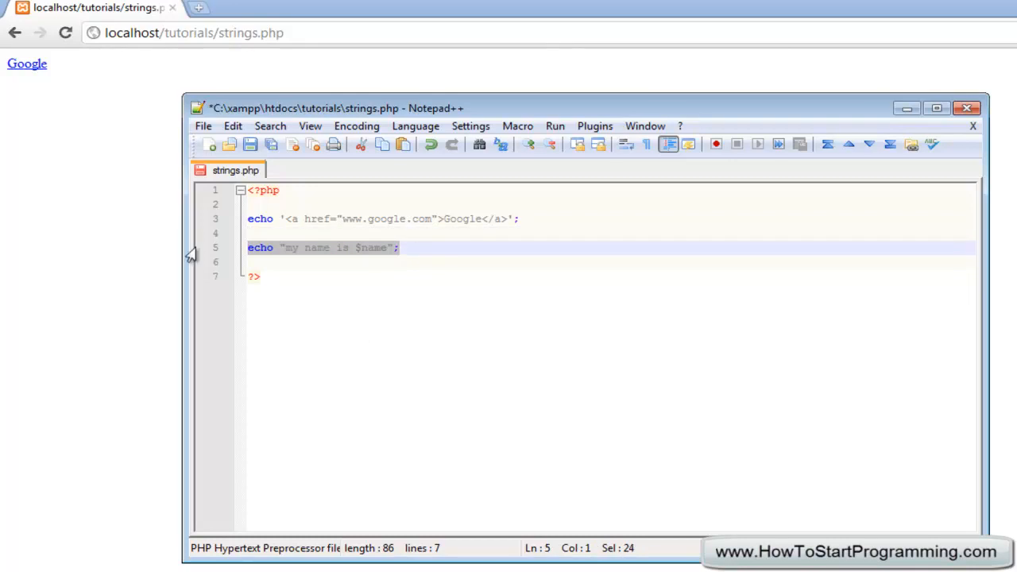
# Delete the double-quoted echo line and define $link = 'Google'; under the opening PHP tag
pyautogui.press('Delete')
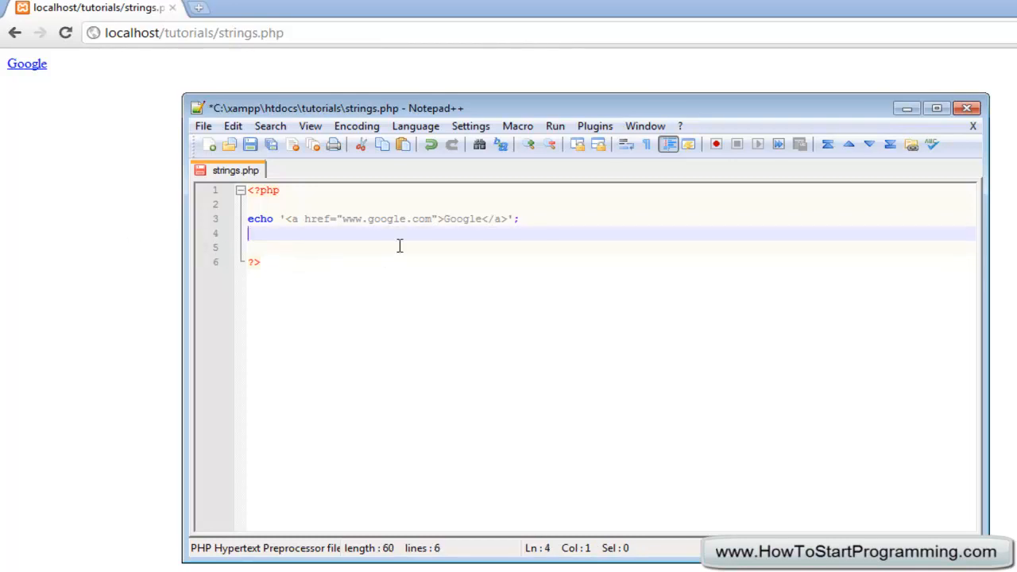
pyautogui.click(279, 190)
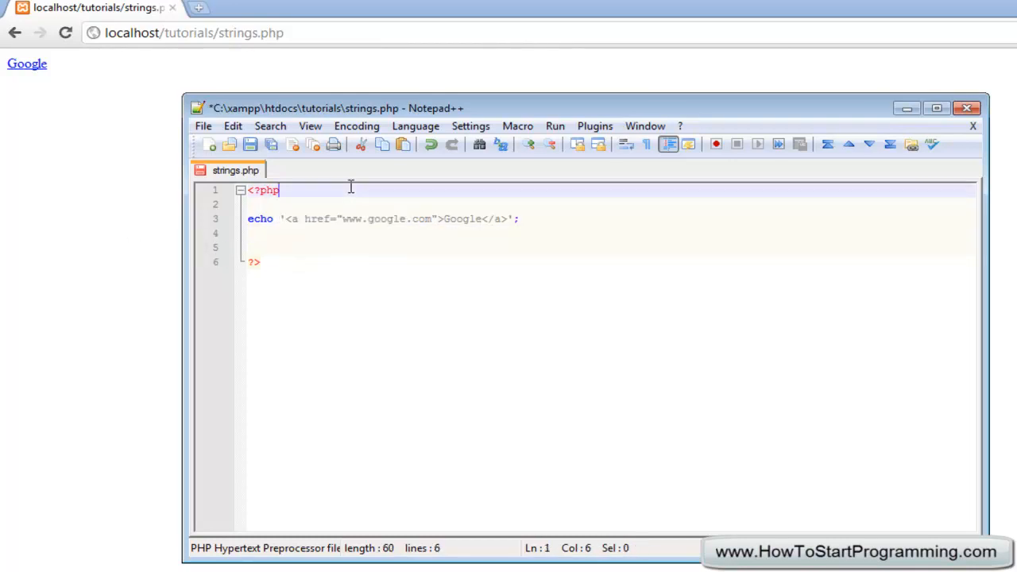
pyautogui.write('$')
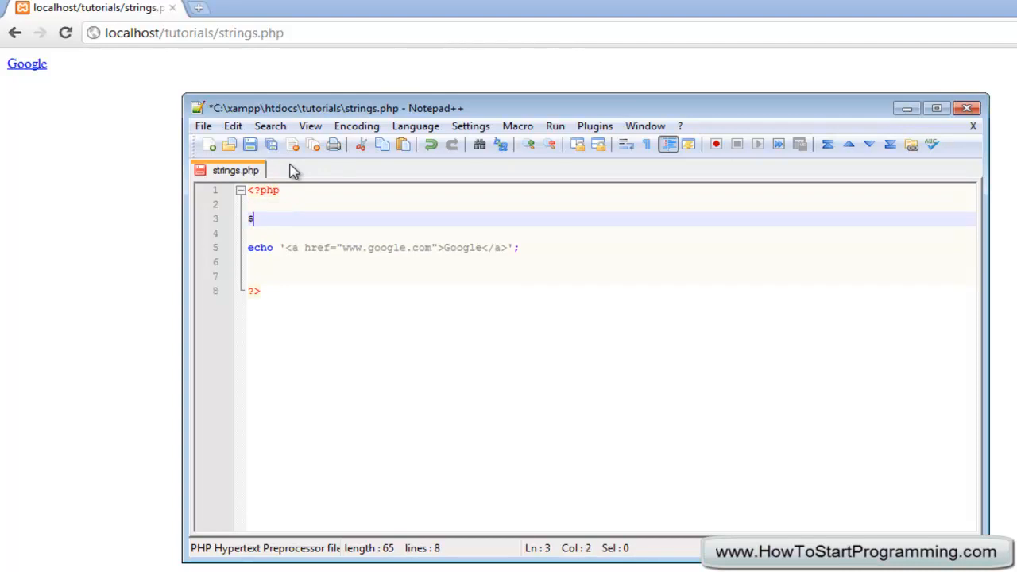
pyautogui.write('linkk')
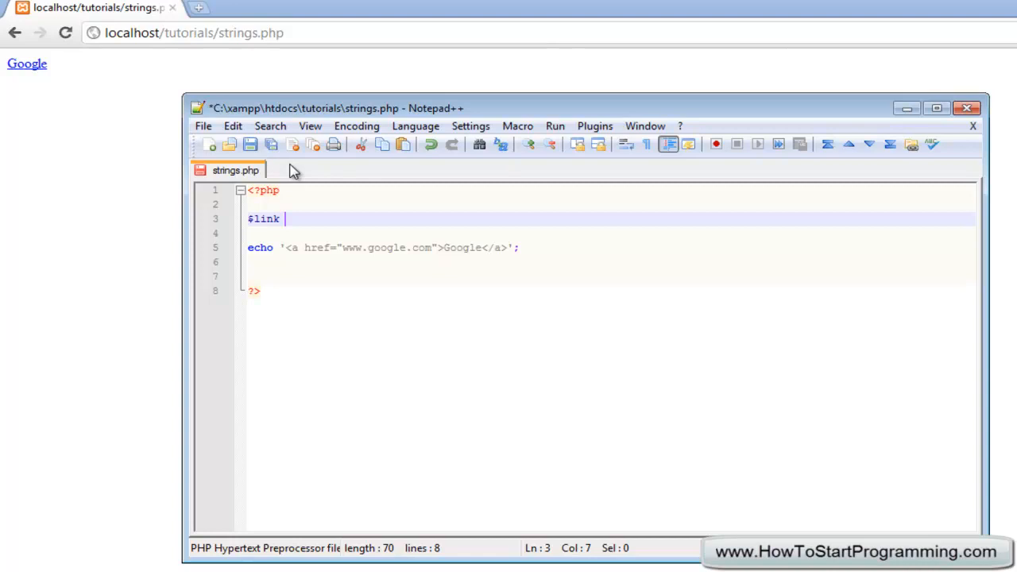
pyautogui.write('=')
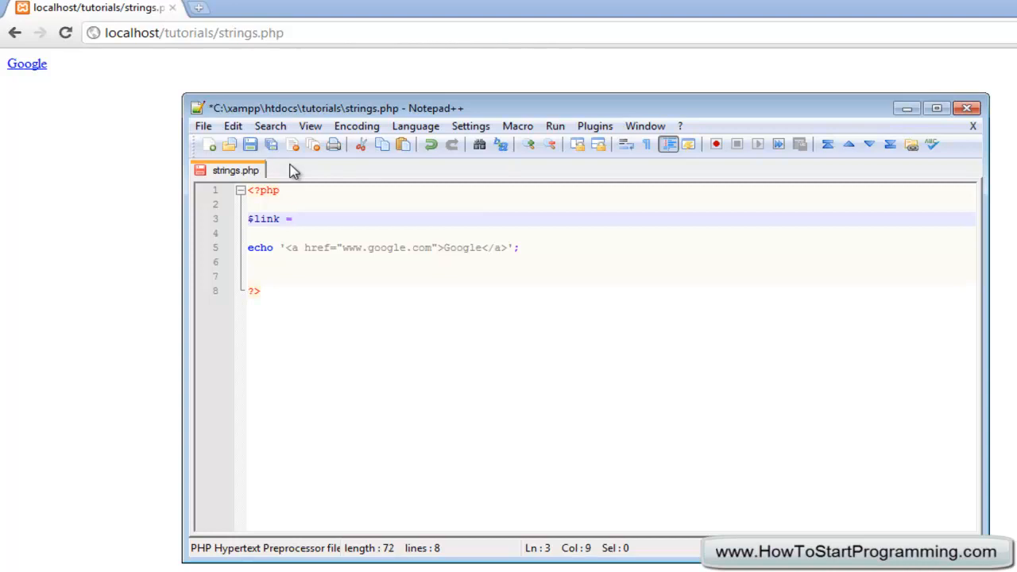
pyautogui.write("'Google'")
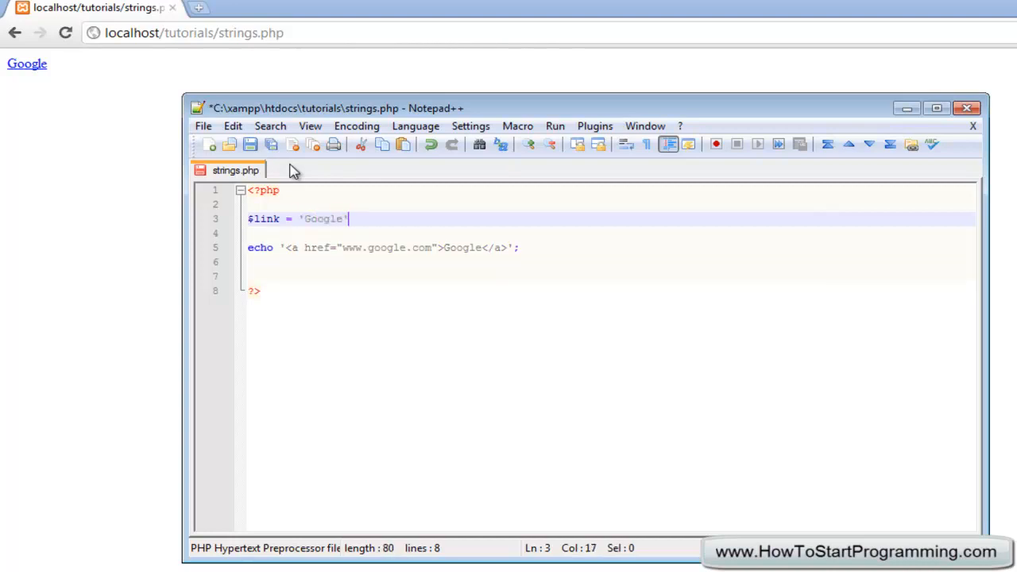
pyautogui.write(';')
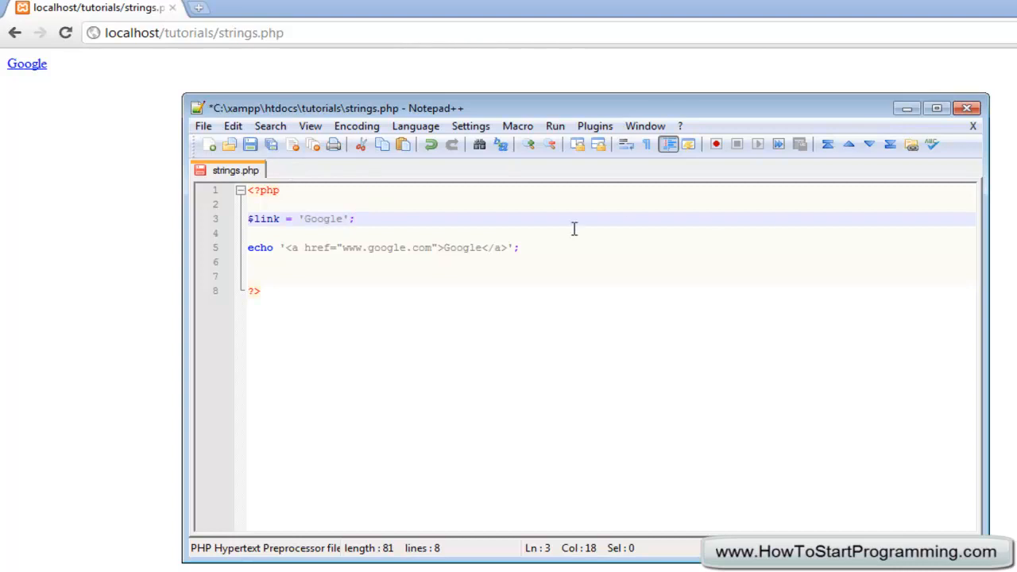
# Replace Google in the link's echo with ' . $link . ' concatenation
pyautogui.doubleClick(463, 247)
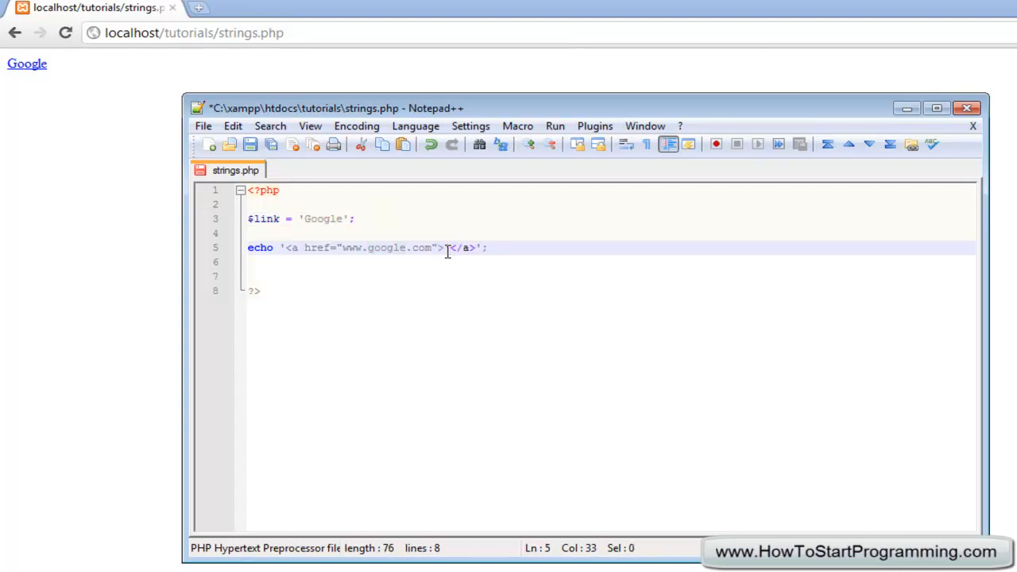
pyautogui.write('.')
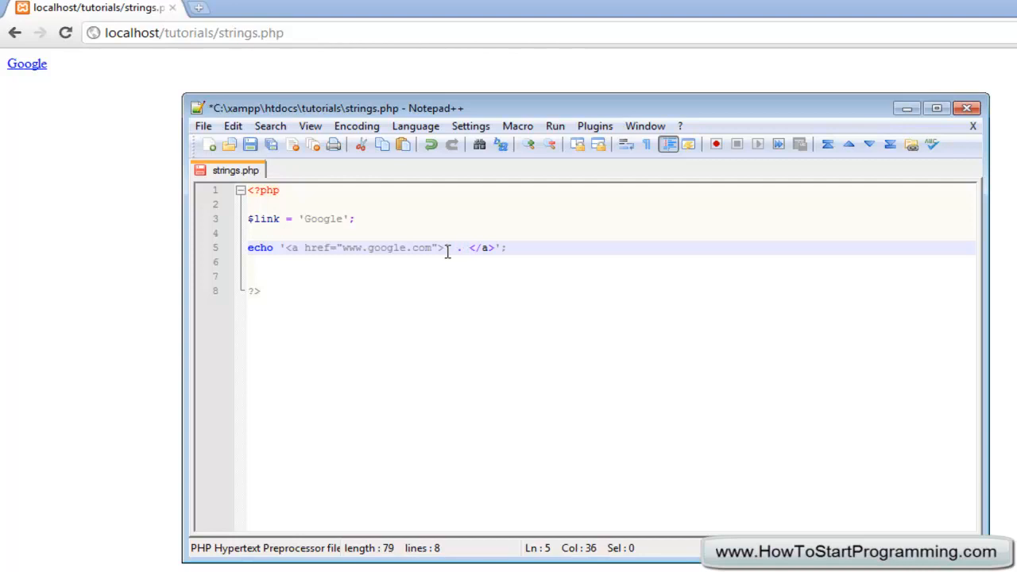
pyautogui.write('$link')
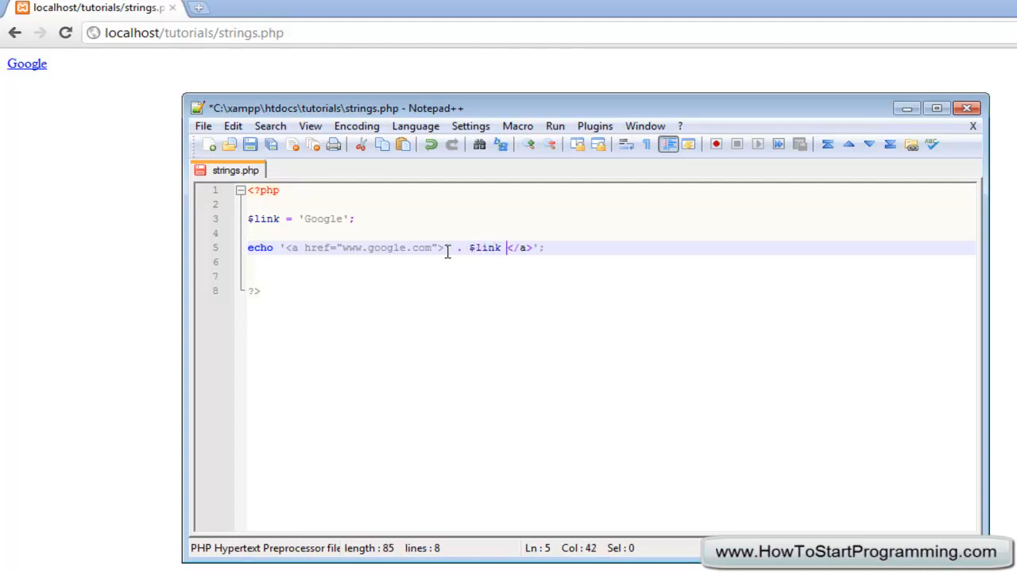
pyautogui.write(". '")
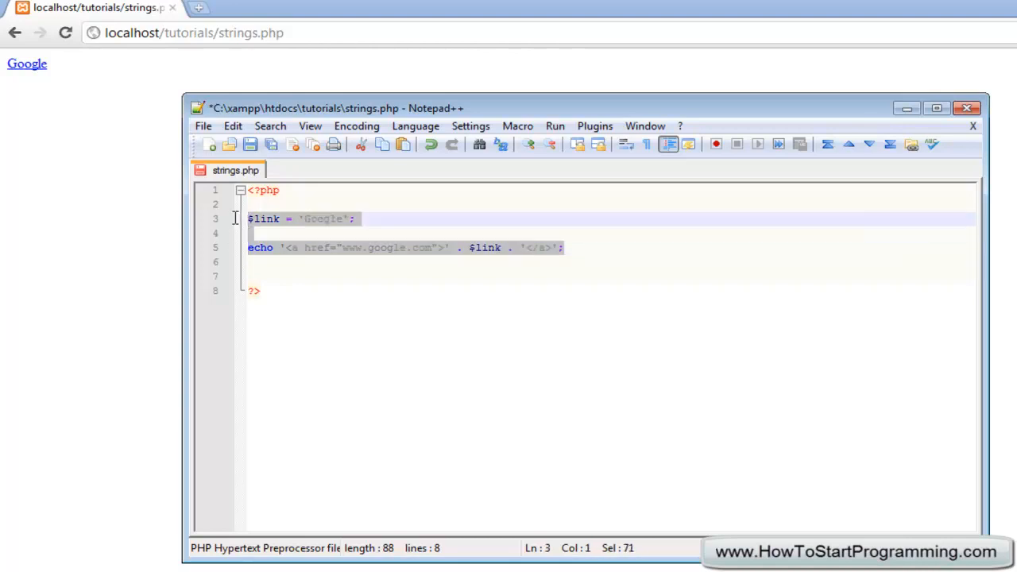
# Replace the variable and echo lines with echo 'Hello it's a nice day to code PHP'; and save
pyautogui.press('Delete')
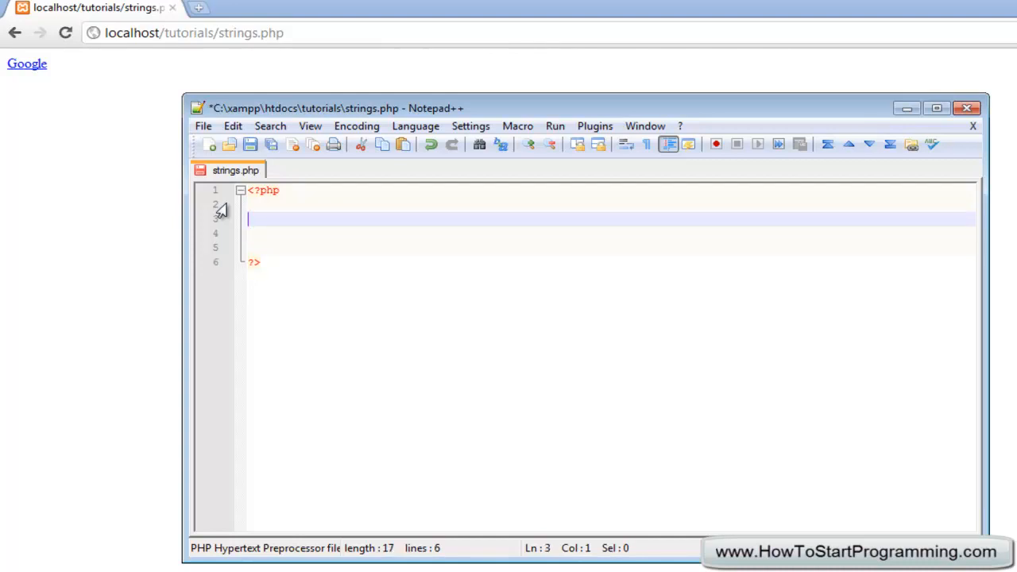
pyautogui.write('echp')
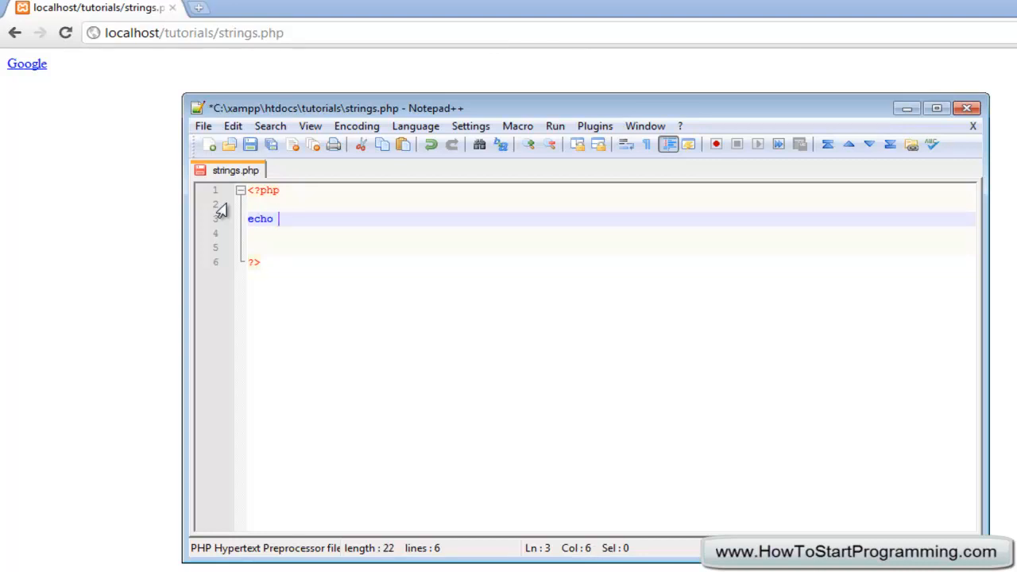
pyautogui.write("'")
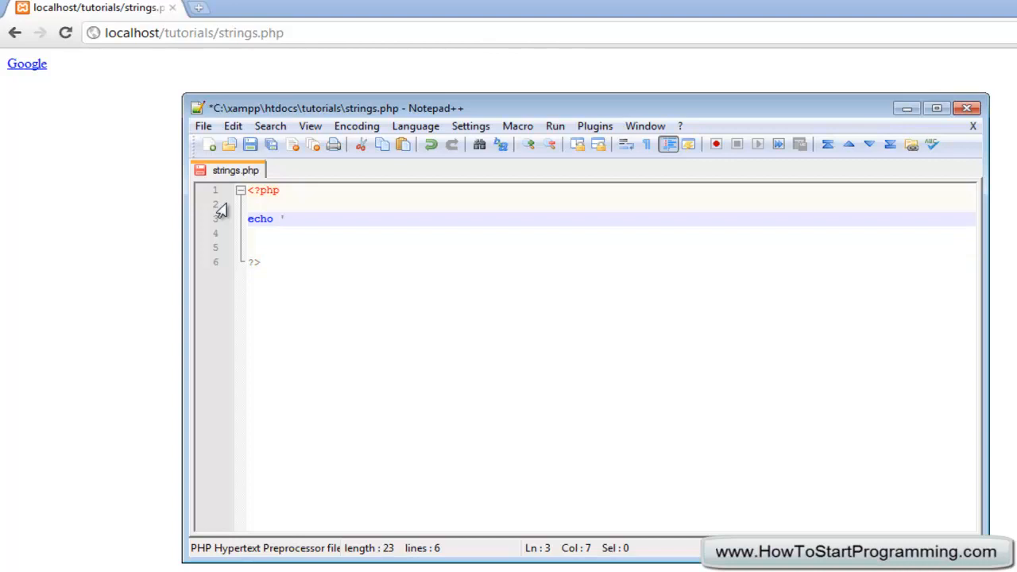
pyautogui.write("Hello it's")
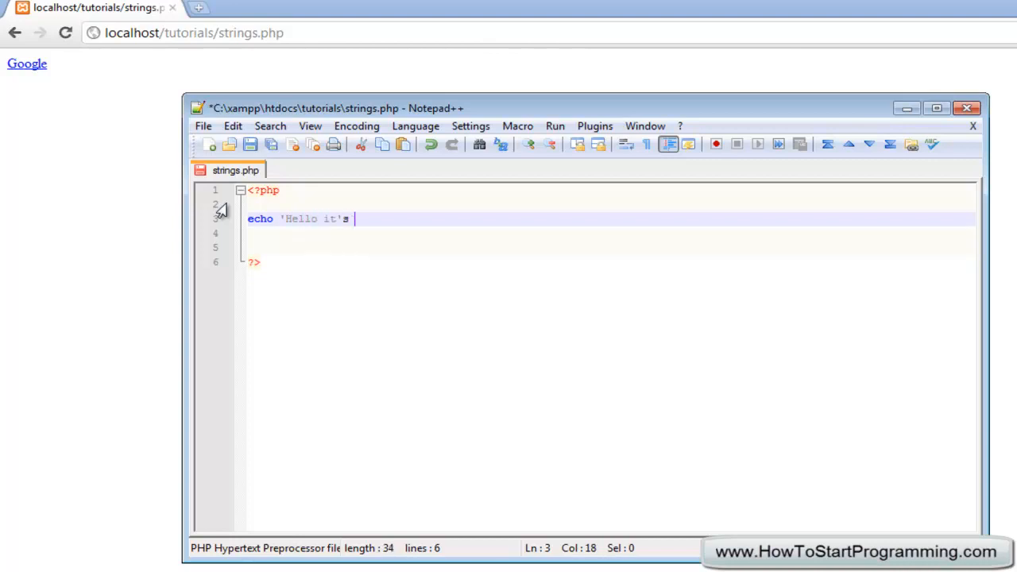
pyautogui.write('a nice day to code')
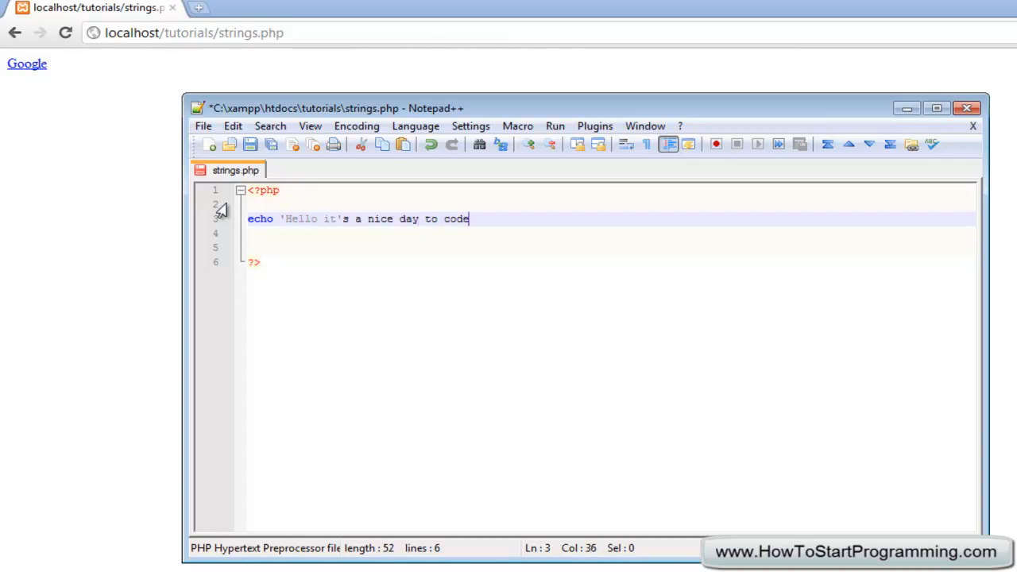
pyautogui.write("PHP';")
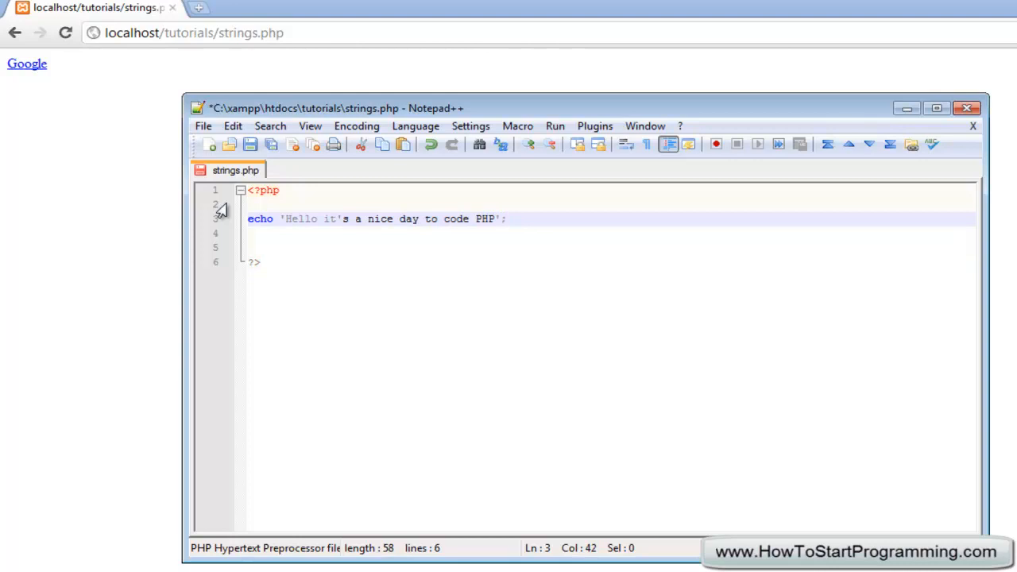
pyautogui.click(281, 219)
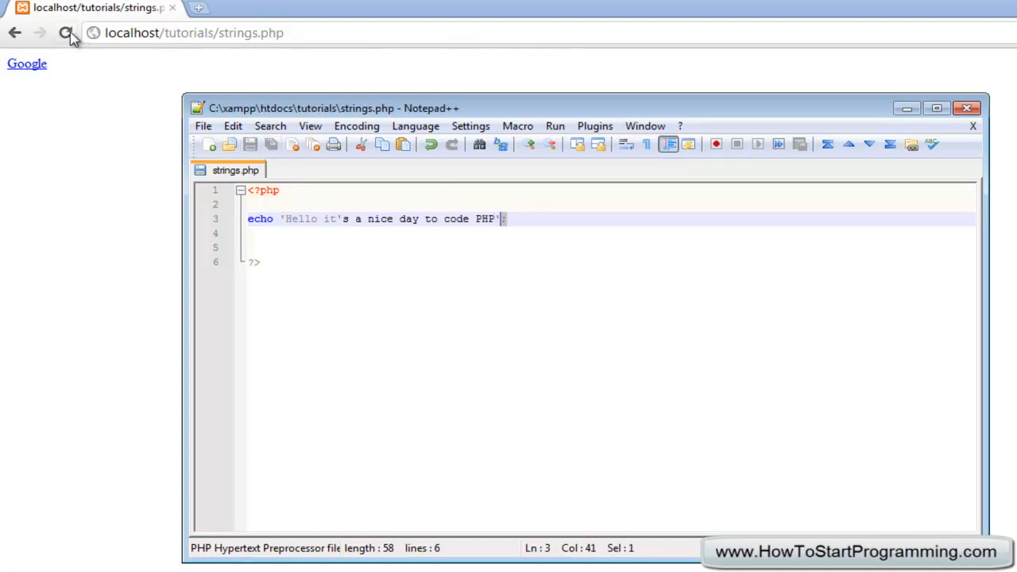
# Reload to see the parse error, escape the apostrophe as it\'s, then save
pyautogui.click(67, 33)
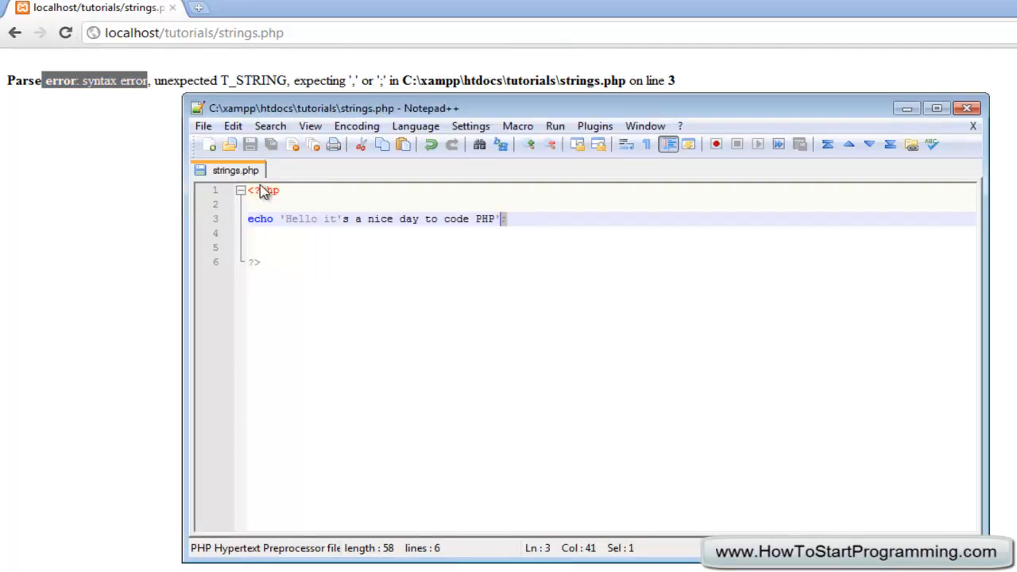
pyautogui.click(342, 218)
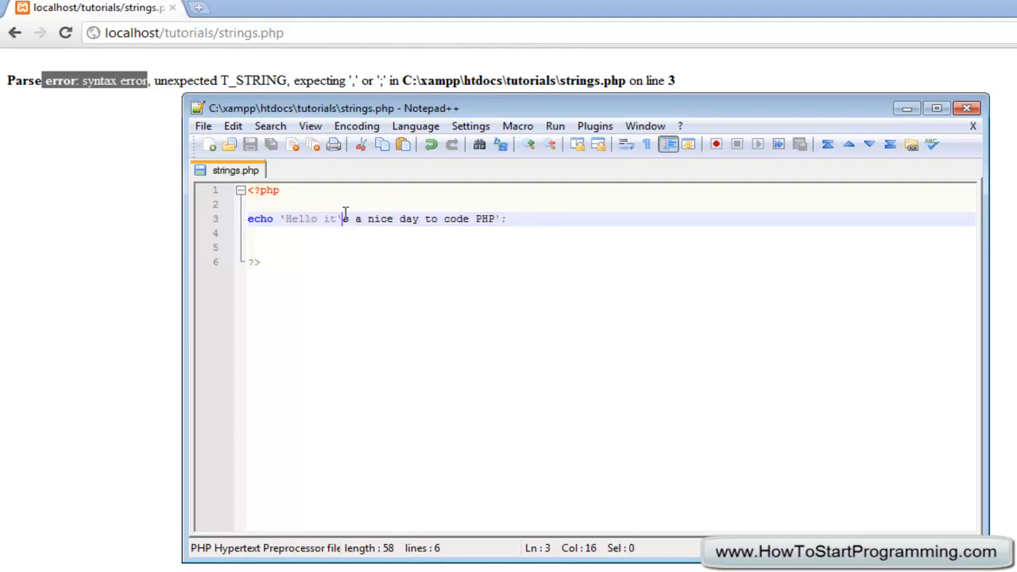
pyautogui.write('s')
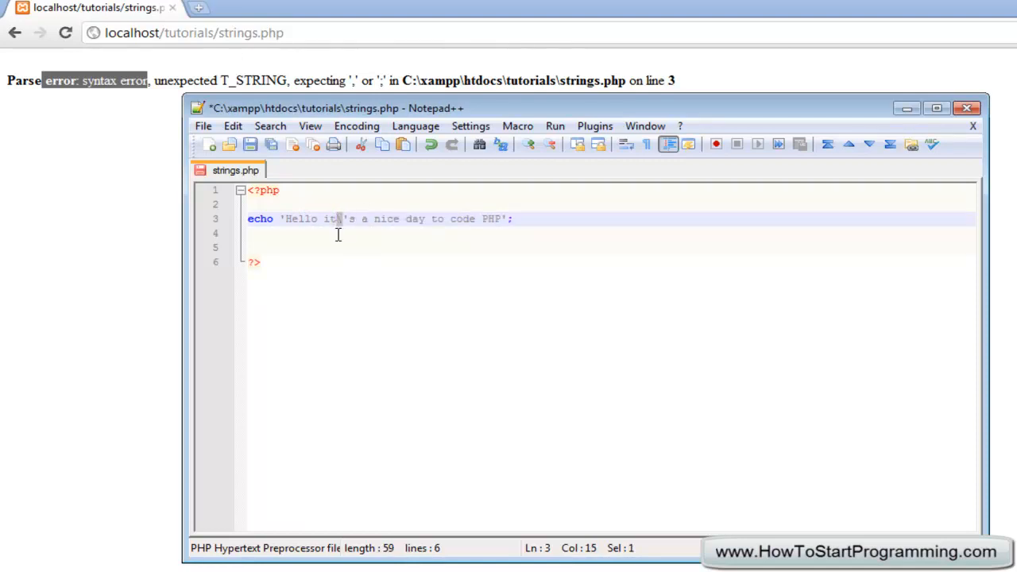
pyautogui.click(344, 218)
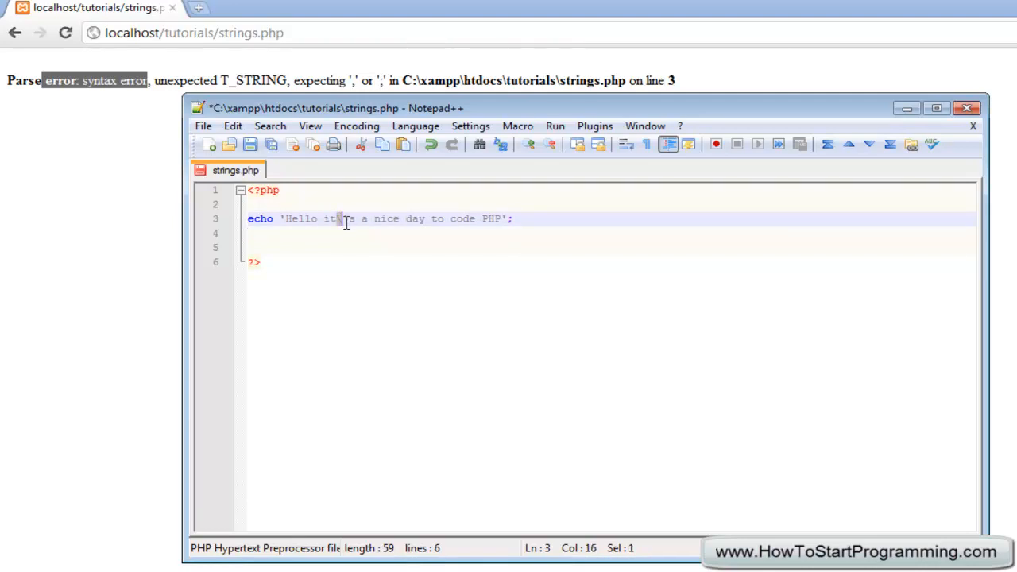
pyautogui.write('\\')
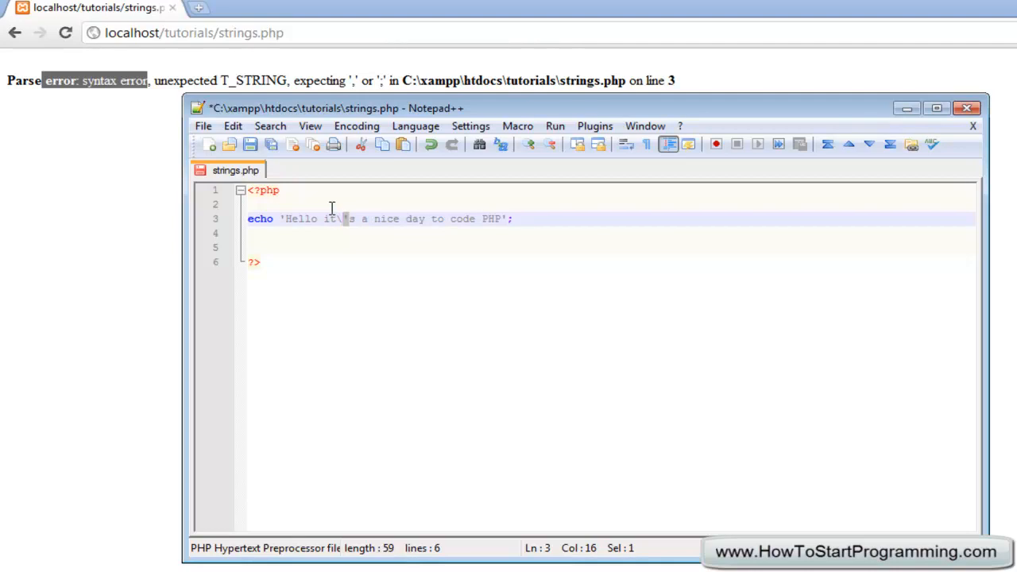
pyautogui.click(66, 33)
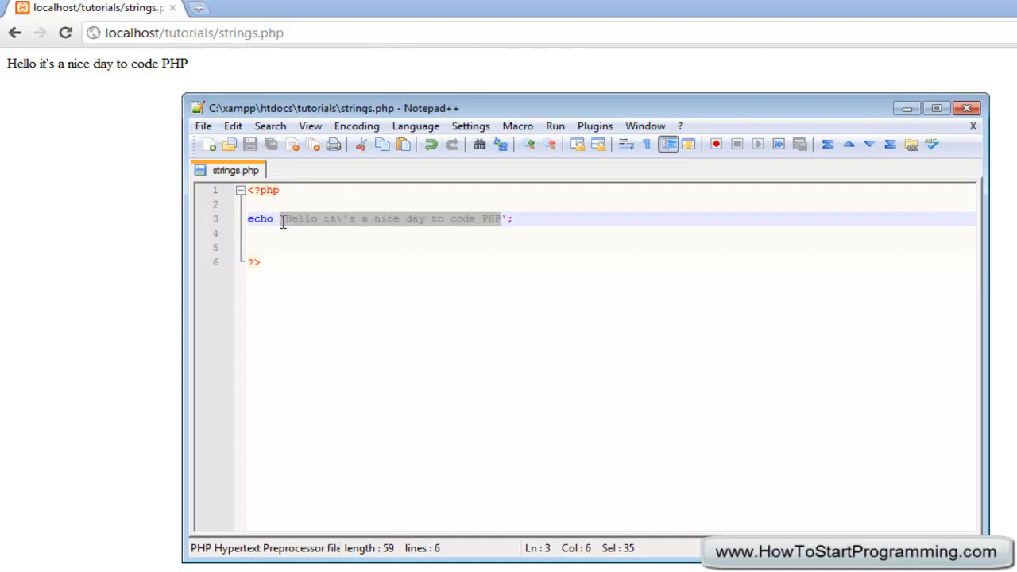
# Replace the string contents with We can use double\single quotes
pyautogui.press('Delete')
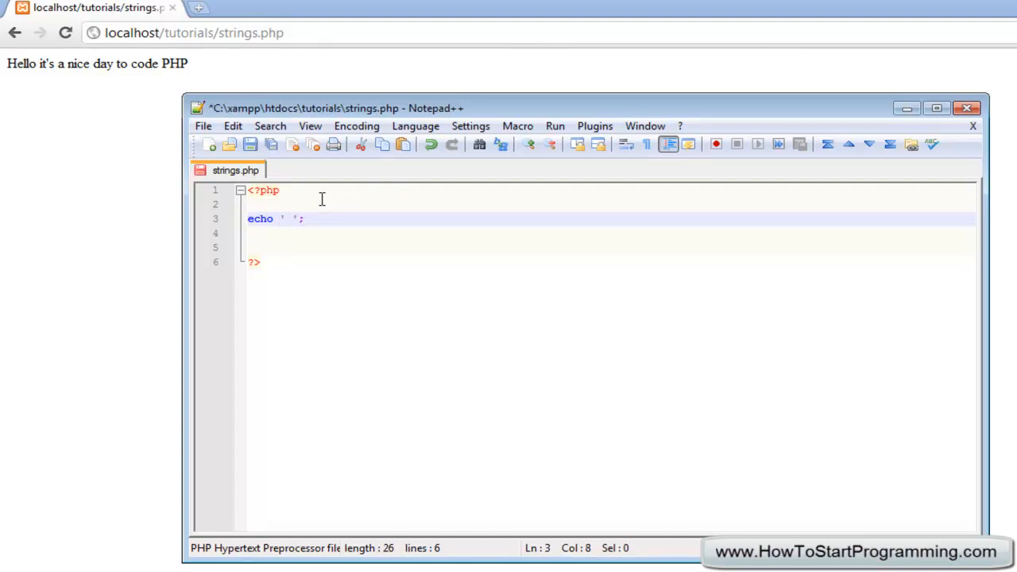
pyautogui.write('%')
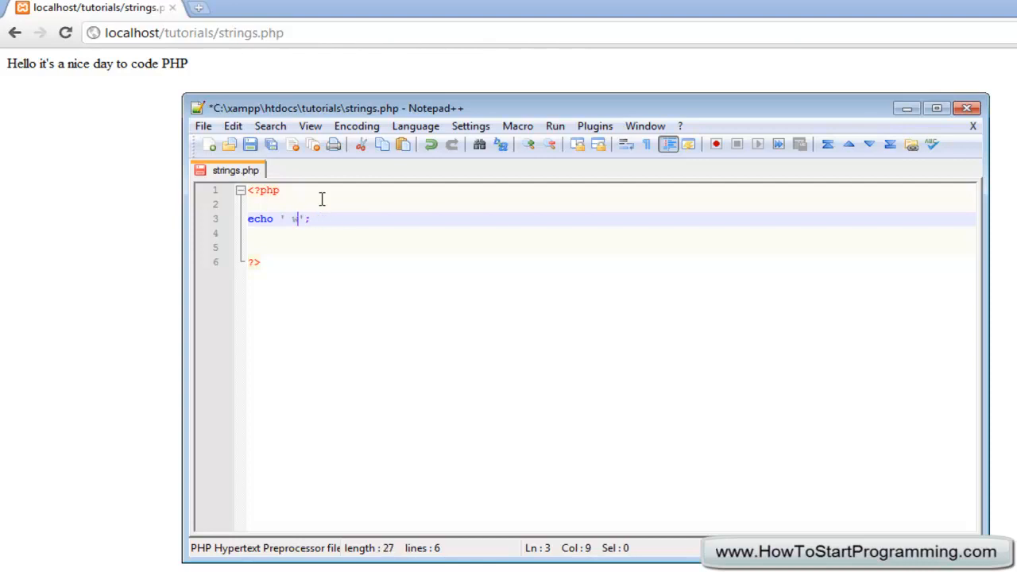
pyautogui.write('We can use')
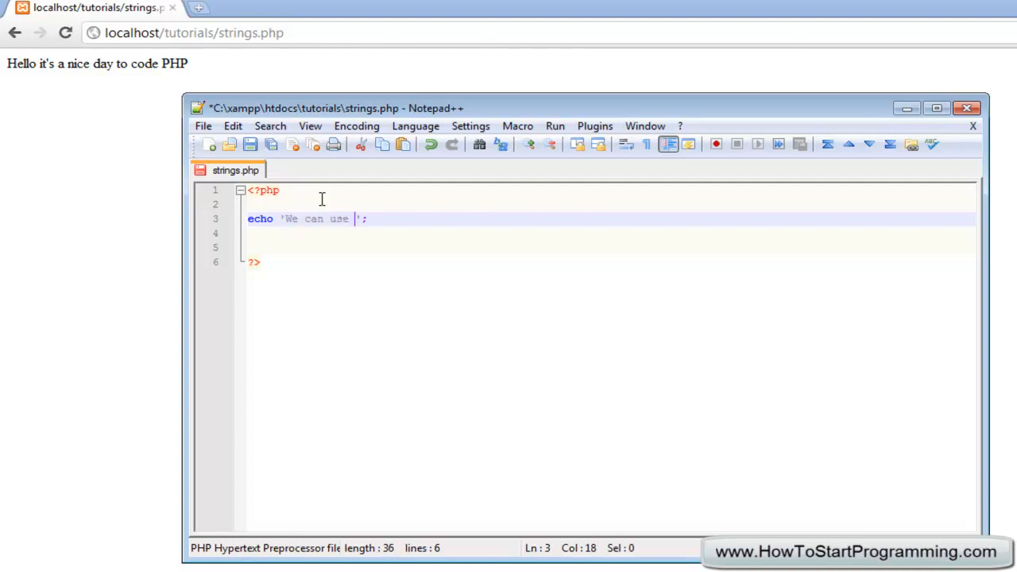
pyautogui.write('double\\')
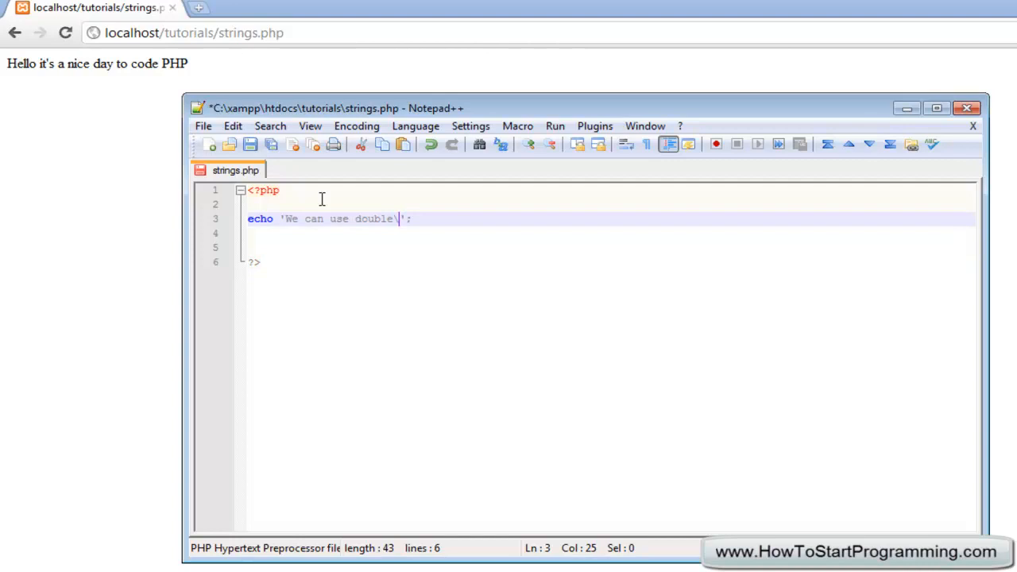
pyautogui.write('single quote')
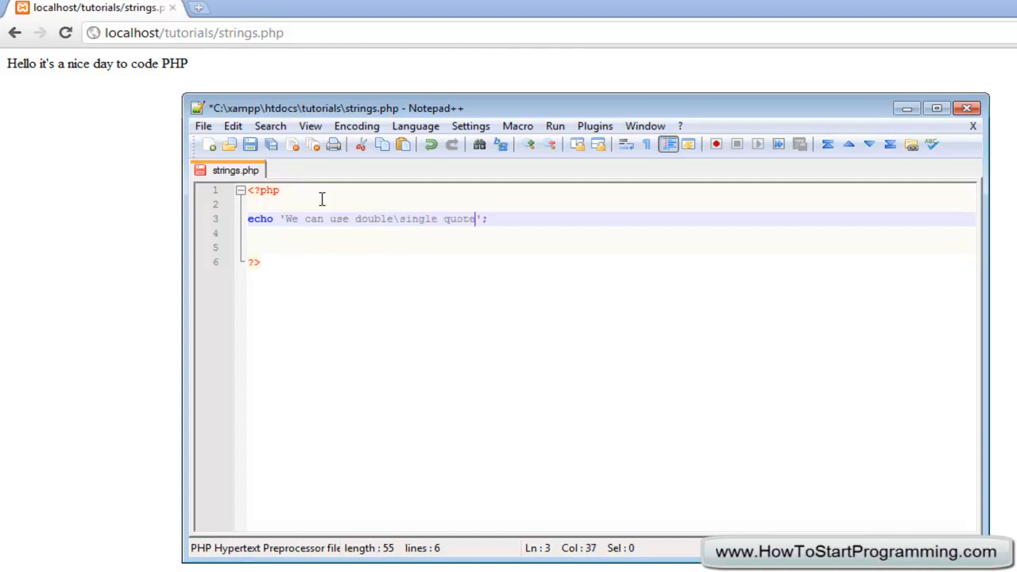
pyautogui.write('s')
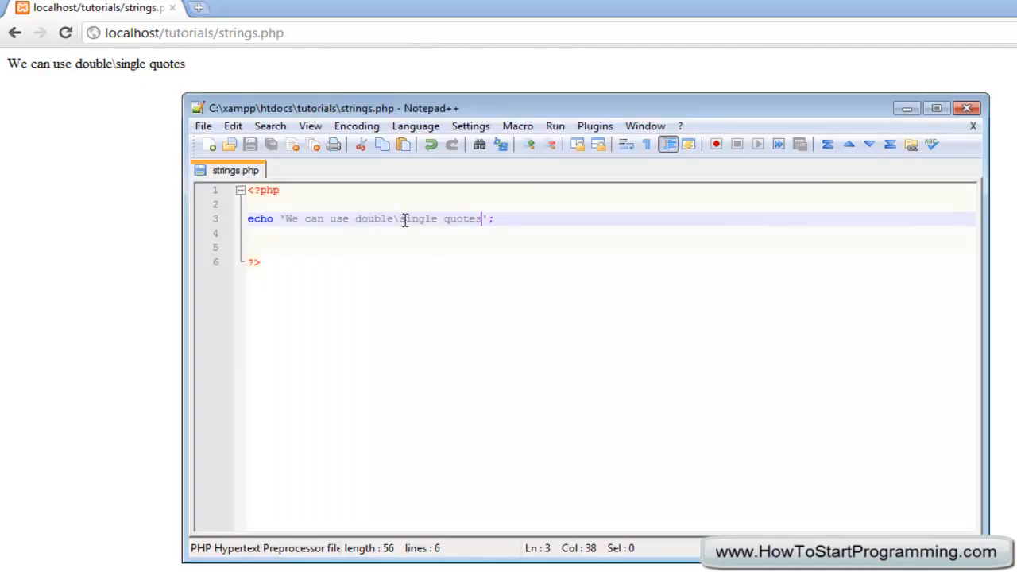
pyautogui.write('\\')
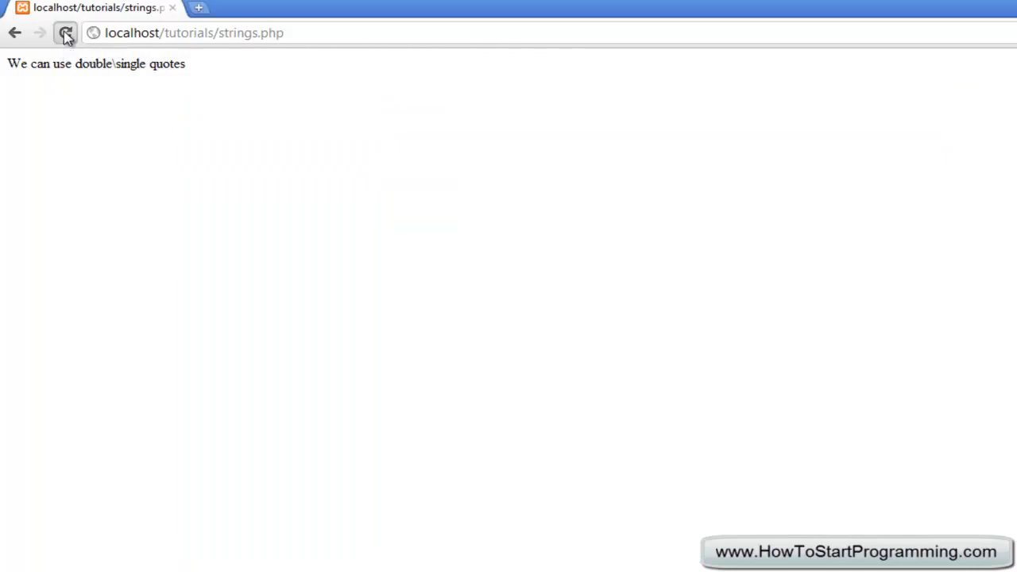
# Save the script, add another backslash, and reload the page to show the new line
pyautogui.click(66, 32)
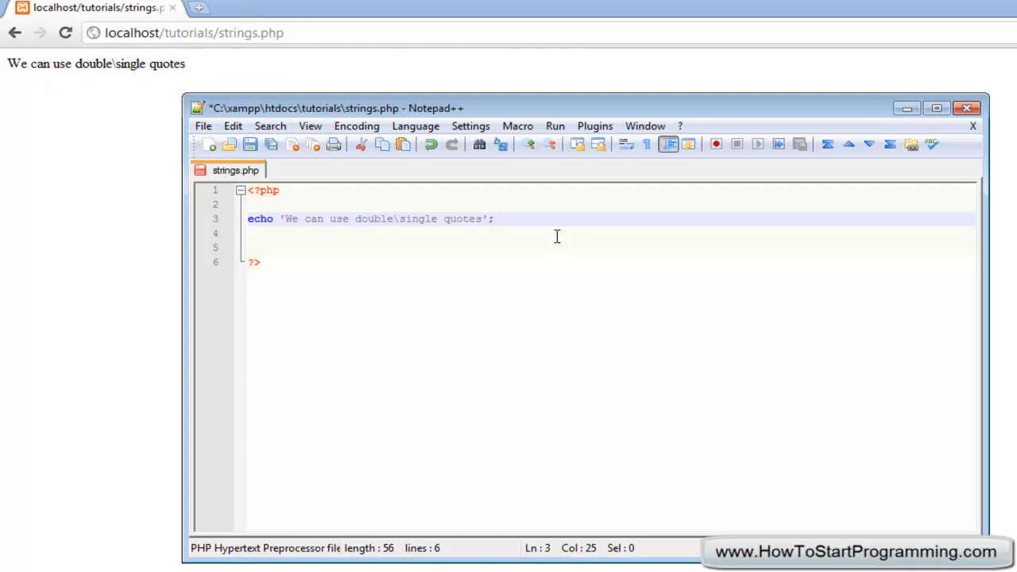
pyautogui.click(250, 144)
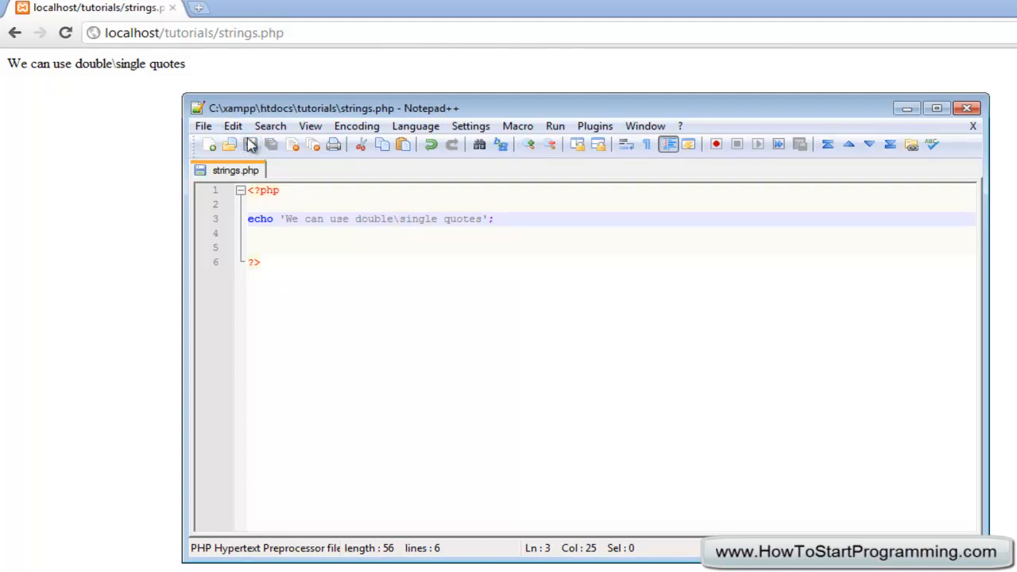
pyautogui.write('\\')
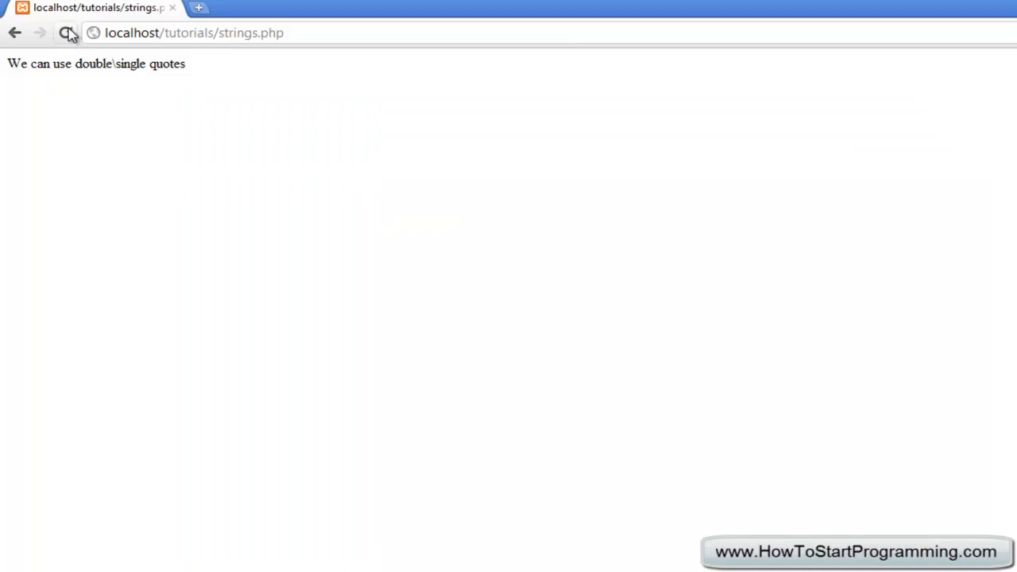
pyautogui.click(67, 33)
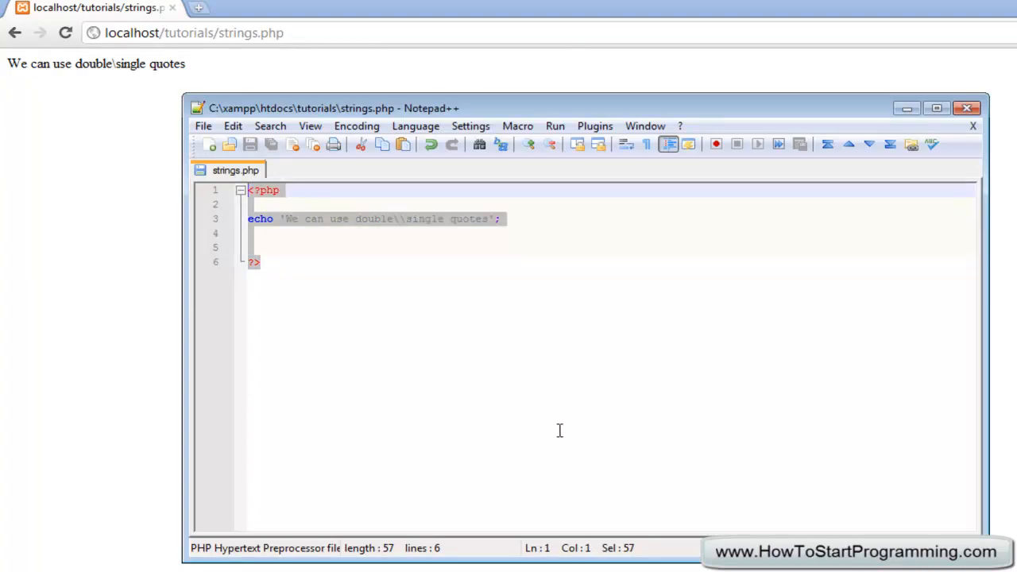
# Click in the editor to deselect the saved double\\single quotes echo line
pyautogui.click(253, 262)
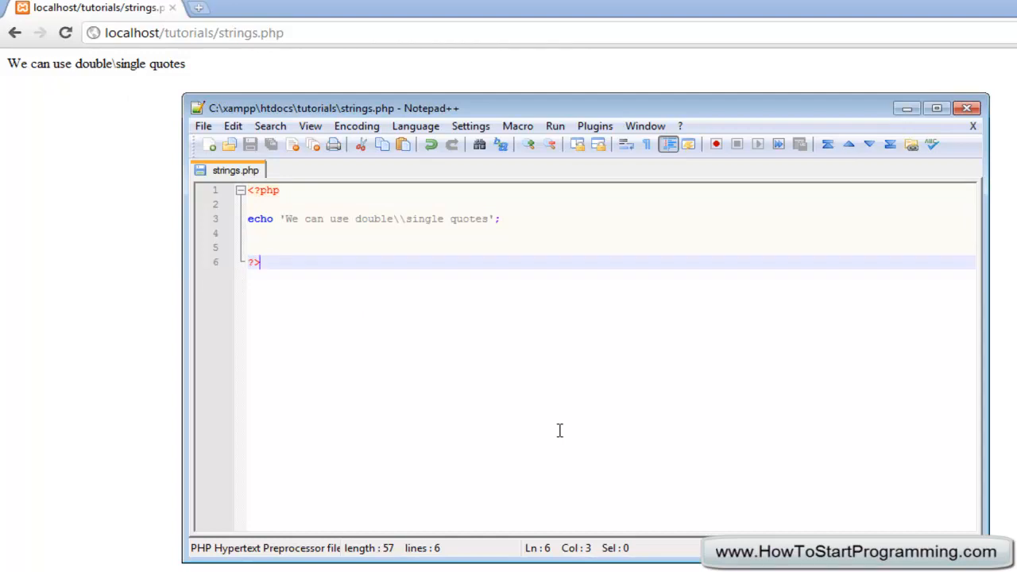
pyautogui.moveTo(516, 224)
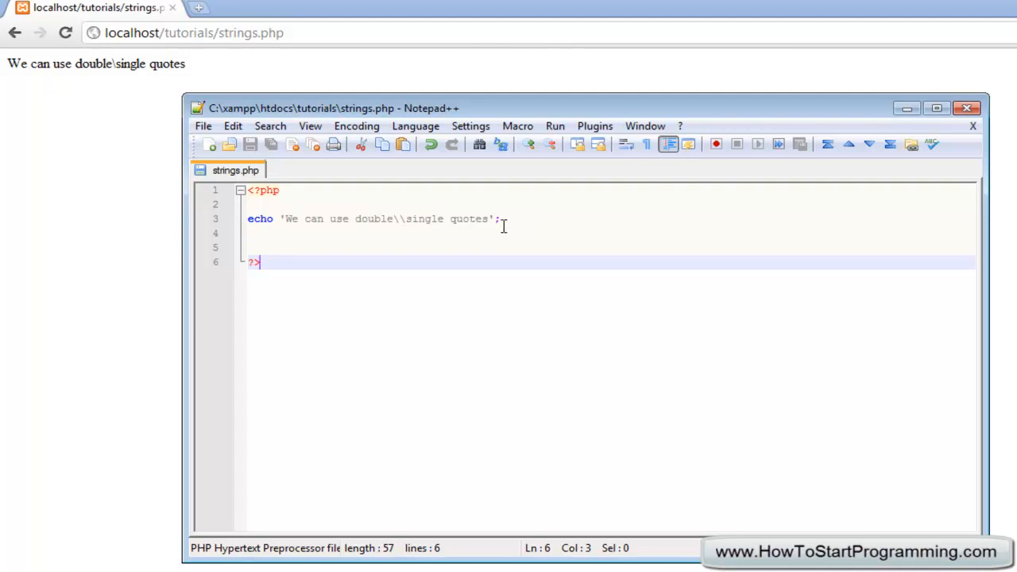
pyautogui.moveTo(475, 228)
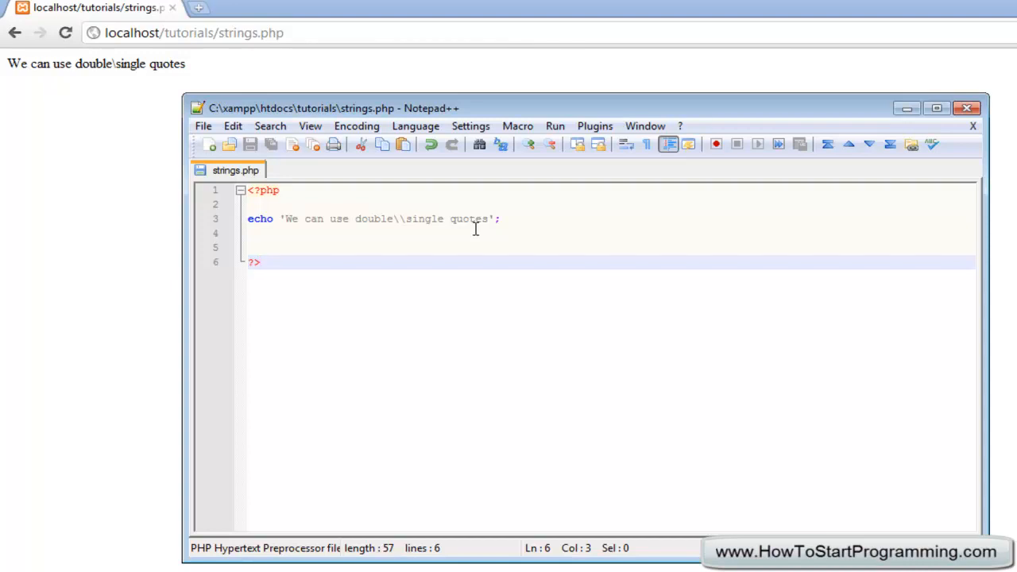
pyautogui.click(261, 262)
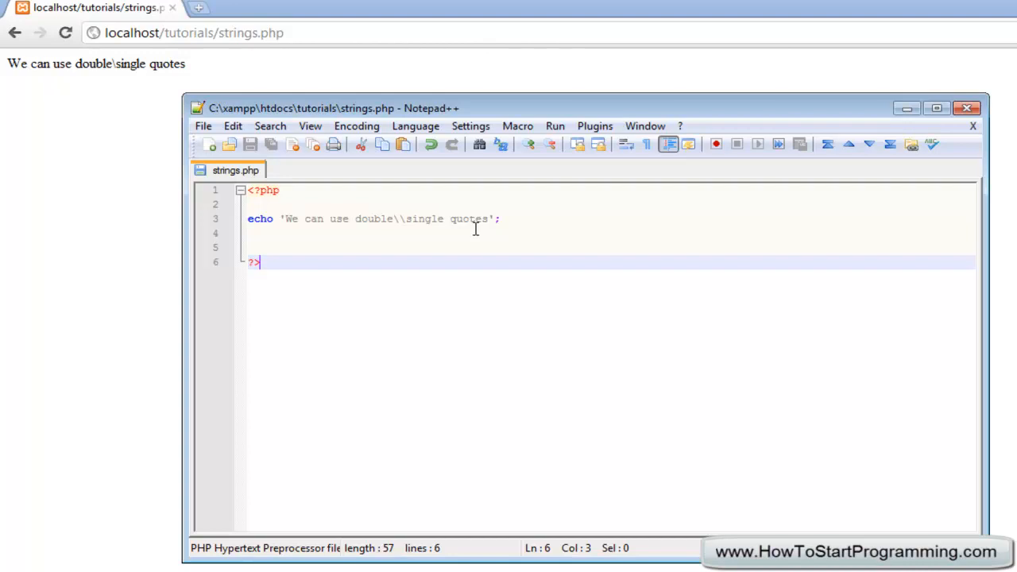